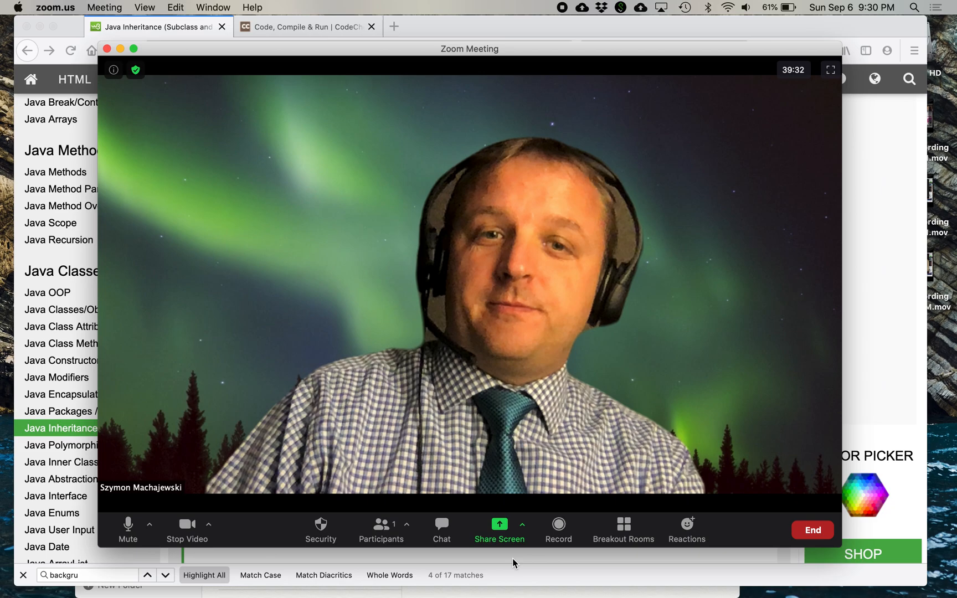
Share the browser window showing the W3Schools Java Inheritance page with the Zoom meeting
left_click(500, 529)
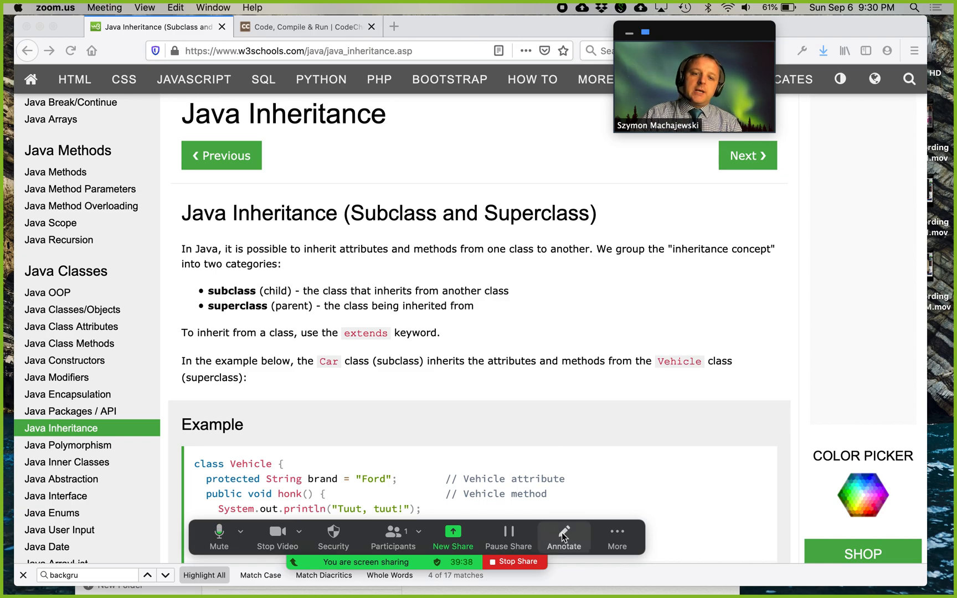
With Zoom's freehand Draw tool, circle the Java Classes sidebar topics and the Java Inheritance heading
left_click(562, 536)
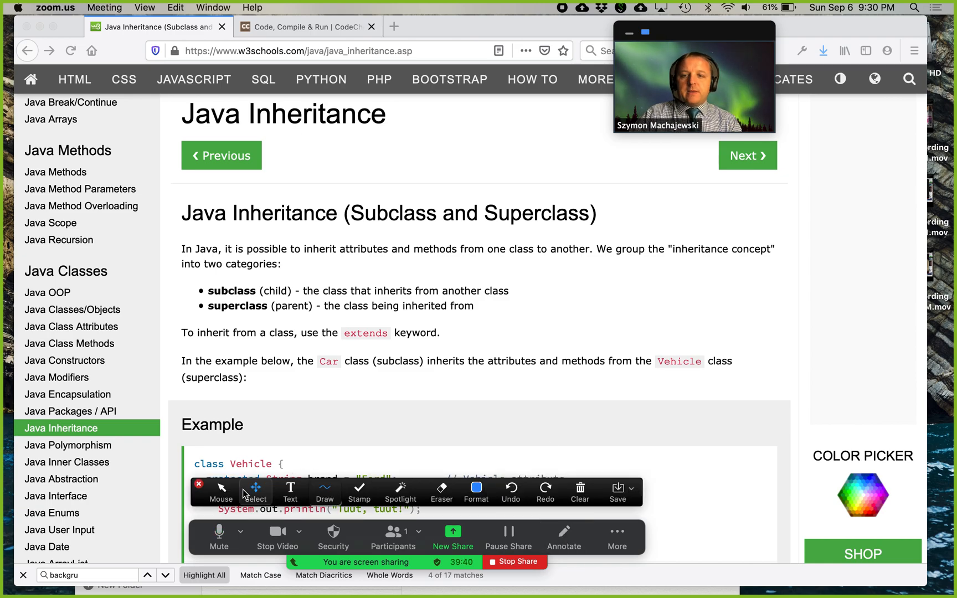
left_click(325, 492)
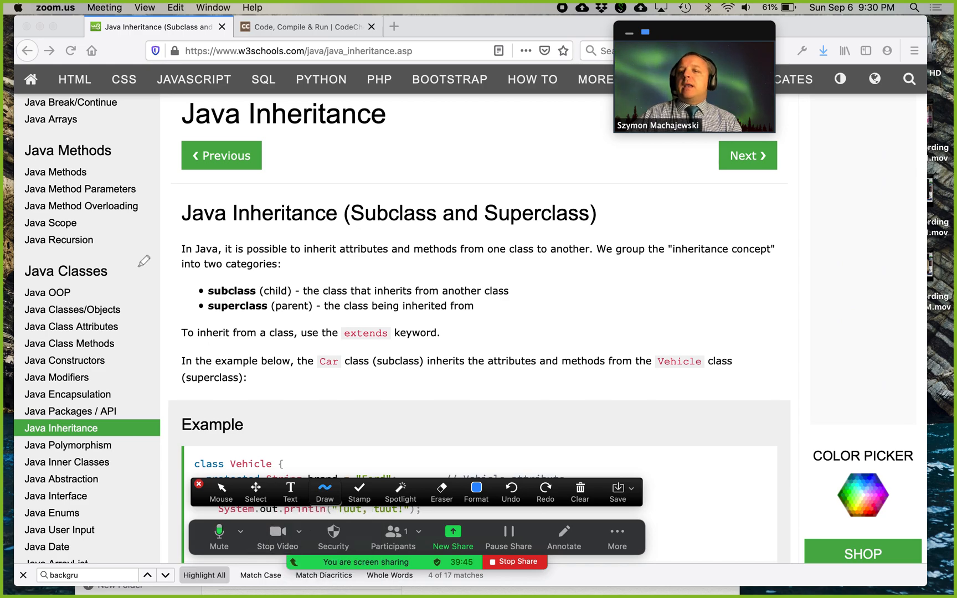
left_click_drag(36, 260, 125, 256)
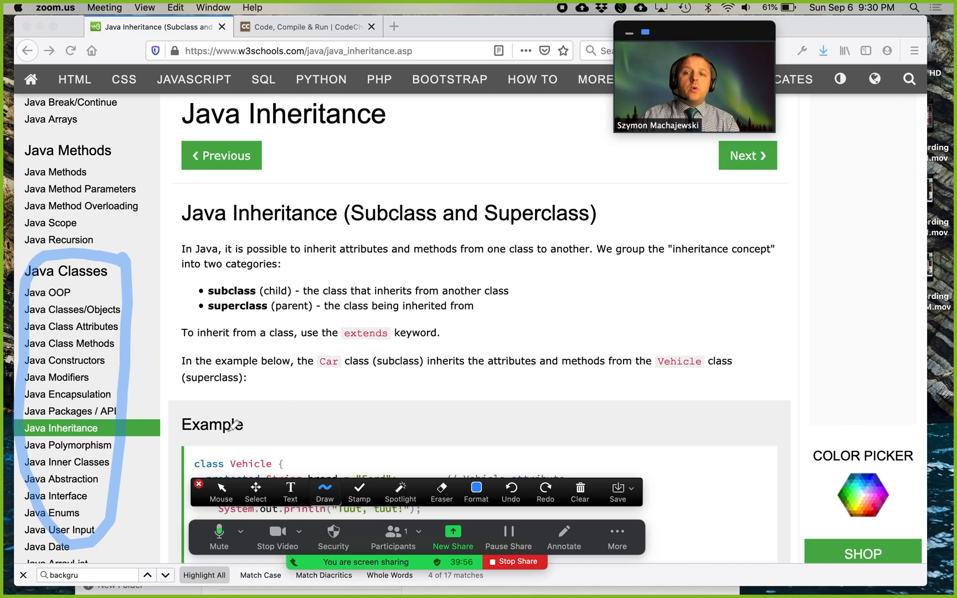
mouse_move(305, 357)
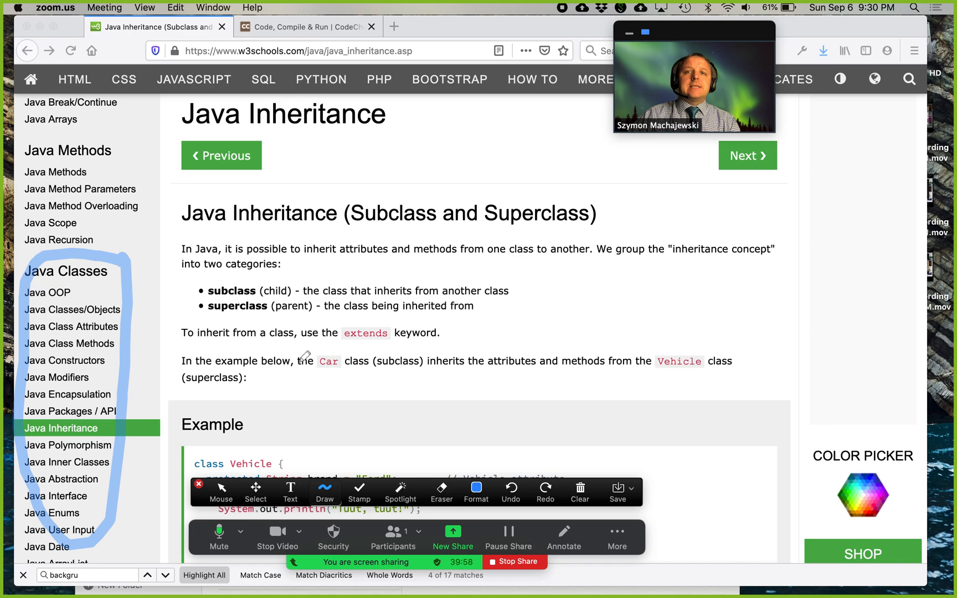
left_click_drag(58, 82, 323, 80)
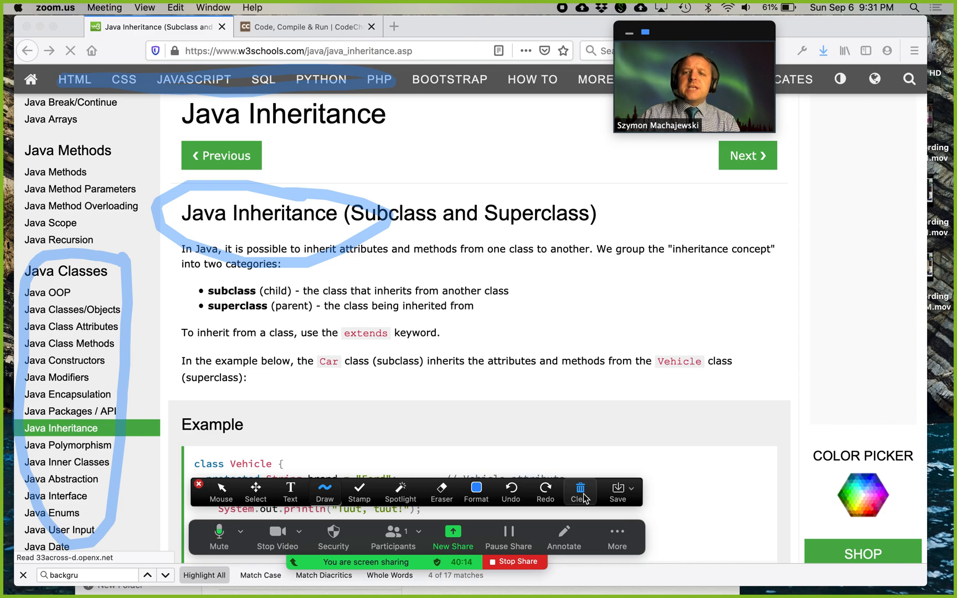
Erase all drawings from the shared page via Clear All Drawings
left_click(579, 492)
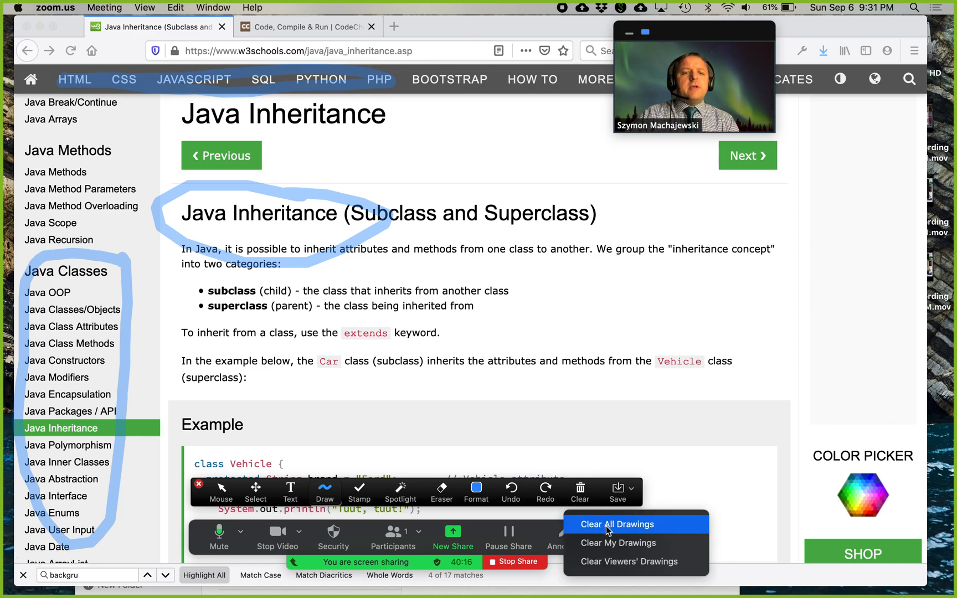
left_click(617, 524)
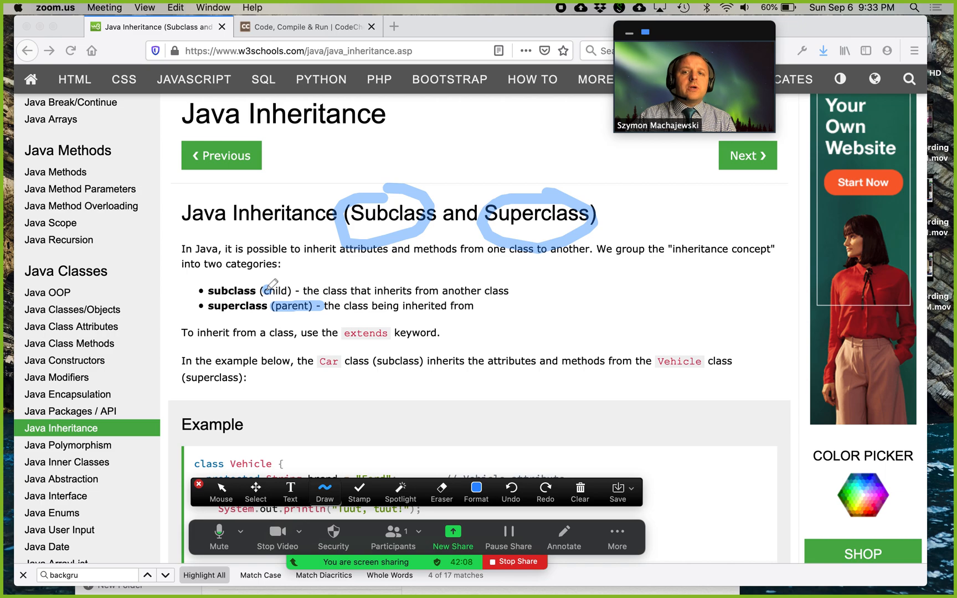
mouse_move(459, 277)
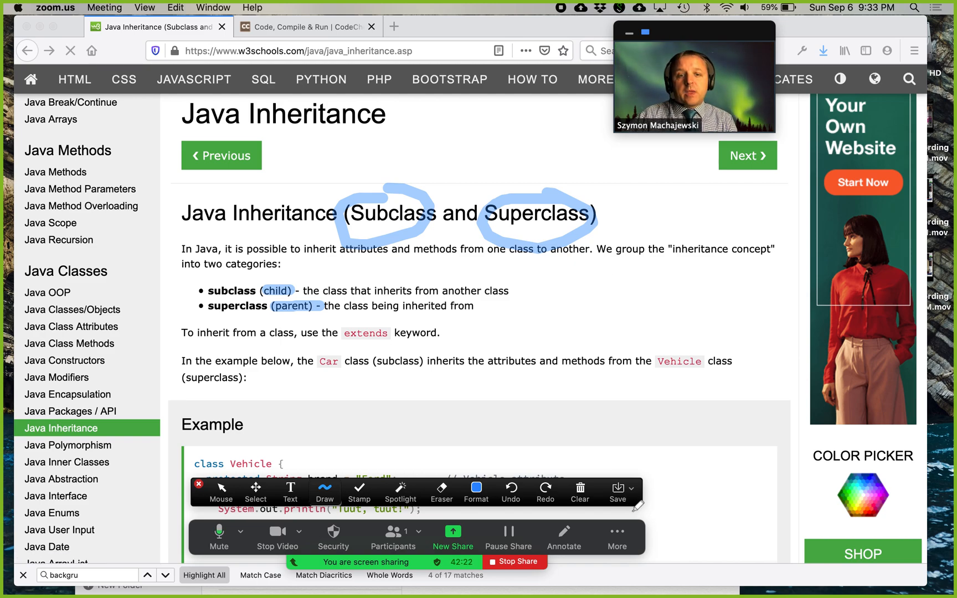
Bring up the Clear options for the annotations over Subclass, Superclass, (child) and (parent)
left_click(578, 492)
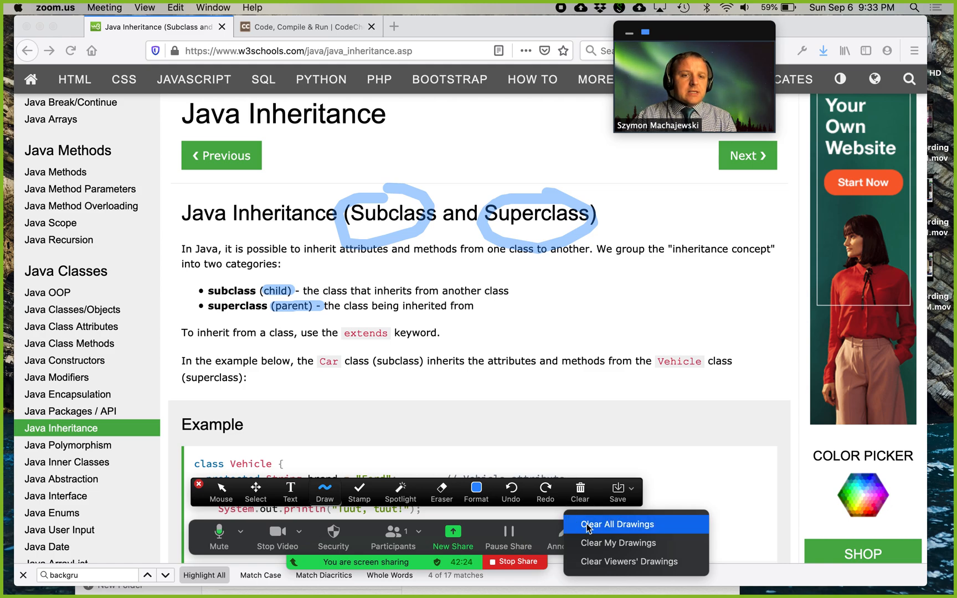
Clear all drawings and scroll down to the Vehicle and Car inheritance example code
left_click(618, 524)
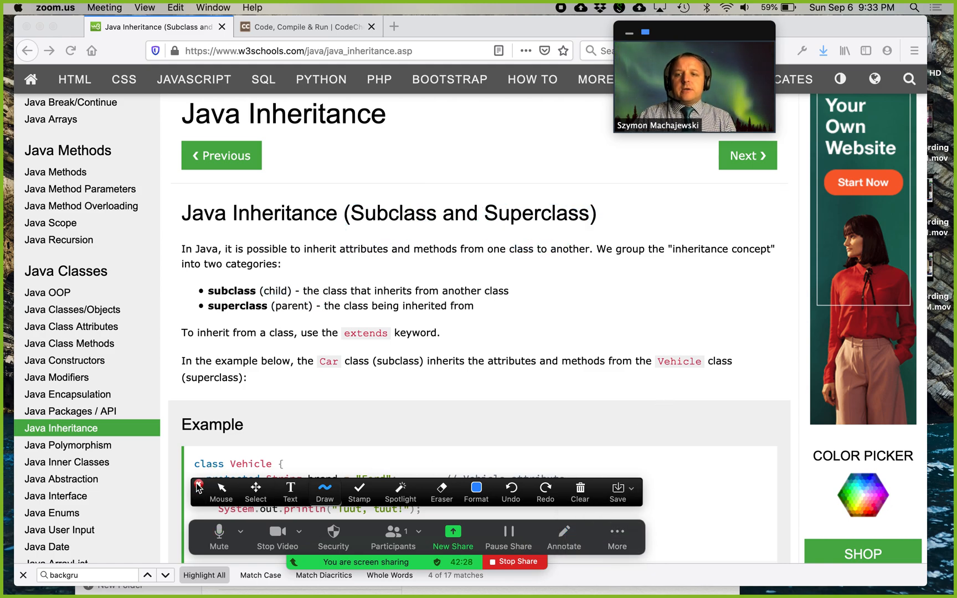
scroll("down", 3)
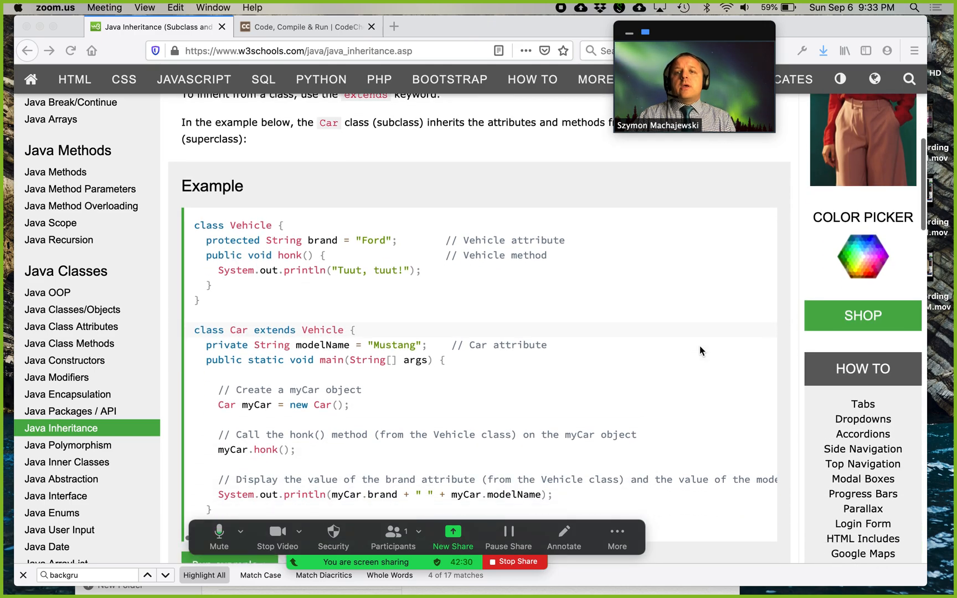
scroll("down", 3)
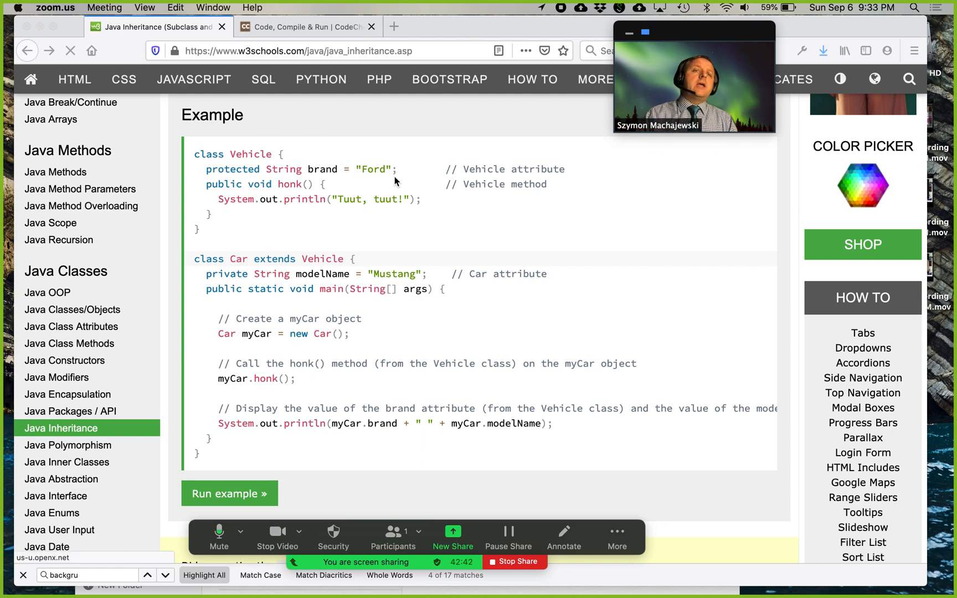
mouse_move(272, 203)
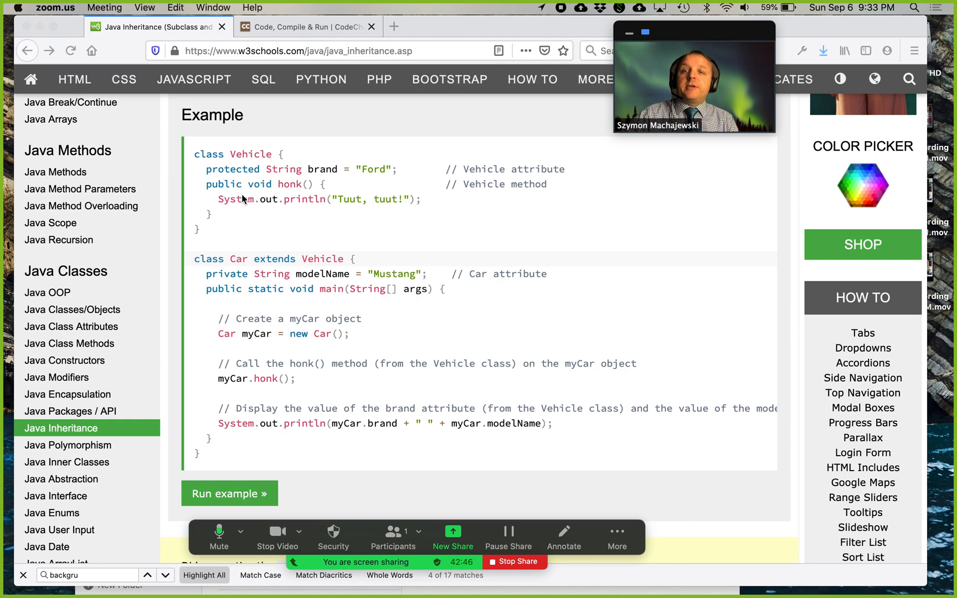
mouse_move(330, 186)
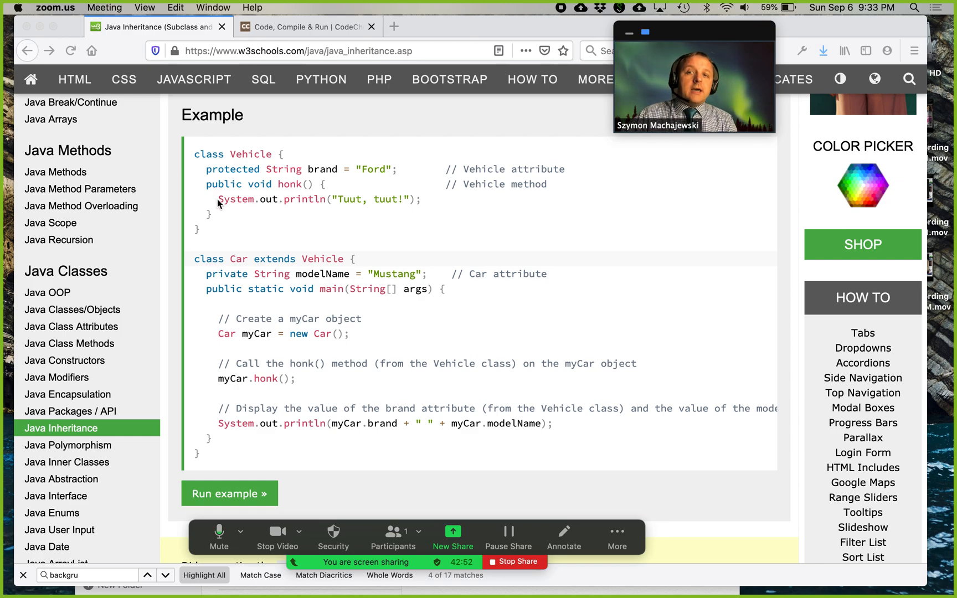
mouse_move(373, 208)
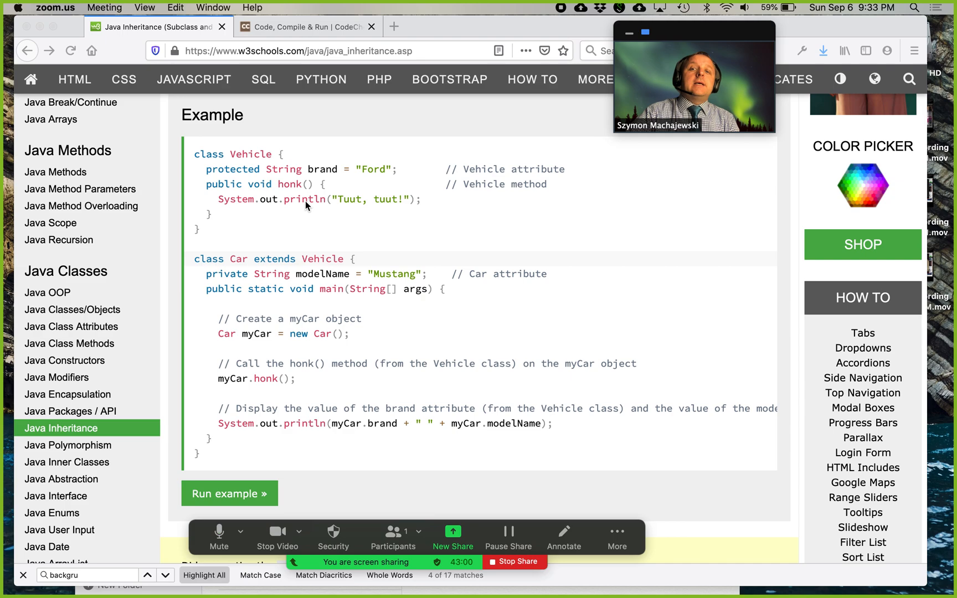
mouse_move(284, 206)
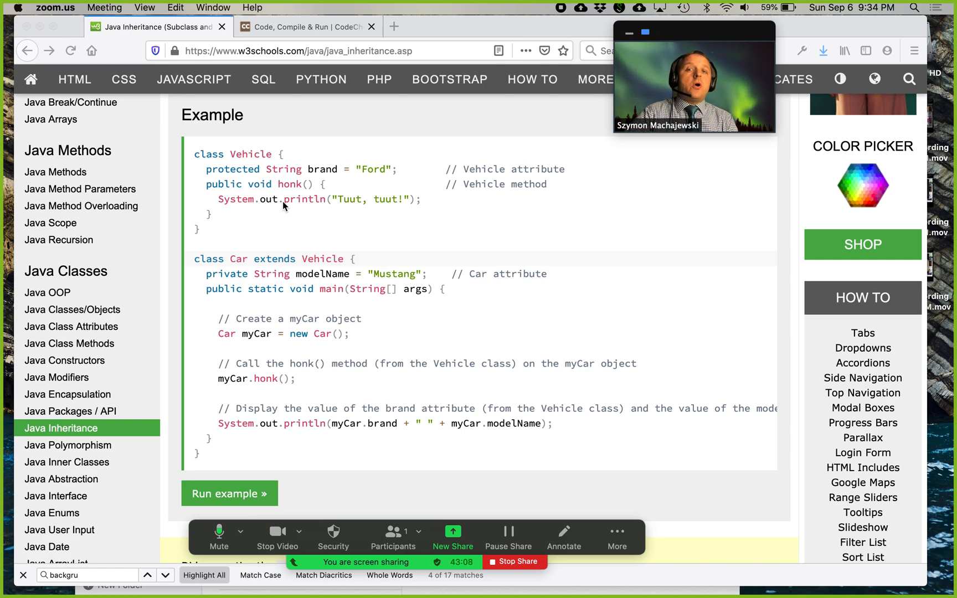
mouse_move(306, 179)
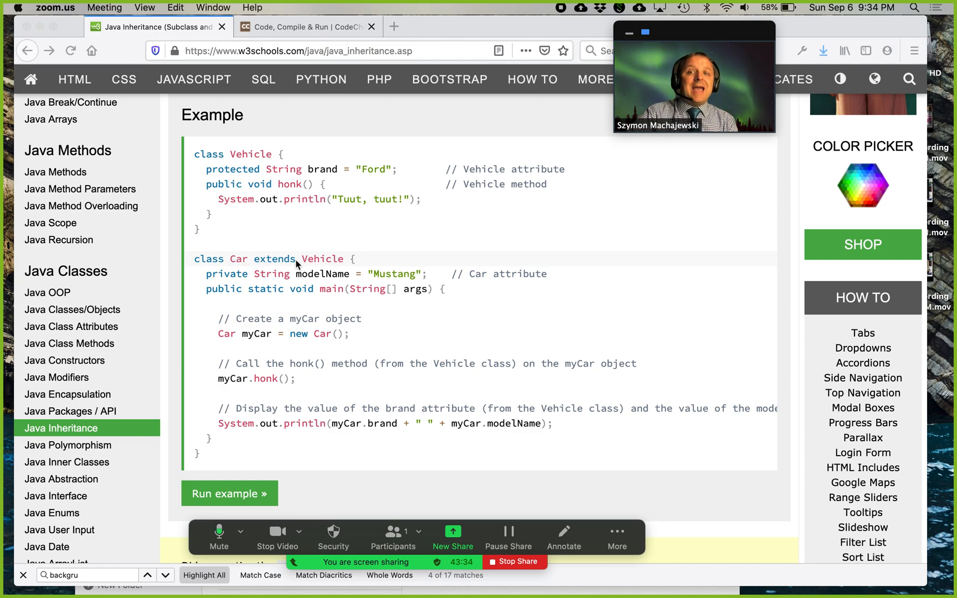
mouse_move(342, 265)
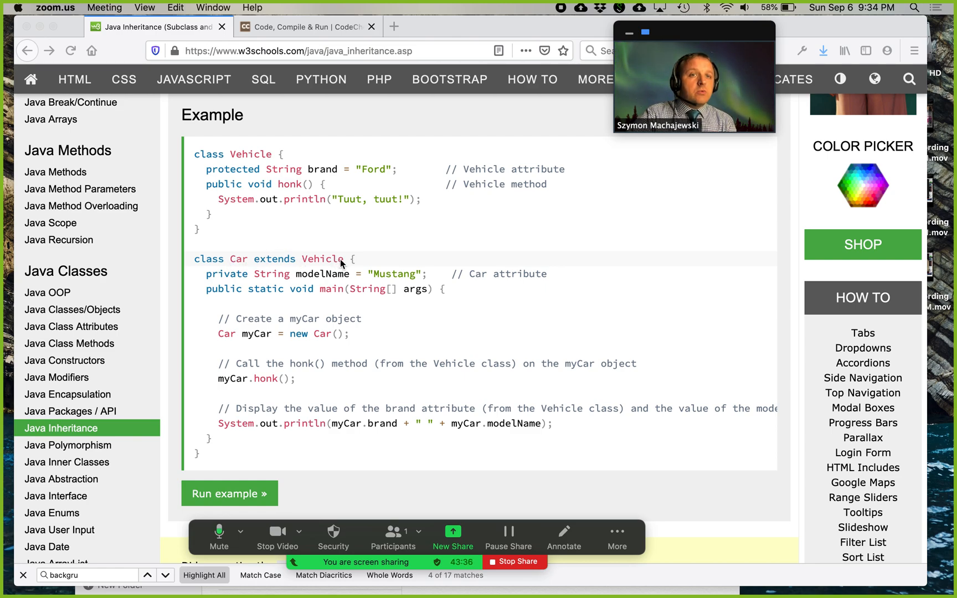
mouse_move(312, 264)
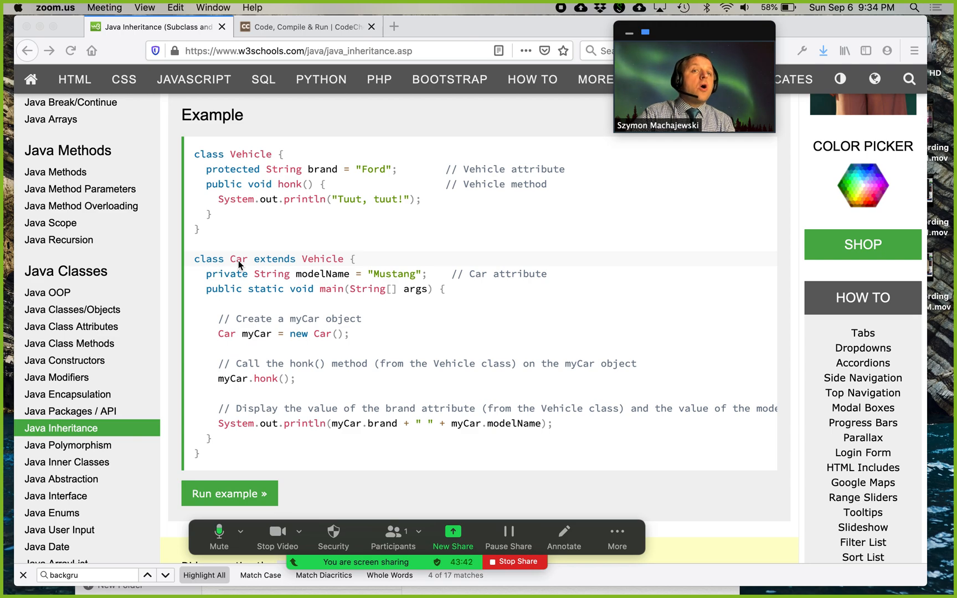
mouse_move(345, 203)
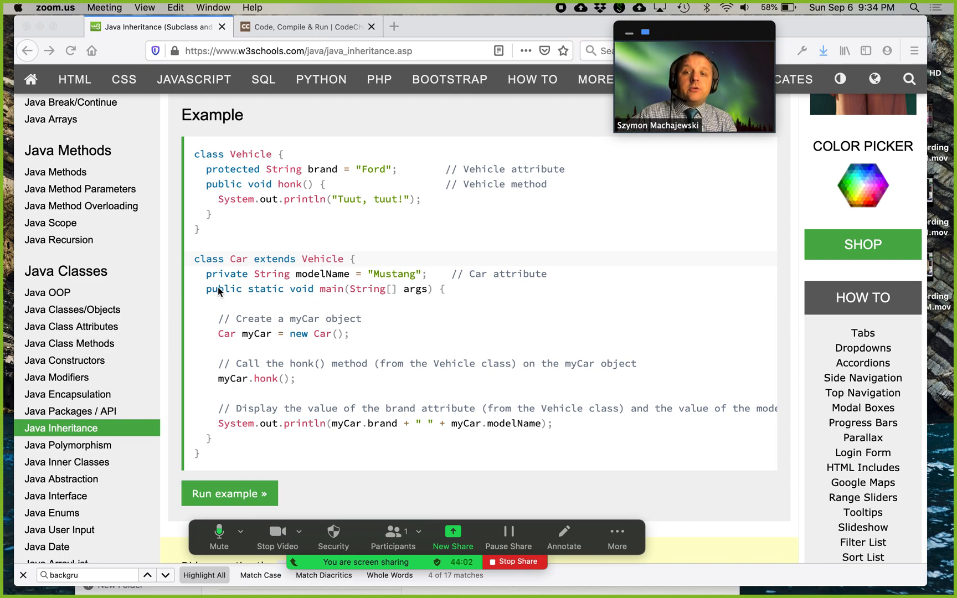
mouse_move(293, 299)
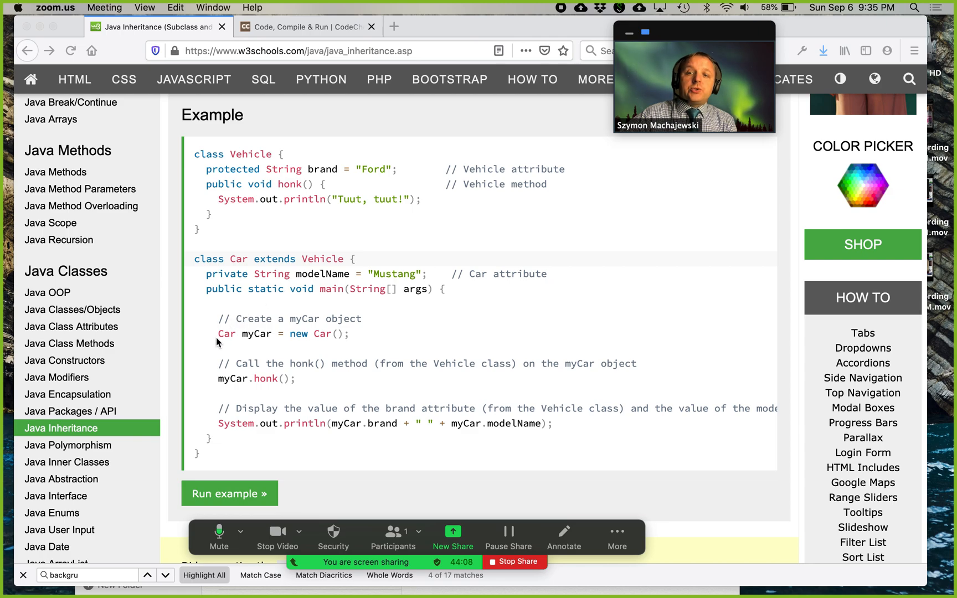
mouse_move(337, 333)
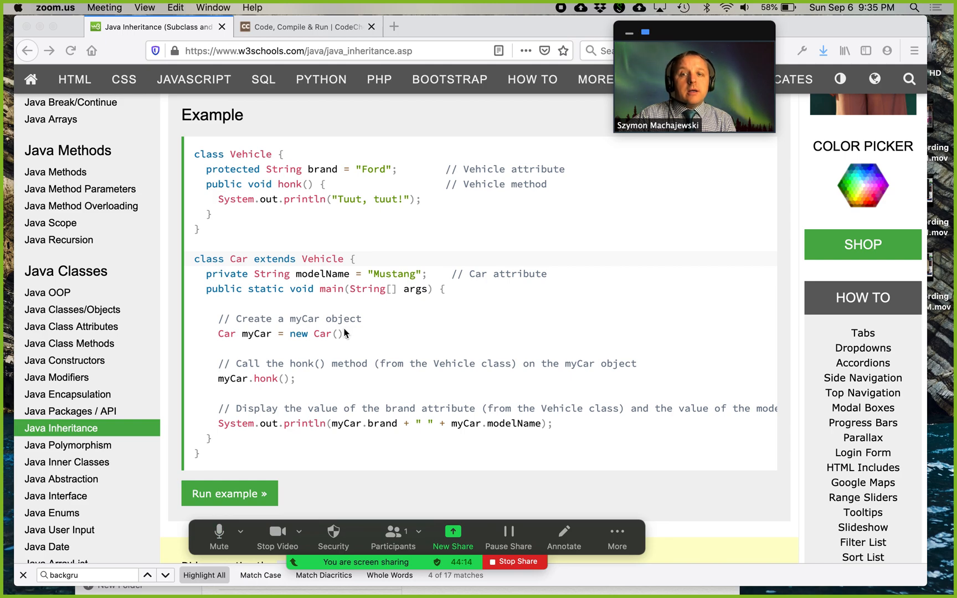
mouse_move(253, 349)
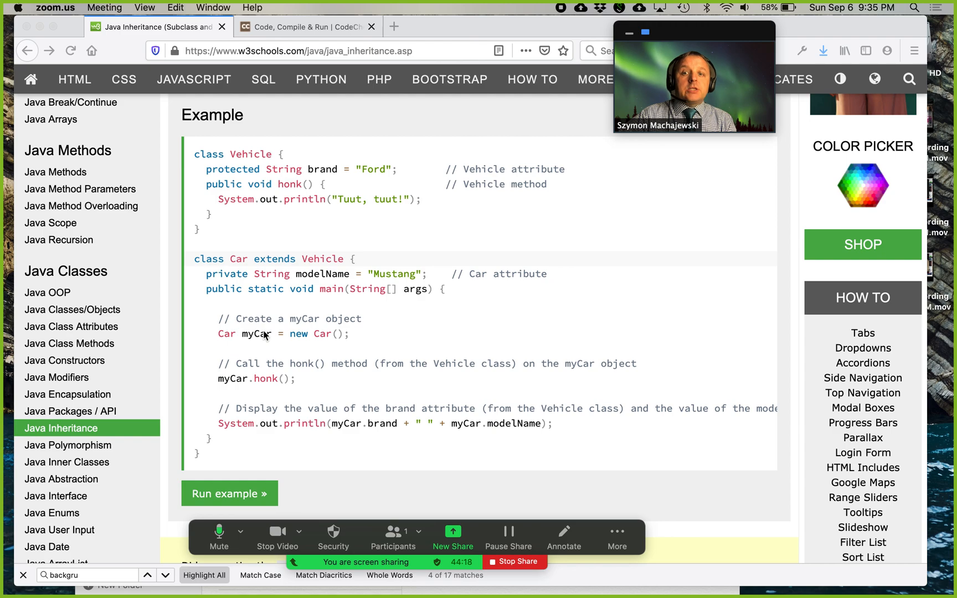
mouse_move(262, 279)
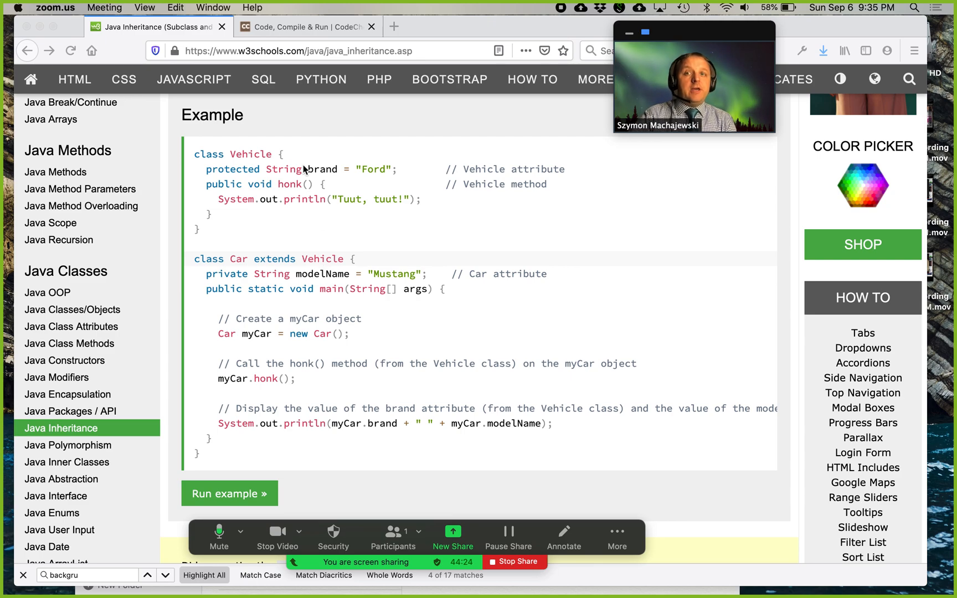
mouse_move(274, 279)
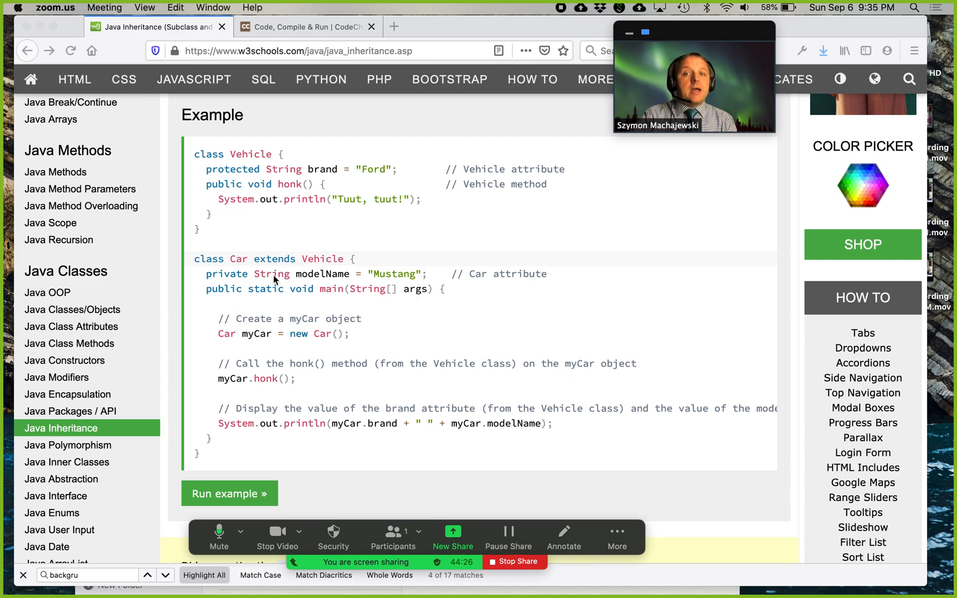
mouse_move(352, 279)
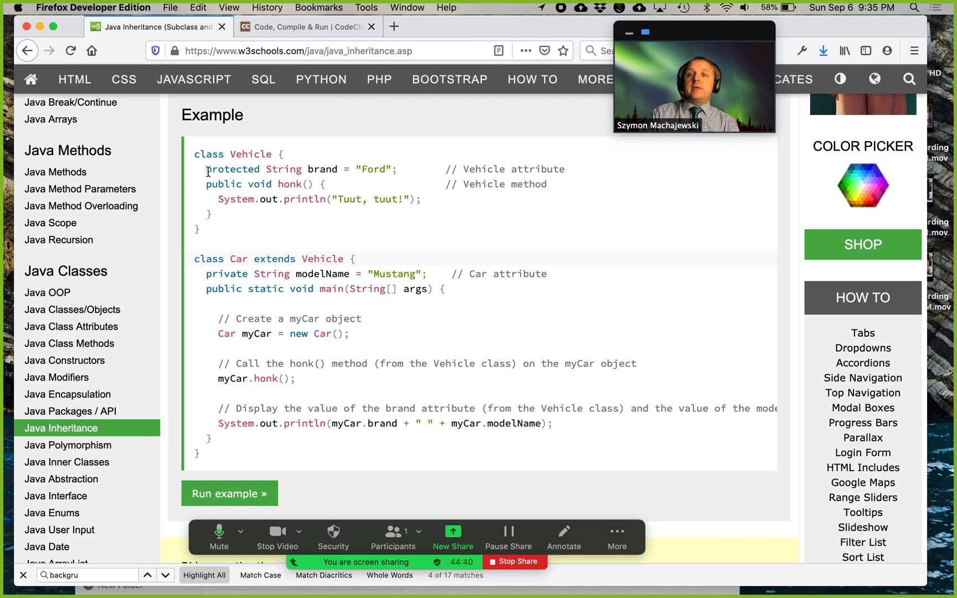
left_click_drag(206, 154, 206, 455)
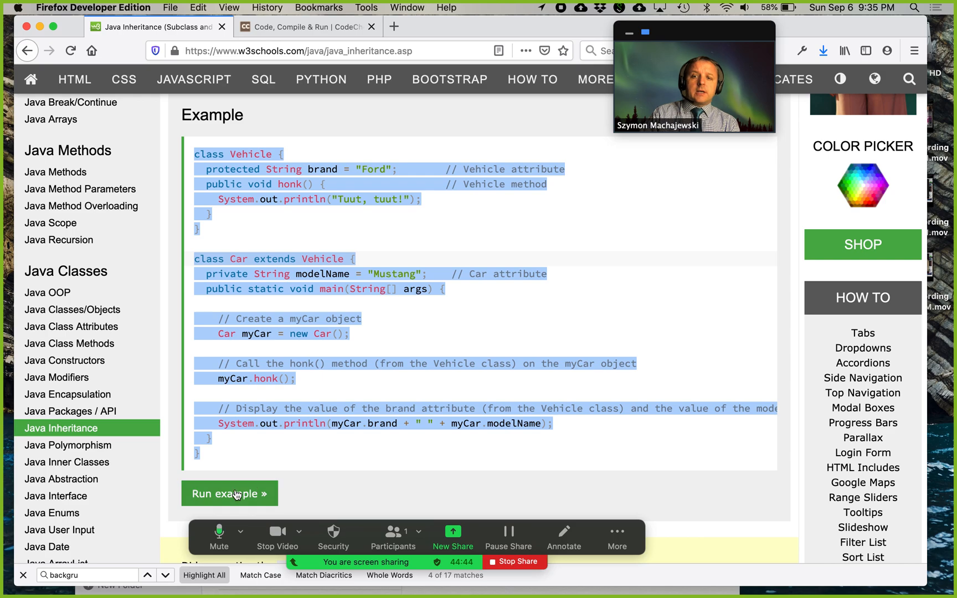
left_click(229, 493)
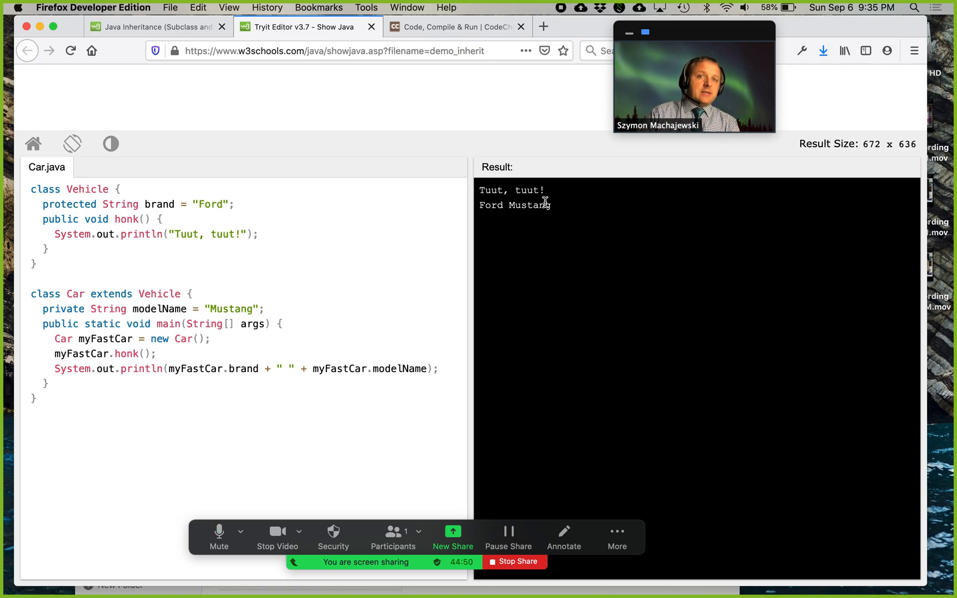
mouse_move(118, 314)
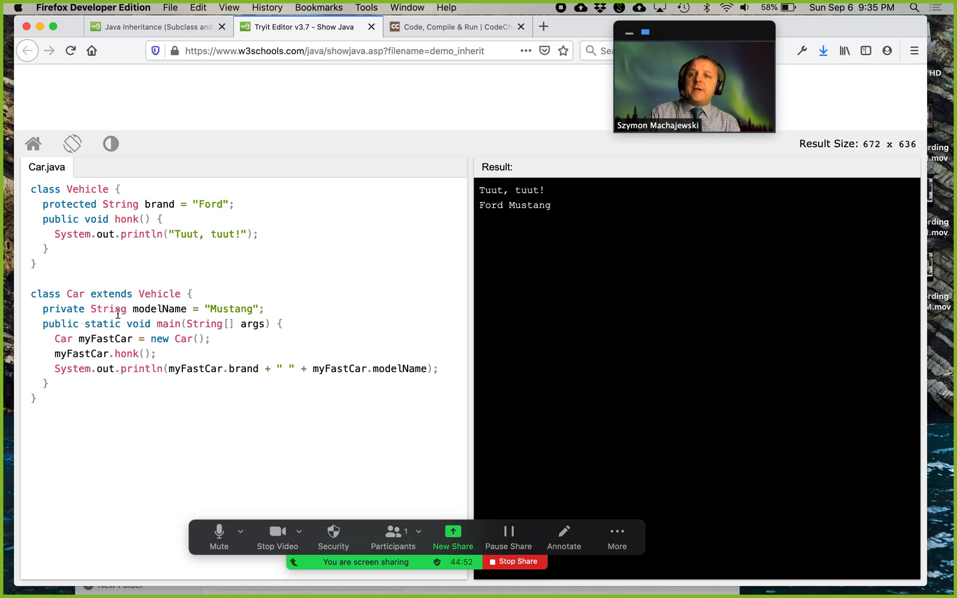
double_click(159, 309)
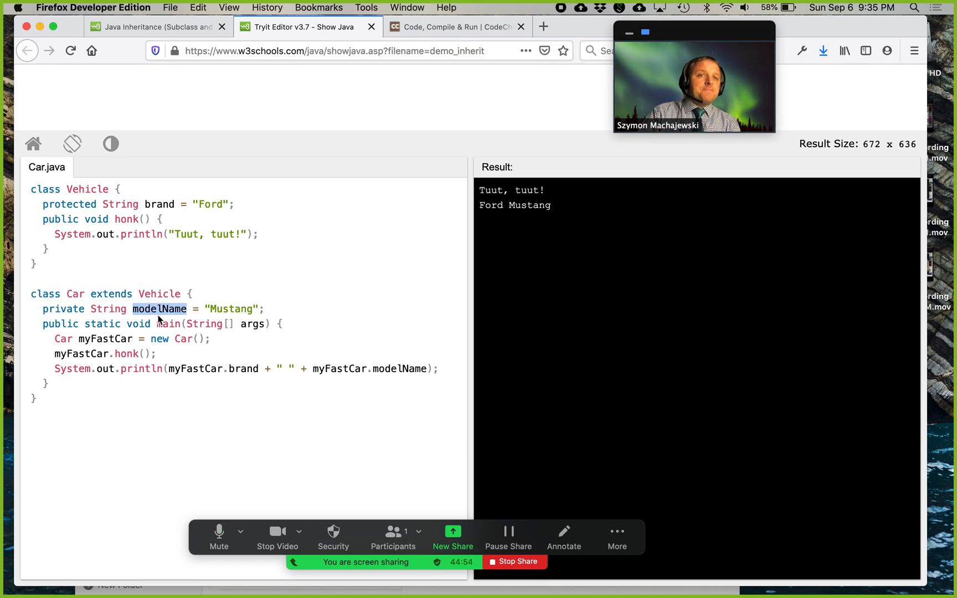
triple_click(147, 308)
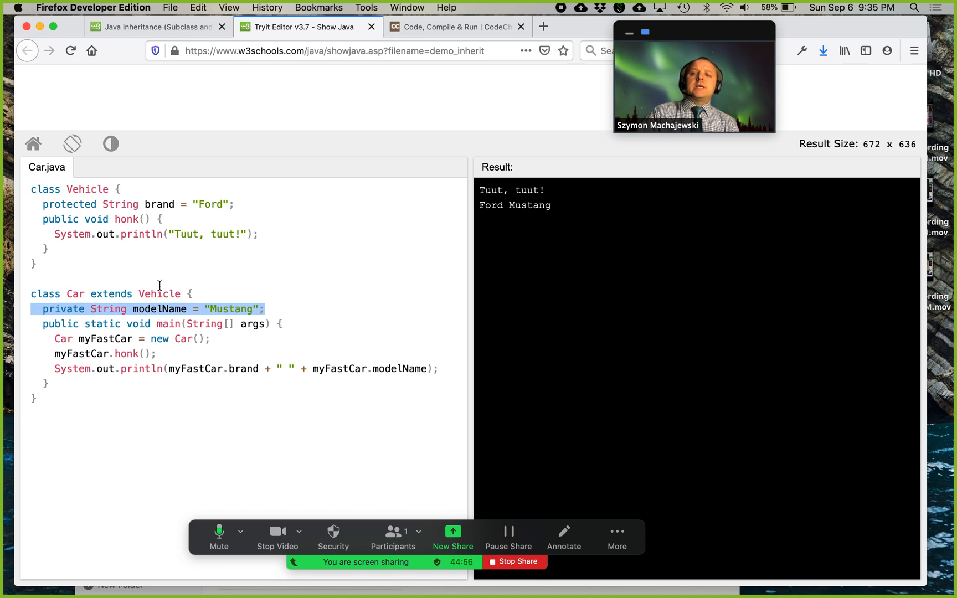
mouse_move(133, 225)
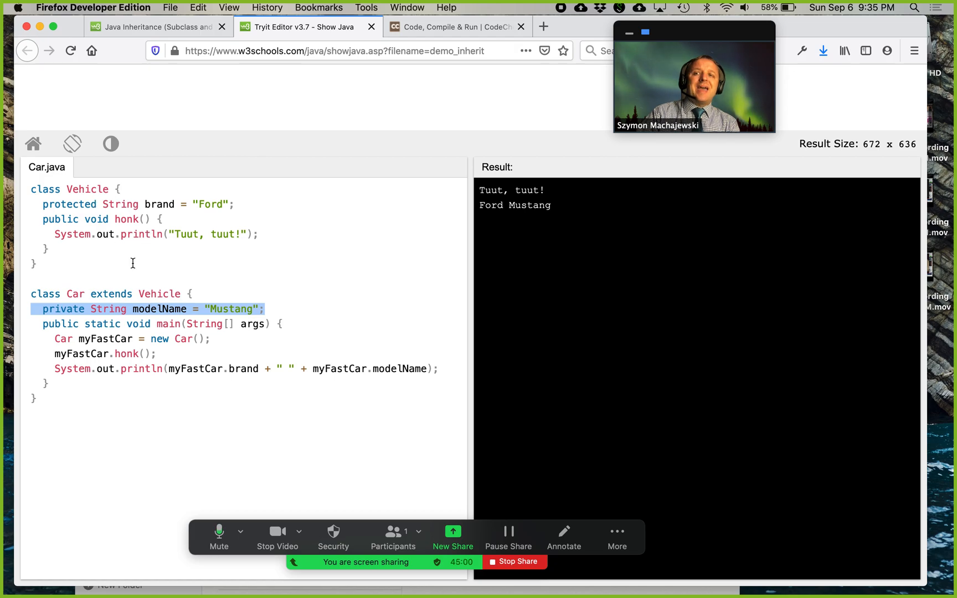
mouse_move(166, 410)
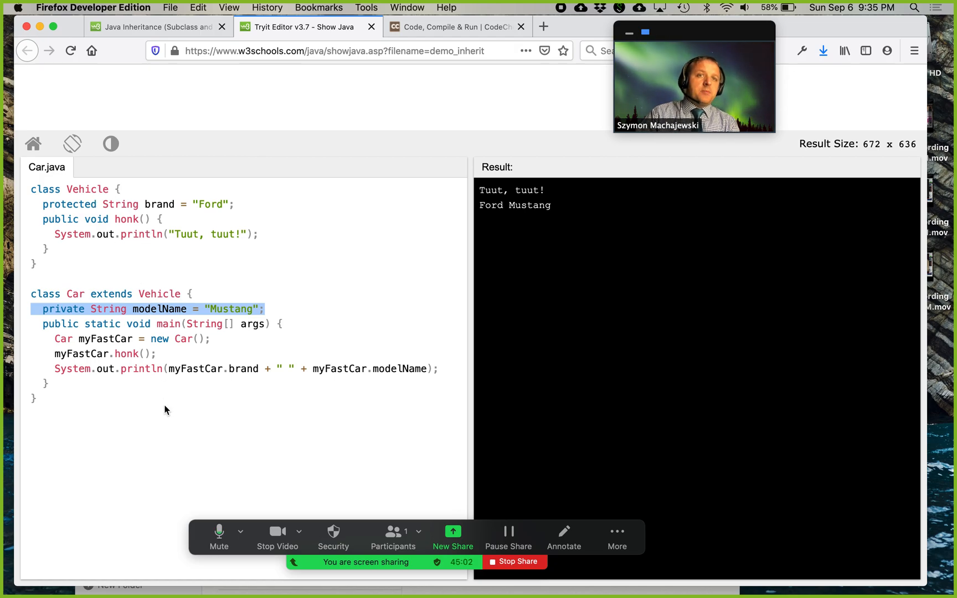
mouse_move(434, 309)
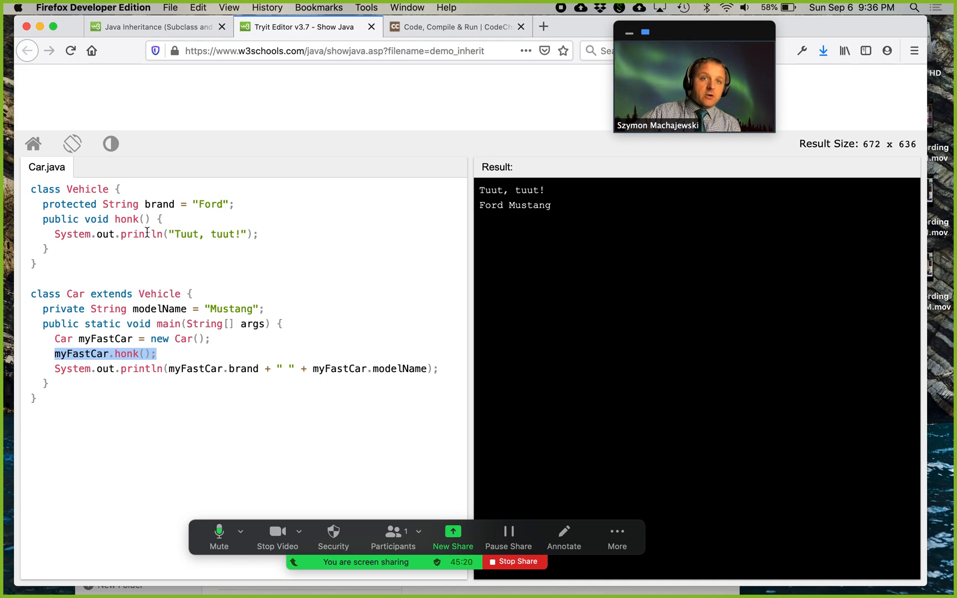
mouse_move(247, 232)
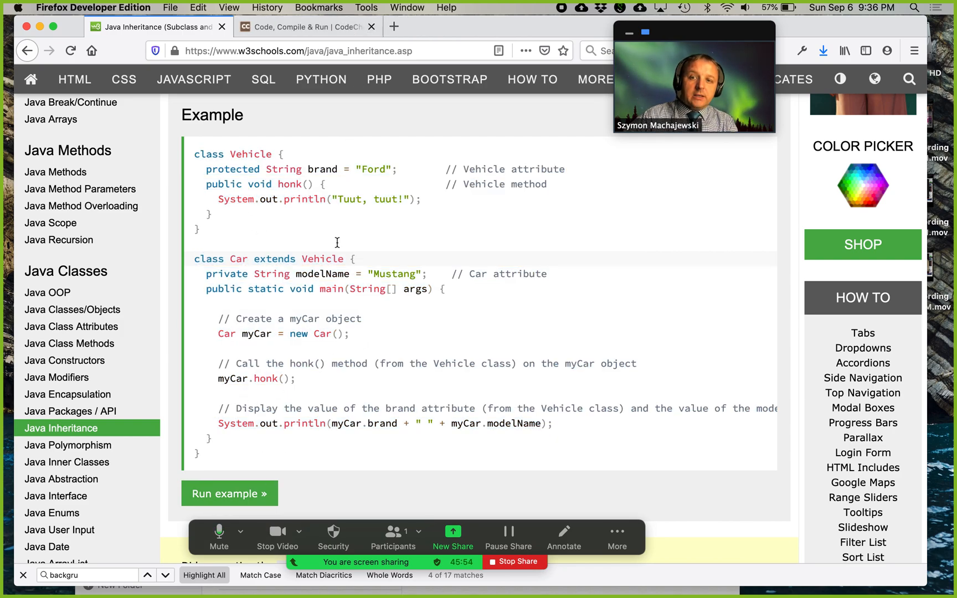
In the CodeChef online compiler, confirm Java in the language list and paste the Vehicle and Car code
left_click(305, 27)
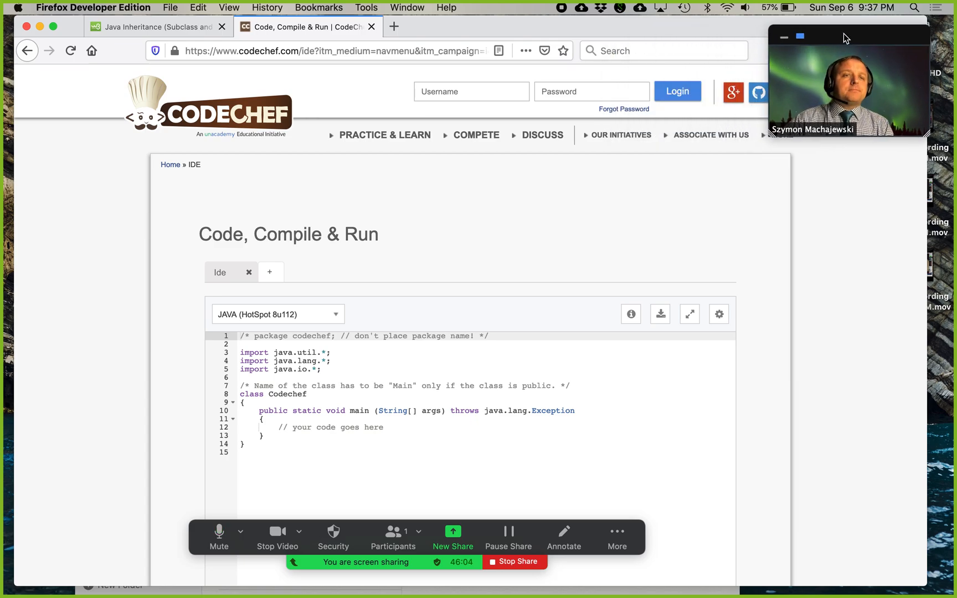
mouse_move(773, 139)
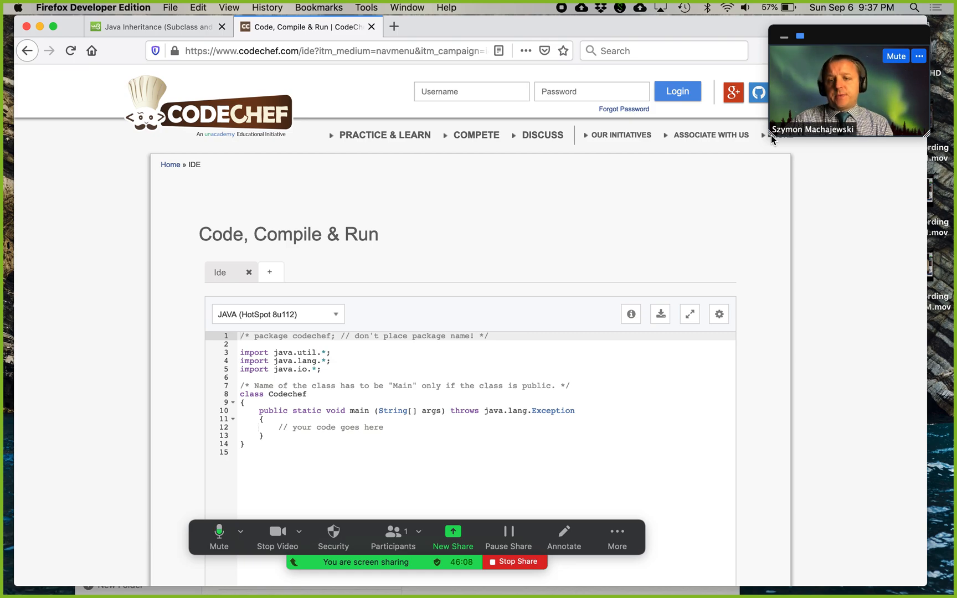
left_click(277, 313)
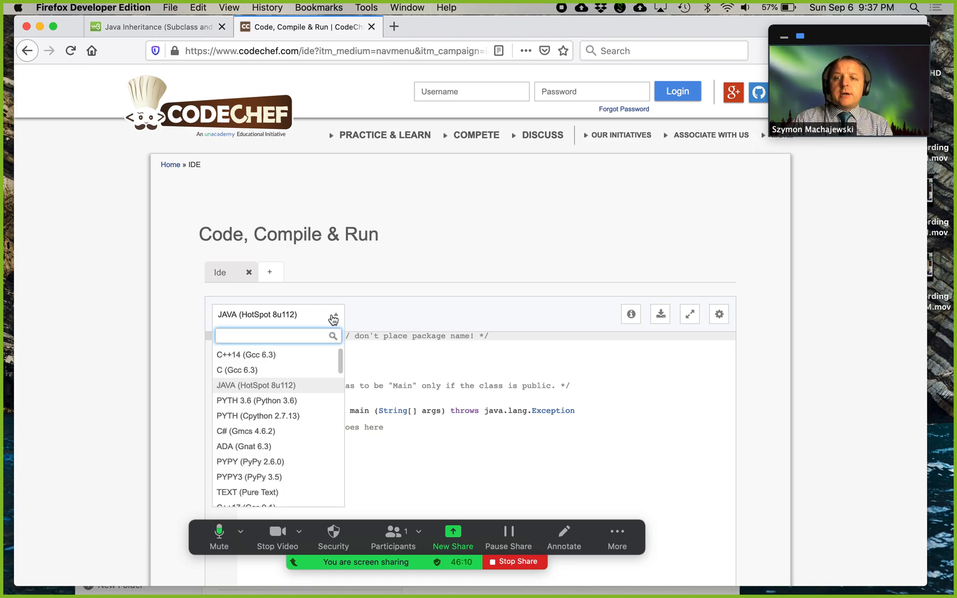
mouse_move(267, 404)
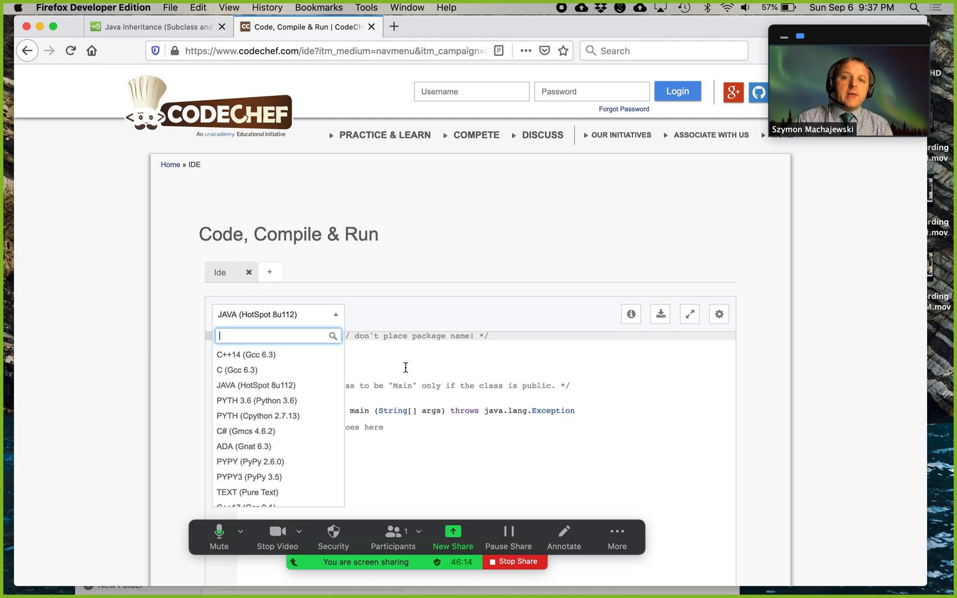
left_click(255, 385)
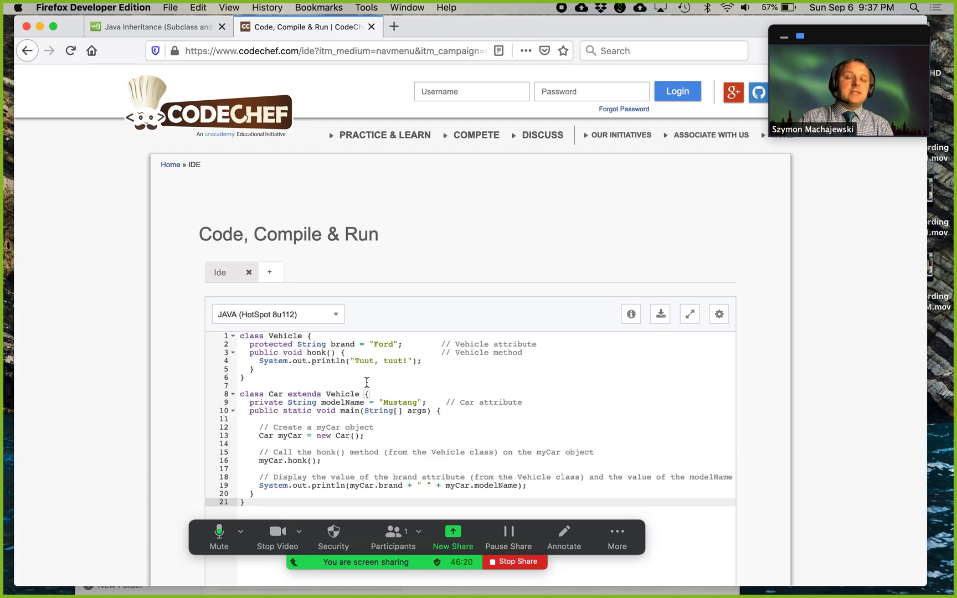
scroll("down", 3)
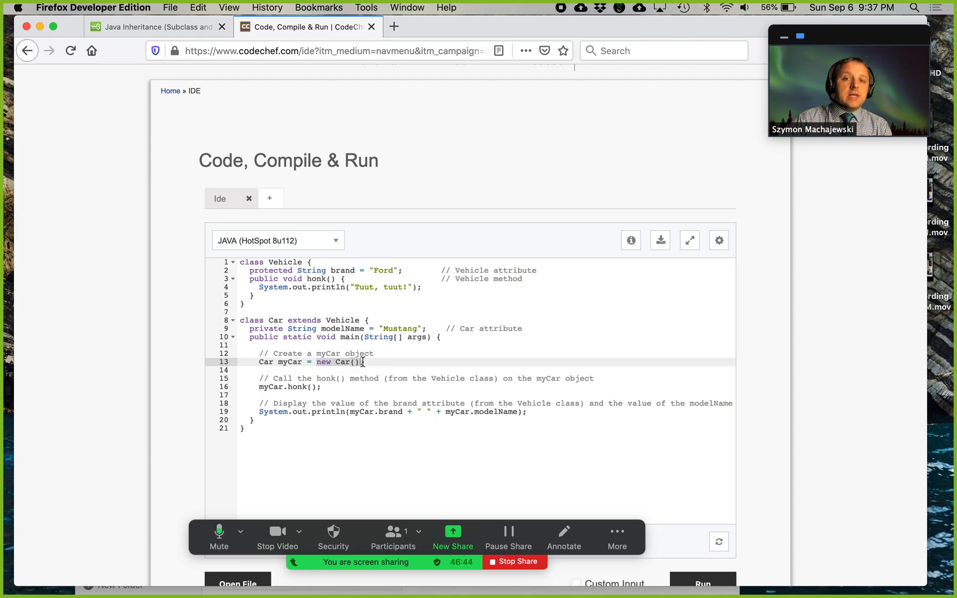
mouse_move(467, 340)
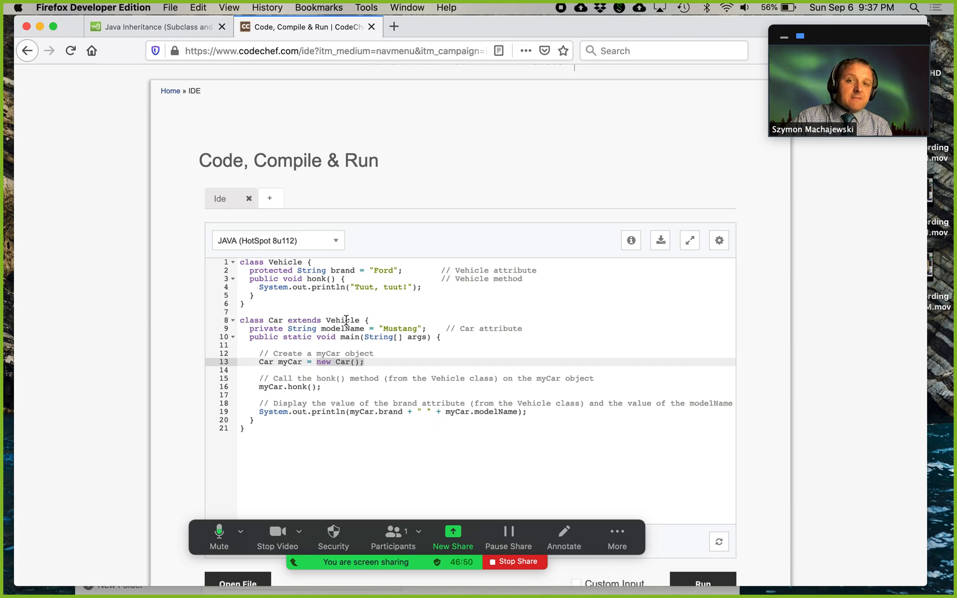
mouse_move(287, 252)
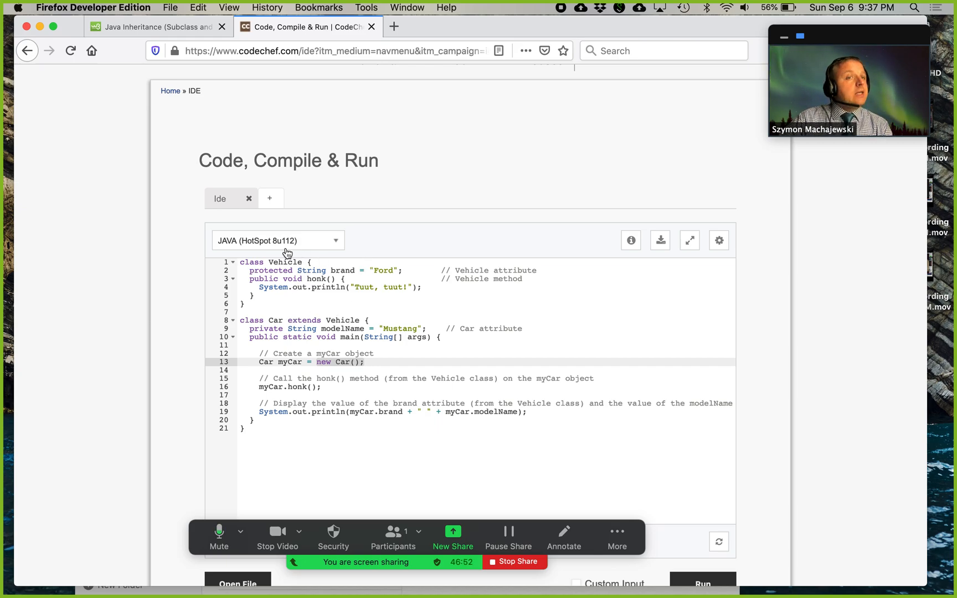
mouse_move(354, 422)
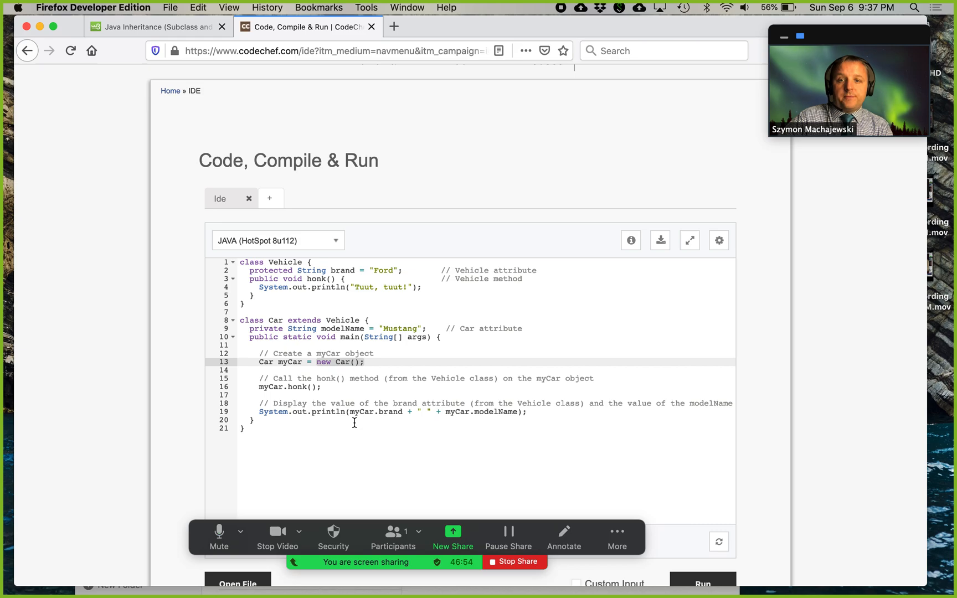
scroll("down", 3)
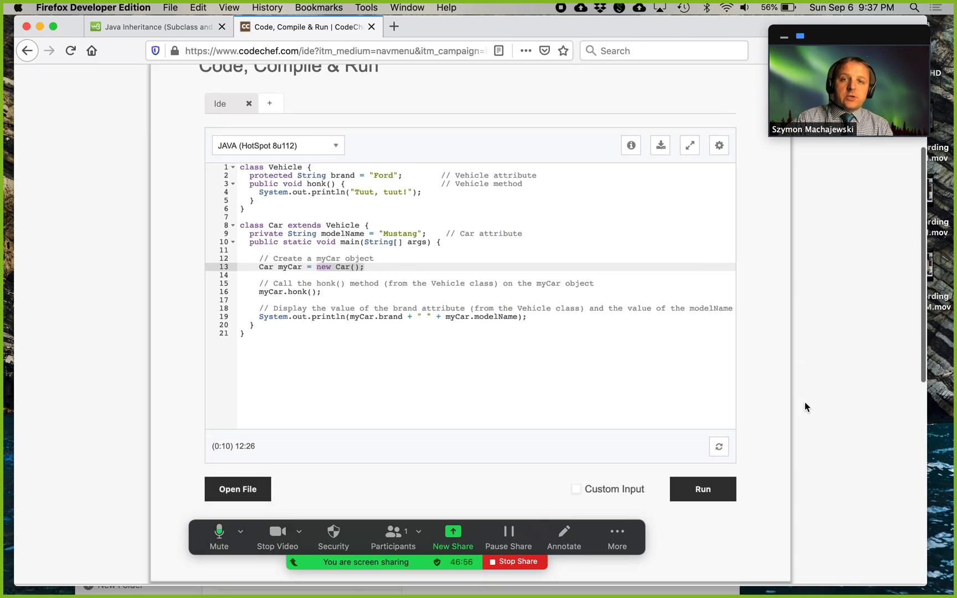
Run the inheritance program on CodeChef, printing "Tuut, tuut!" and "Ford Mustang"
left_click(702, 489)
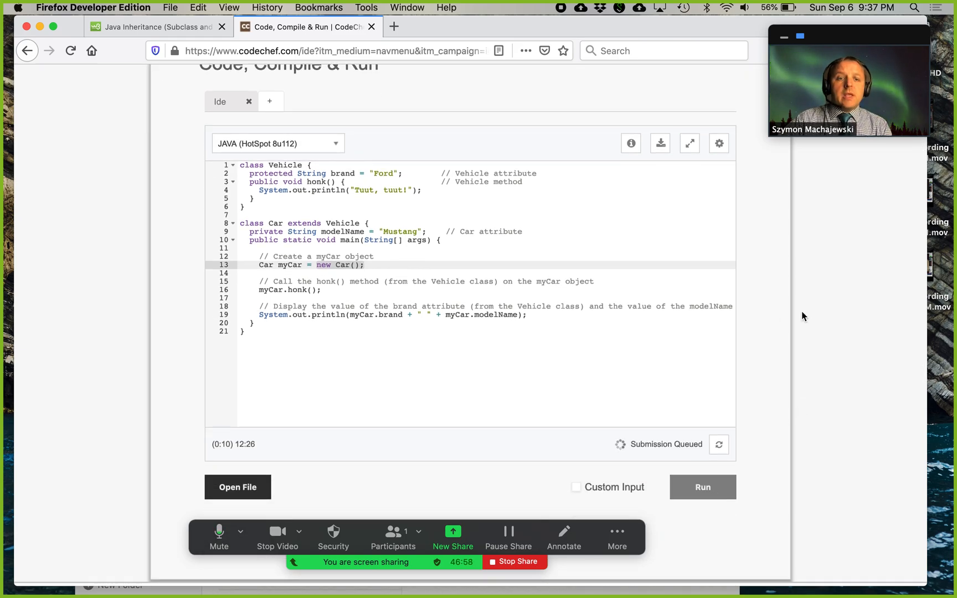
scroll("down", 3)
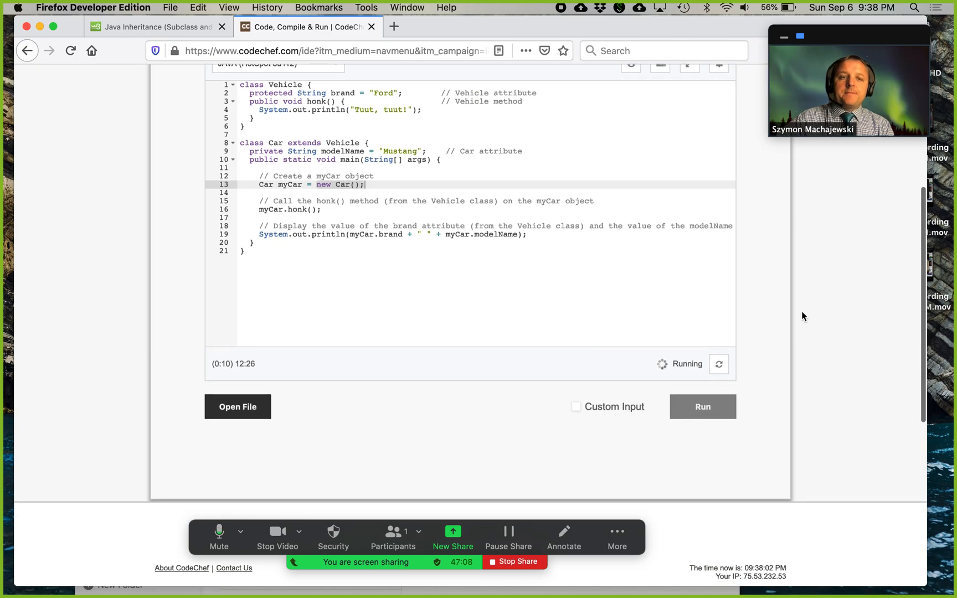
left_click(701, 407)
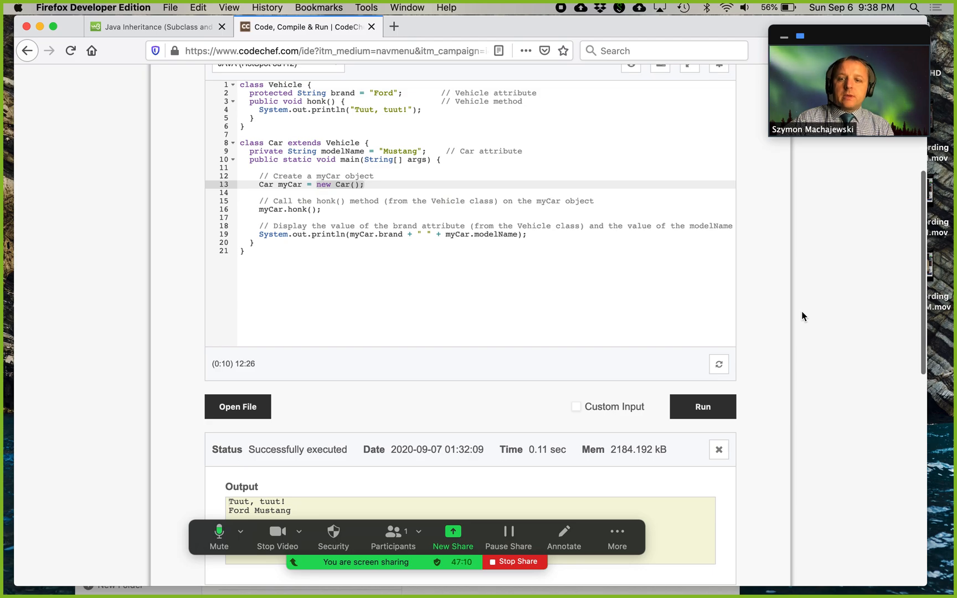
scroll("down", 3)
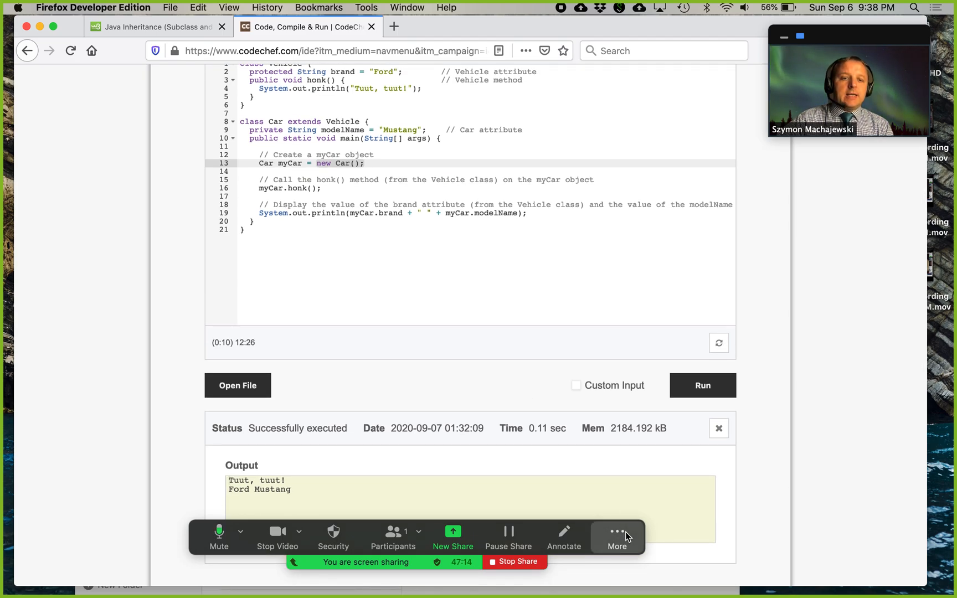
Hide the floating Zoom toolbar and return to the W3Schools Java Inheritance tab
left_click(617, 537)
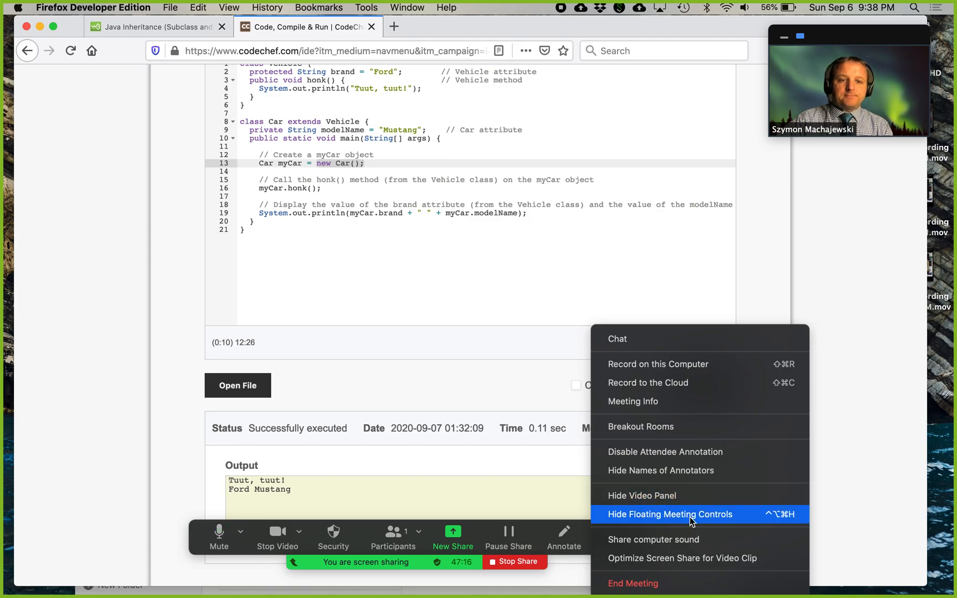
left_click(668, 514)
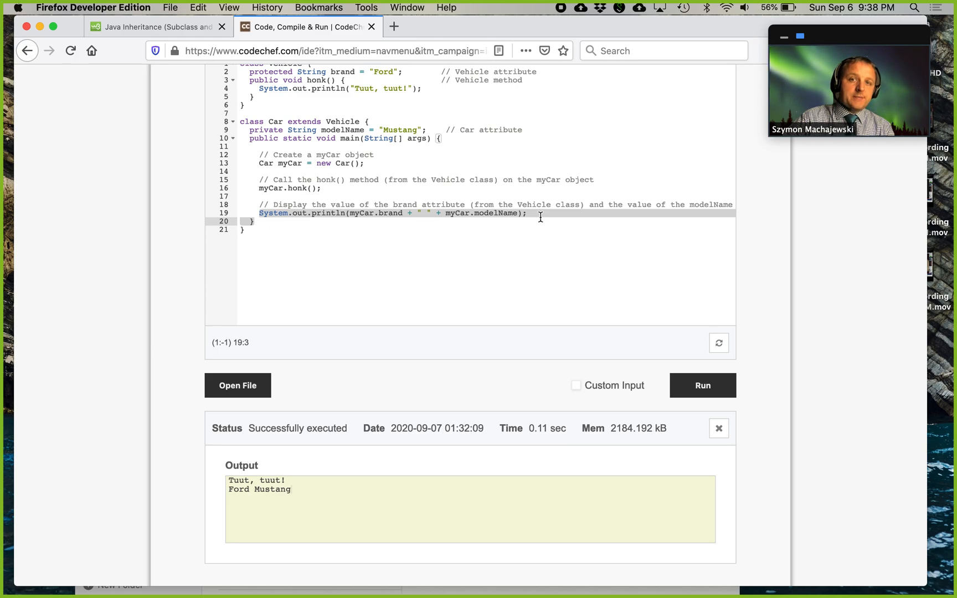
scroll("up", 3)
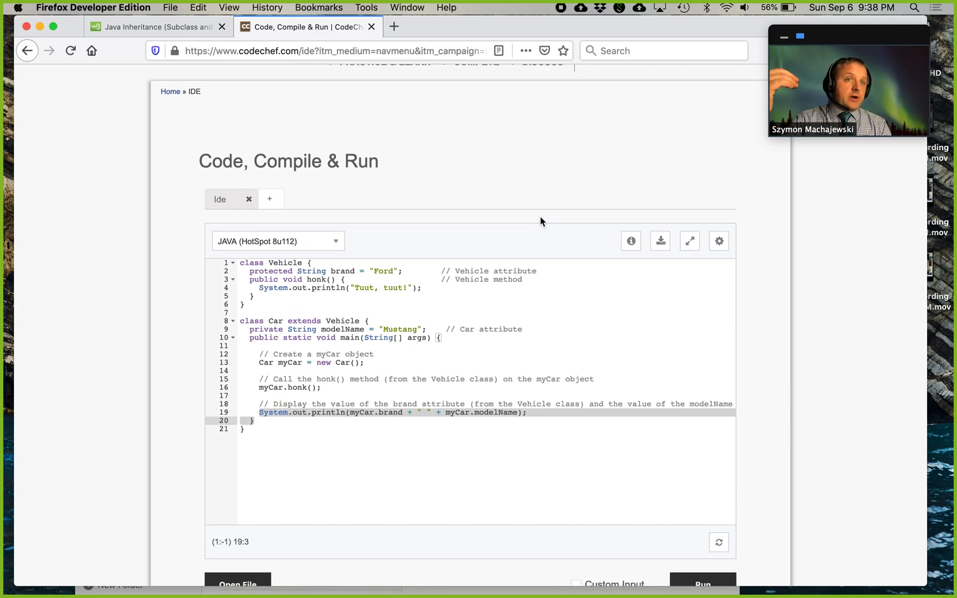
left_click(156, 27)
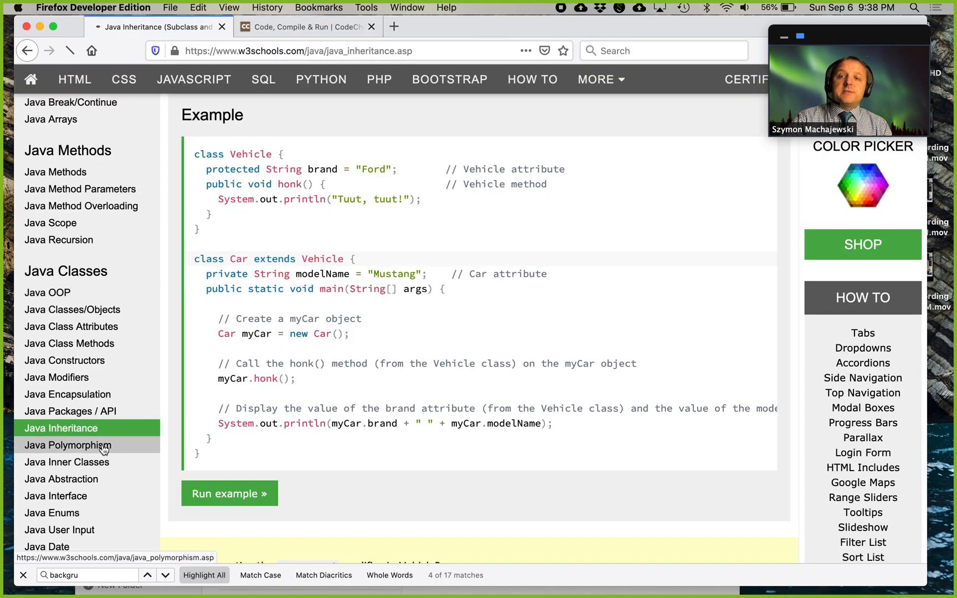
Open the Java Polymorphism lesson and scroll to its Animal, Pig and Dog example
left_click(67, 445)
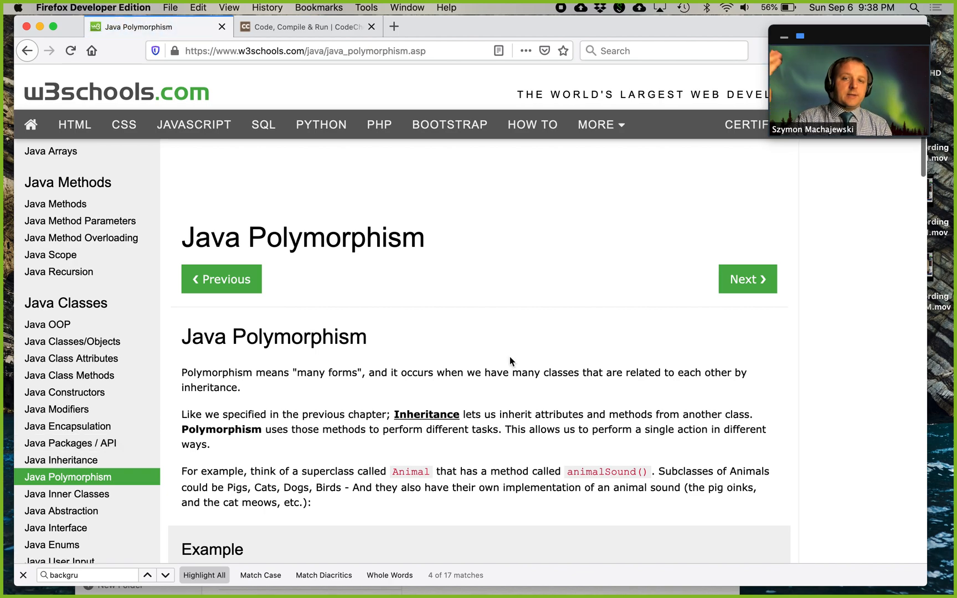
scroll("down", 3)
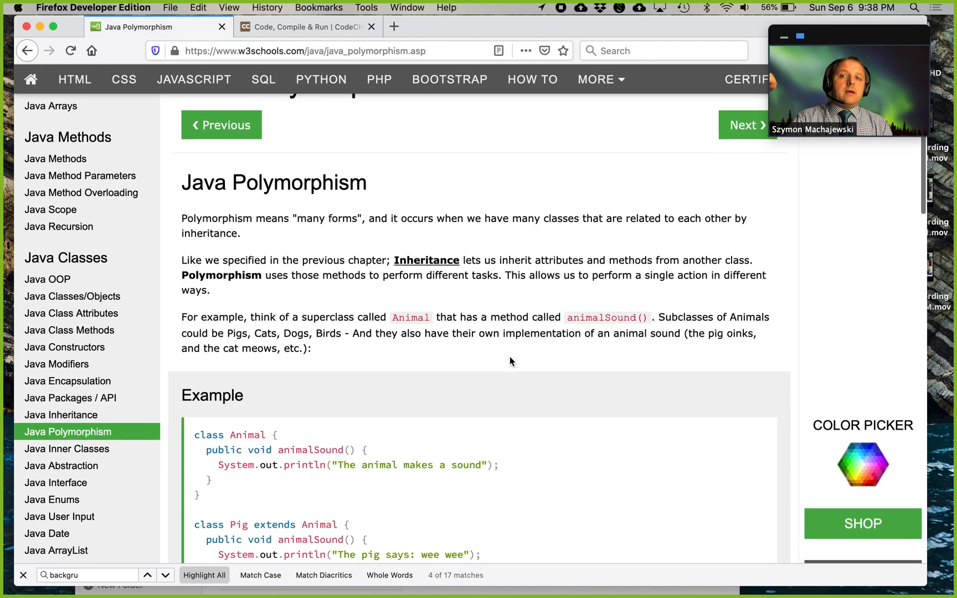
scroll("down", 3)
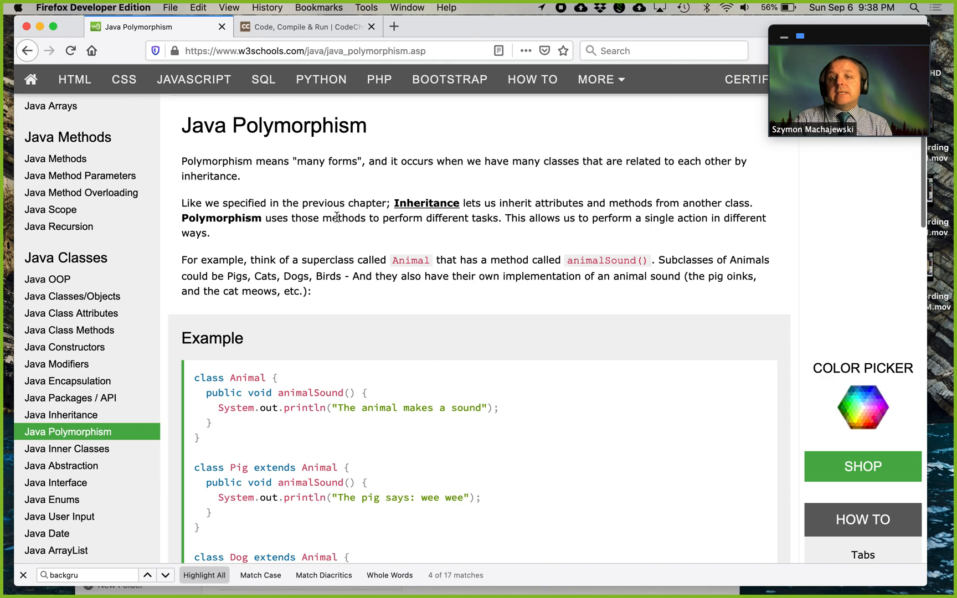
scroll("down", 3)
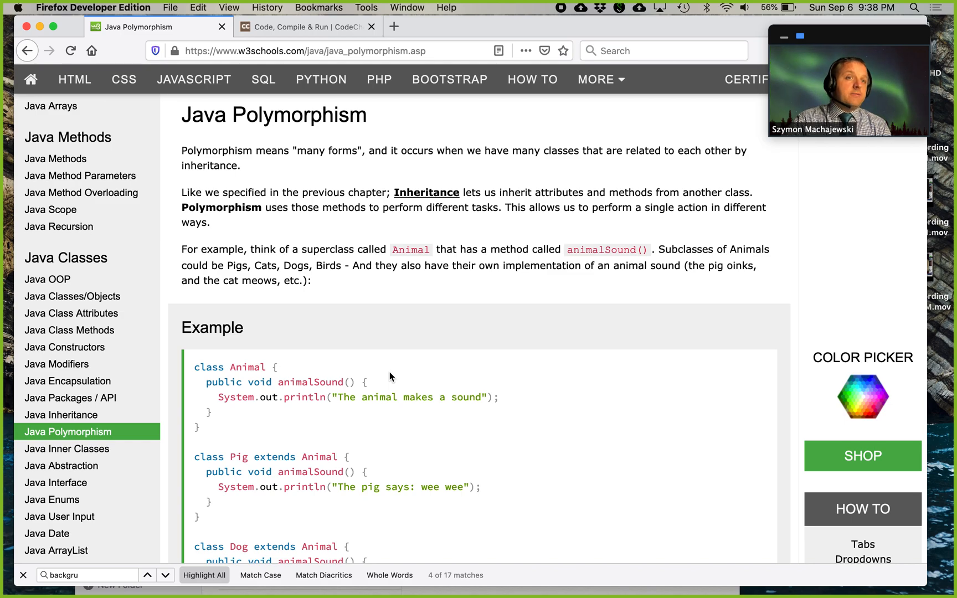
scroll("down", 3)
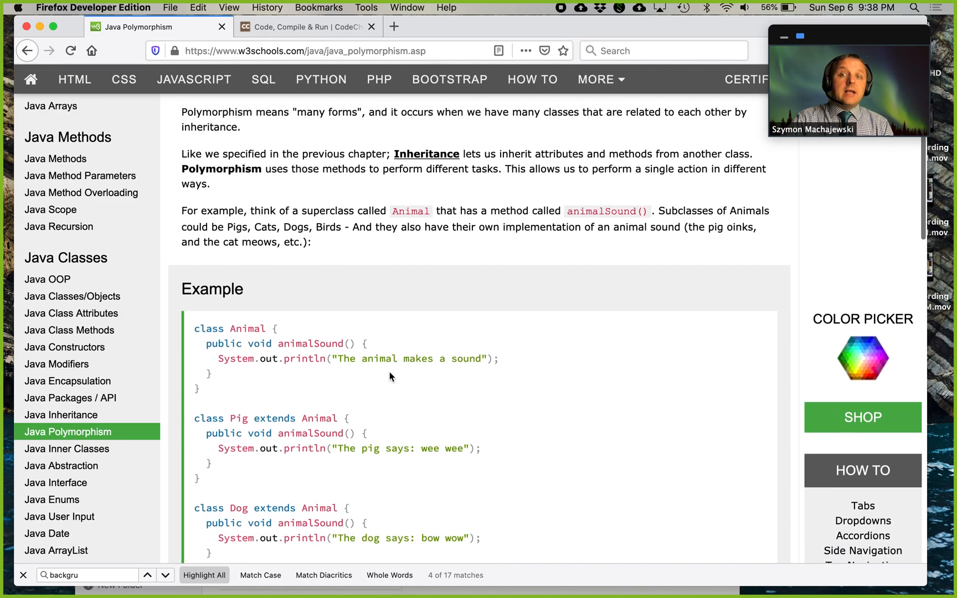
scroll("down", 3)
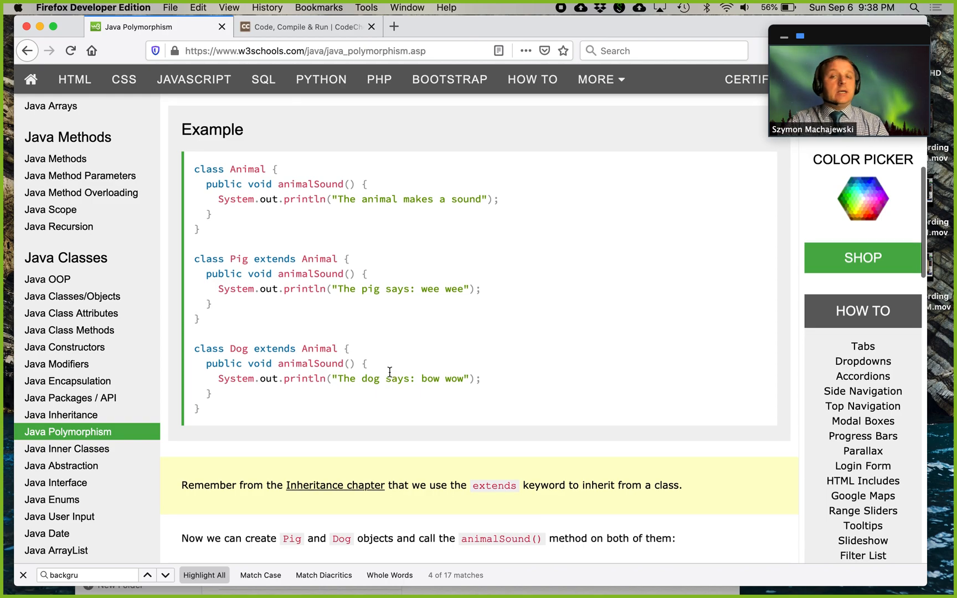
mouse_move(294, 211)
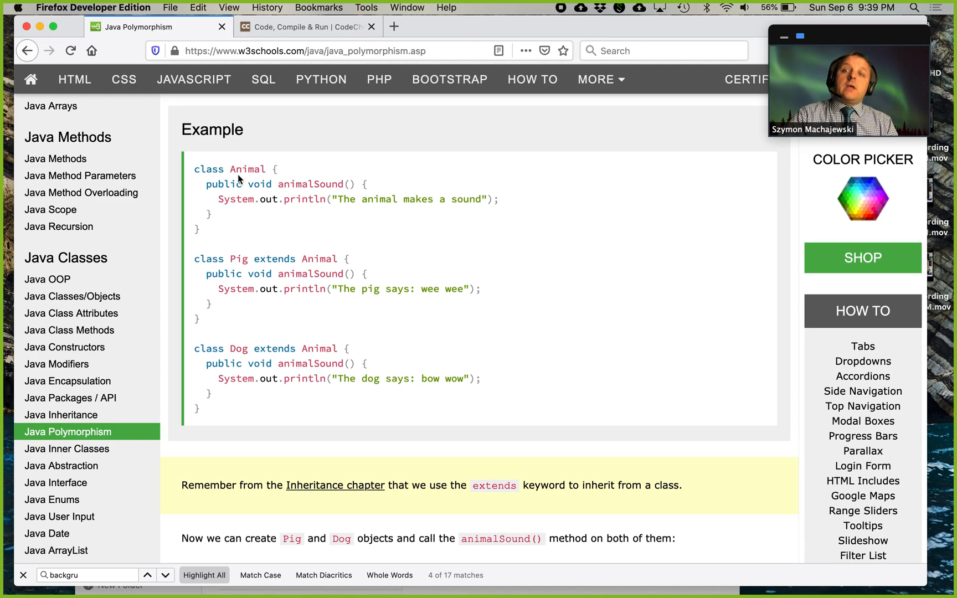
Highlight the Pig class's overridden animalSound() method and its println statement
left_click_drag(194, 170, 210, 216)
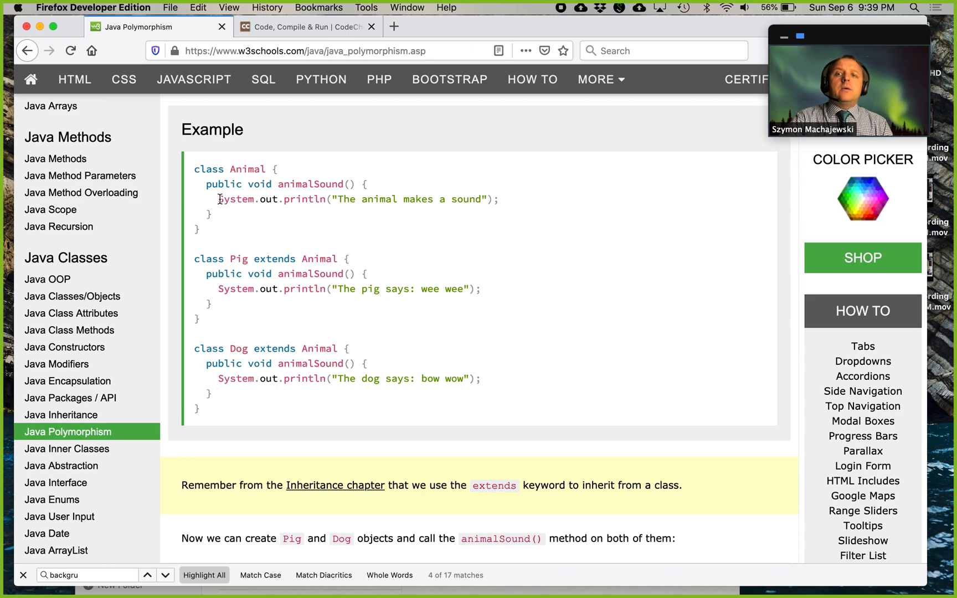
left_click_drag(217, 199, 499, 200)
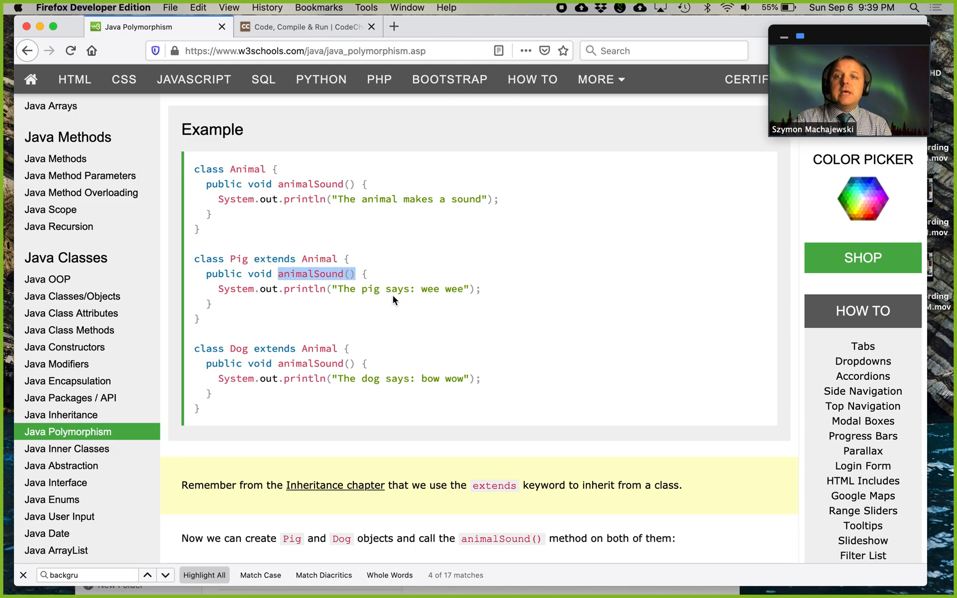
mouse_move(306, 292)
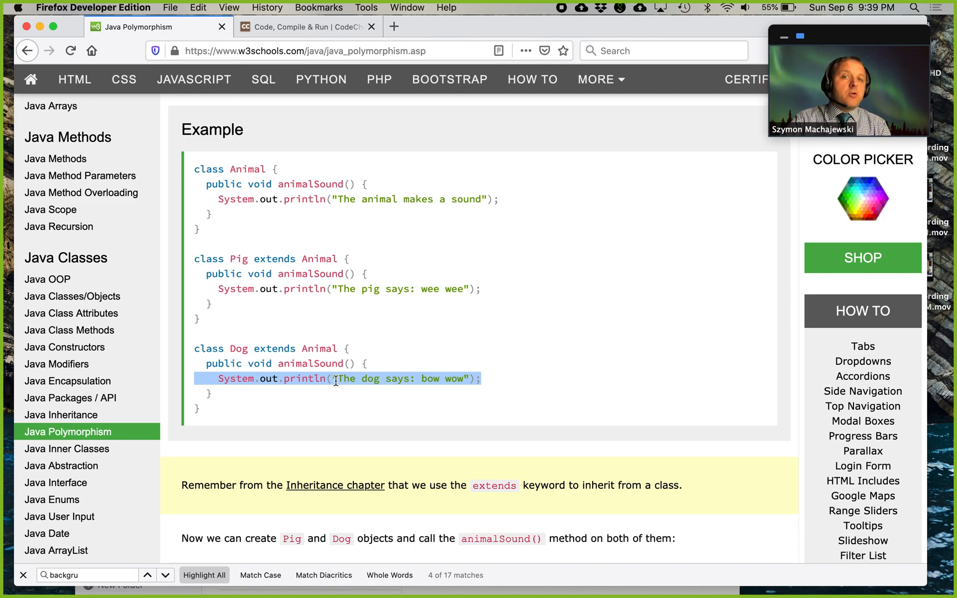
double_click(310, 273)
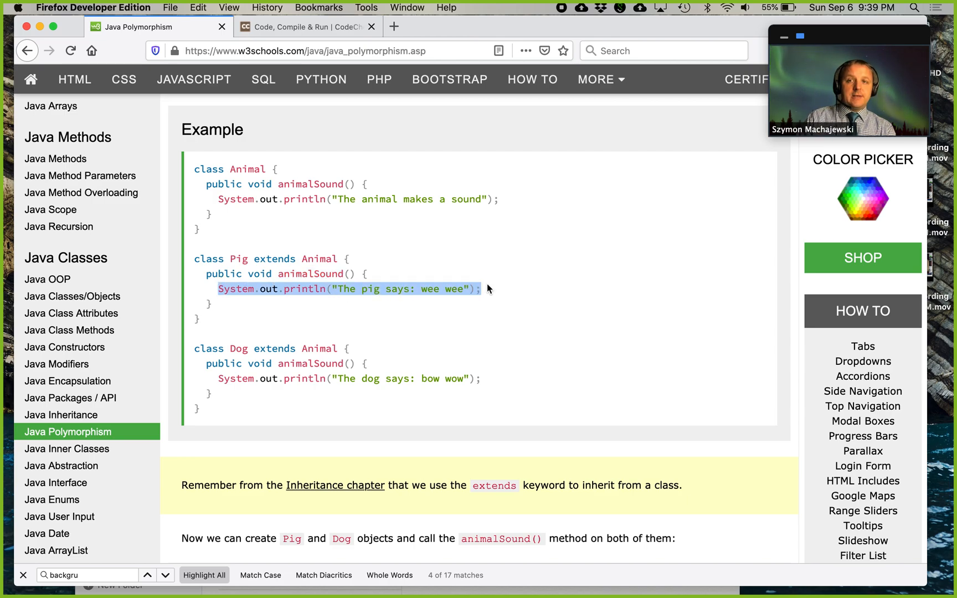
Select and copy the full Animal, Pig, Dog and MyMainClass example, then switch to CodeChef
scroll("down", 3)
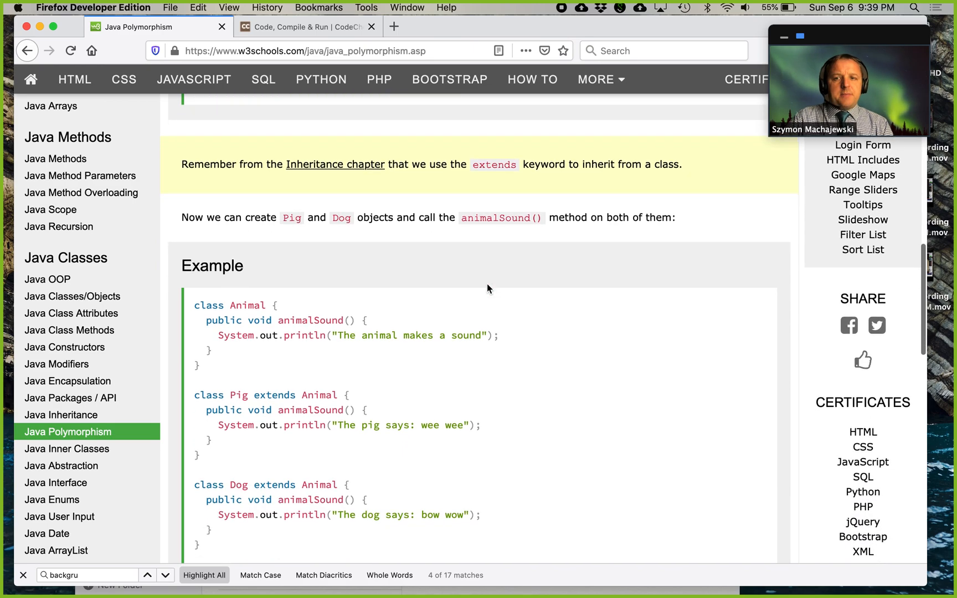
scroll("down", 3)
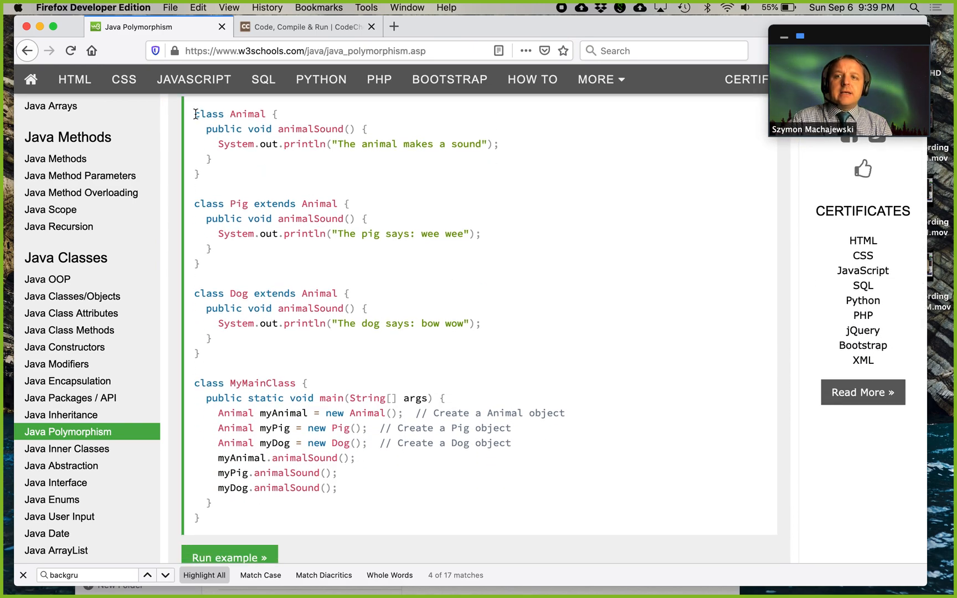
left_click_drag(195, 113, 209, 339)
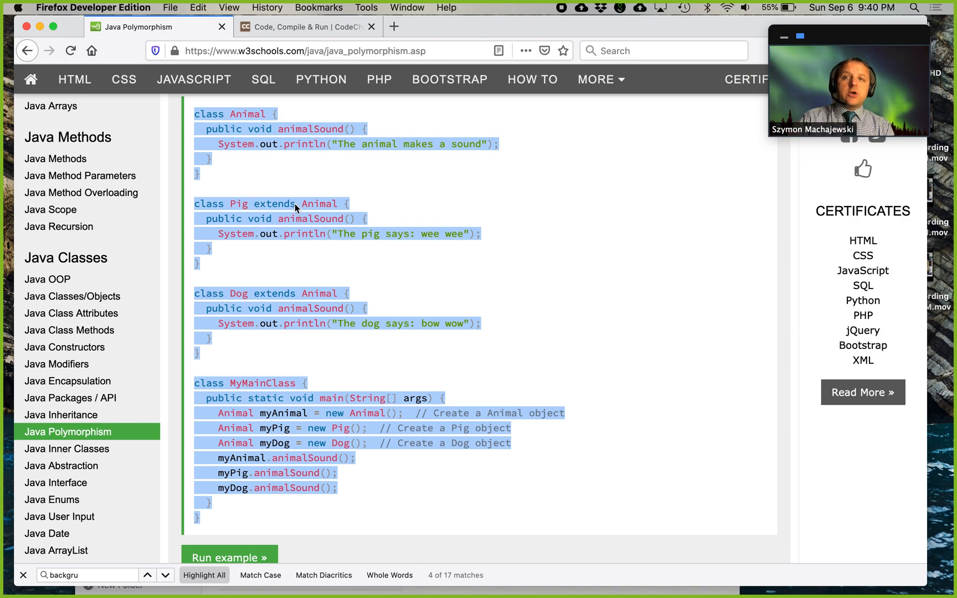
left_click(299, 26)
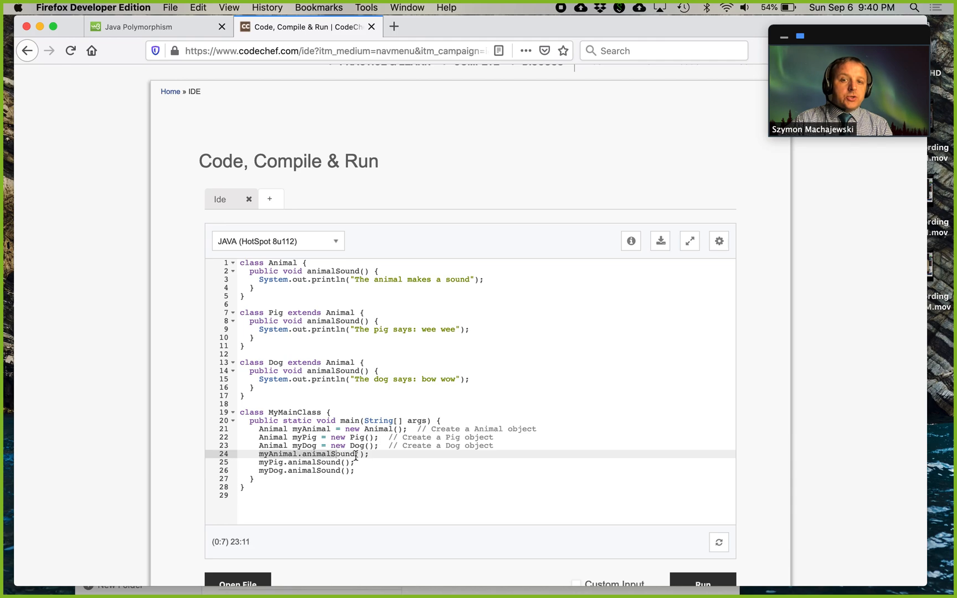
left_click(370, 454)
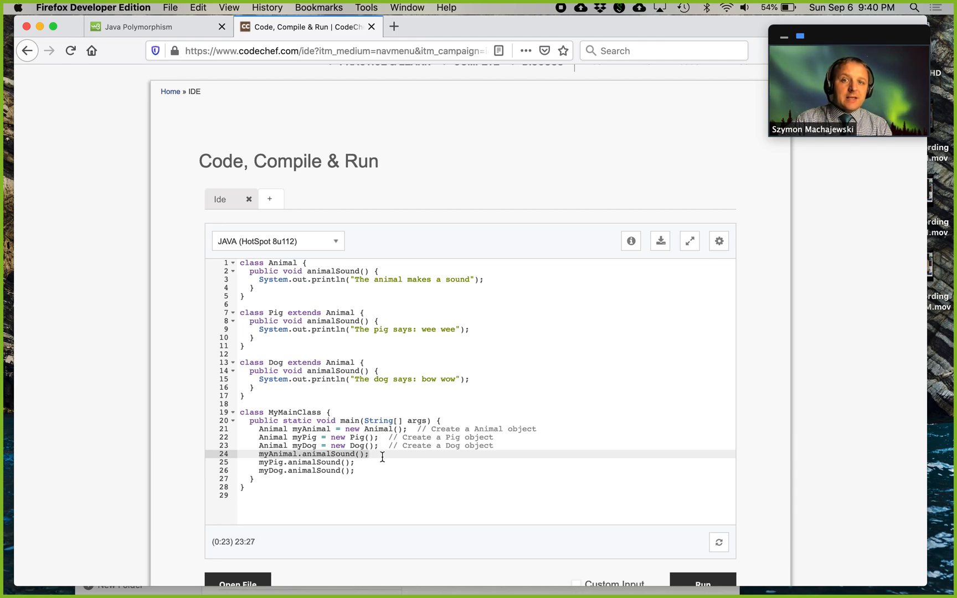
left_click(229, 263)
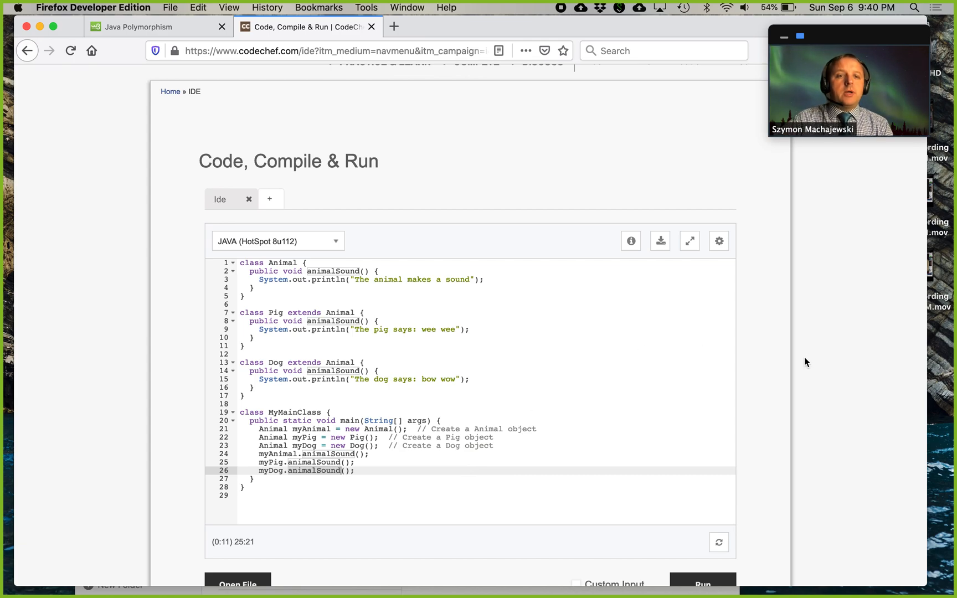
Run the polymorphism program on CodeChef and view the animal, pig and dog sound output
left_click(702, 583)
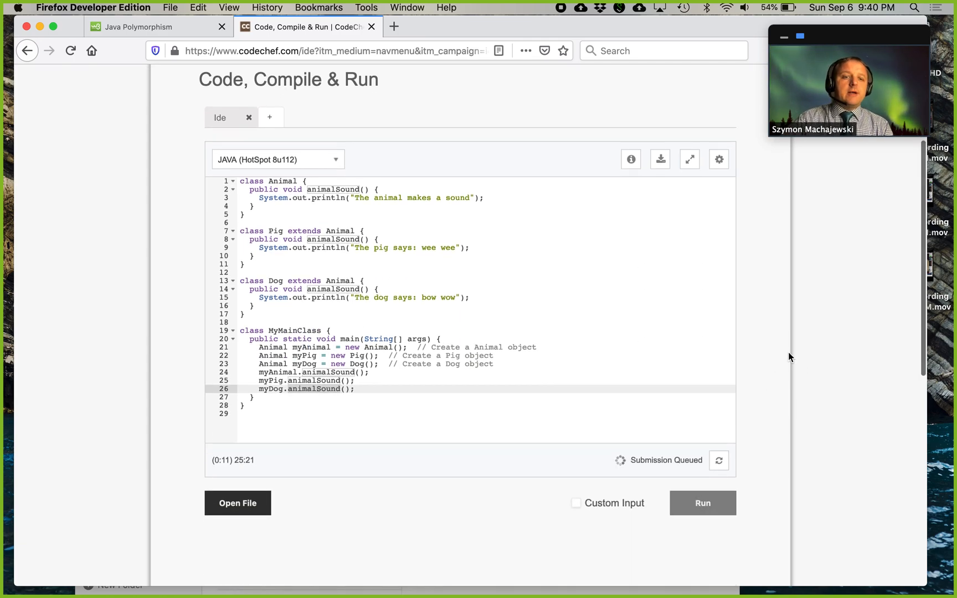
scroll("down", 3)
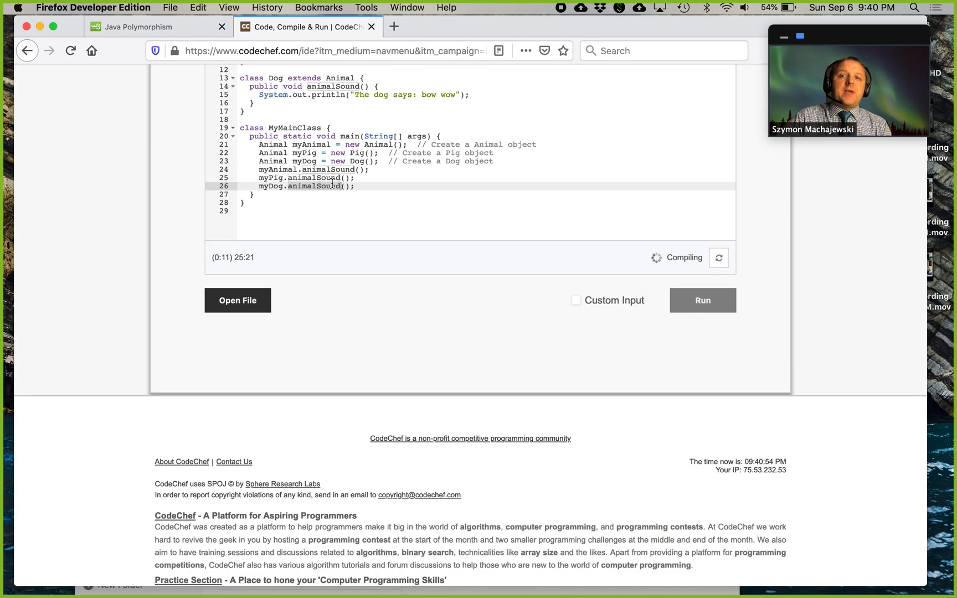
left_click(702, 301)
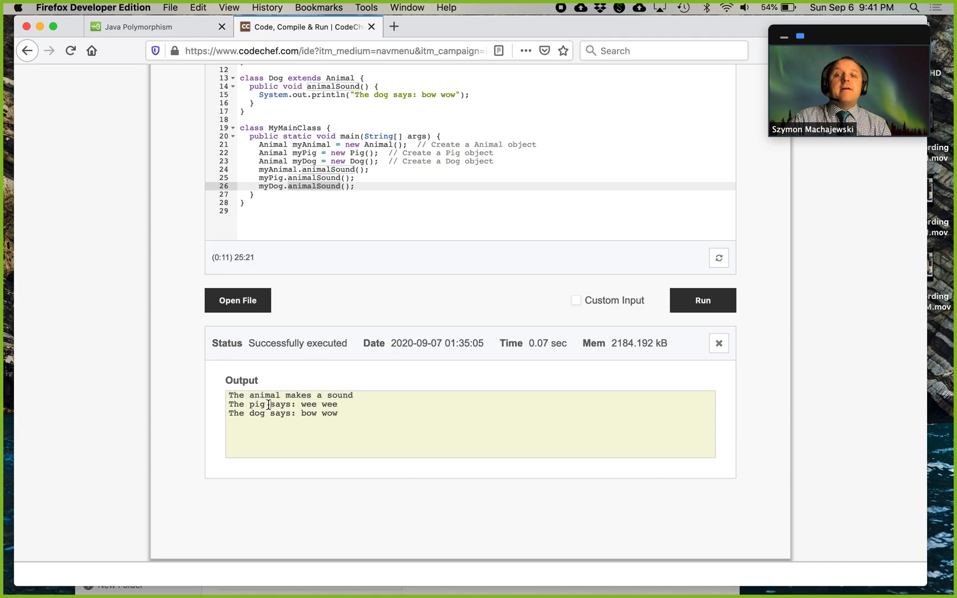
mouse_move(282, 416)
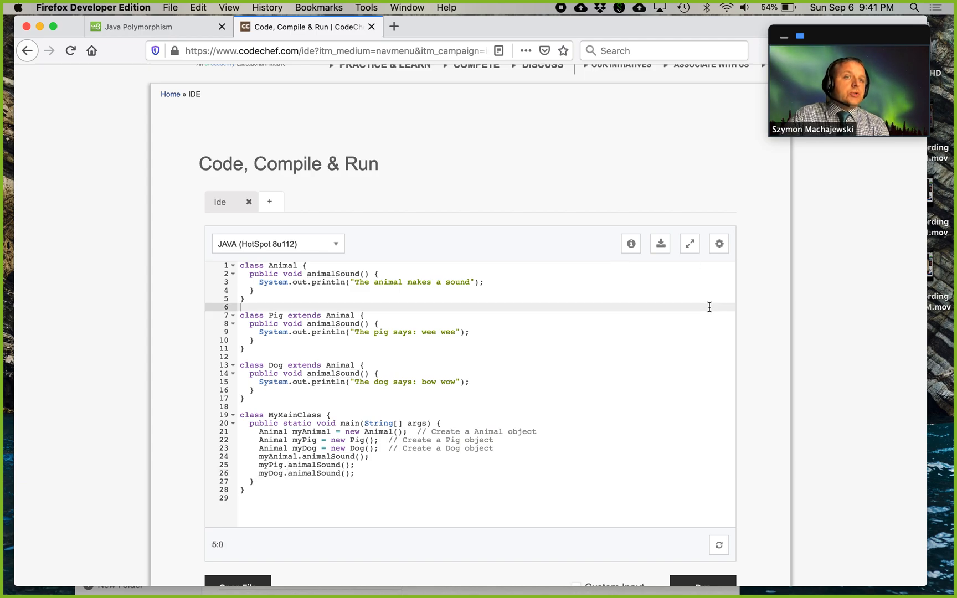
mouse_move(714, 578)
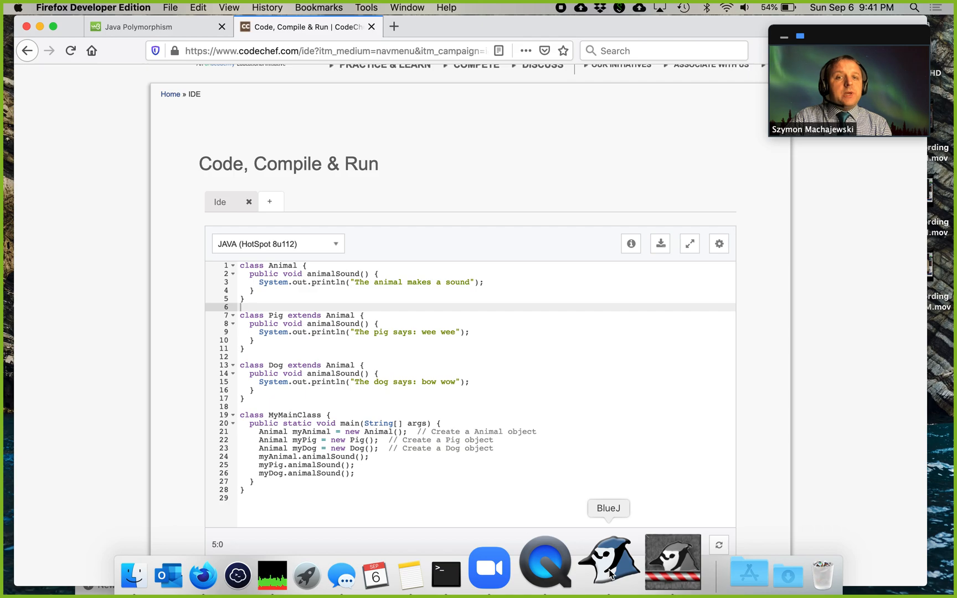
In BlueJ, highlight the Animal class println line, then close the editor to return to the class diagram
left_click(608, 559)
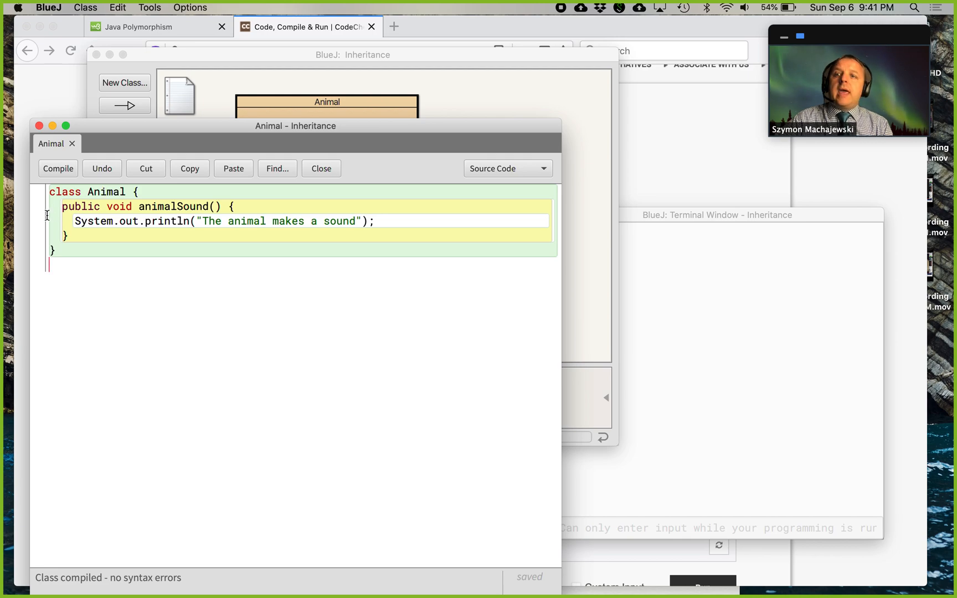
left_click_drag(76, 220, 373, 221)
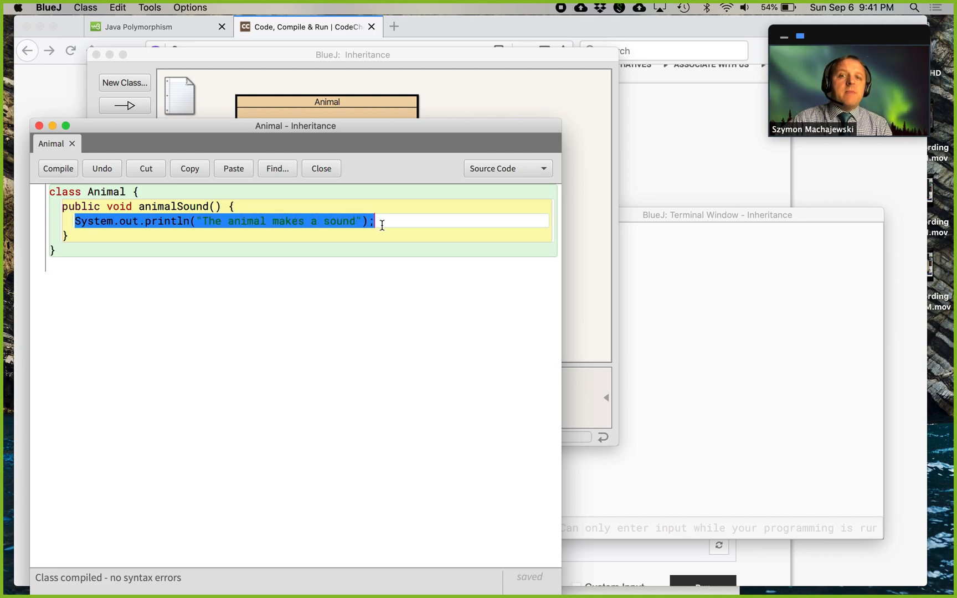
left_click(295, 220)
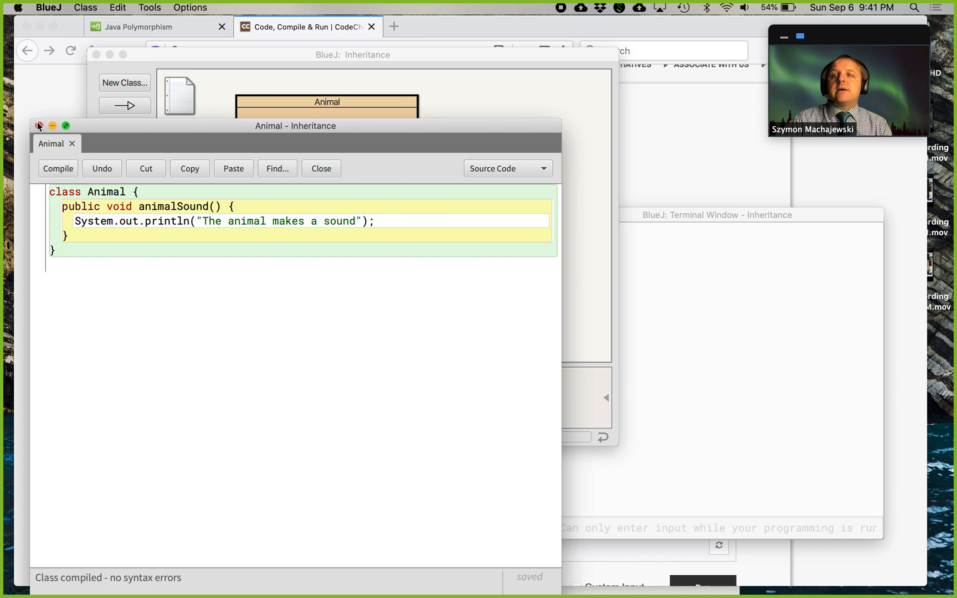
left_click(39, 127)
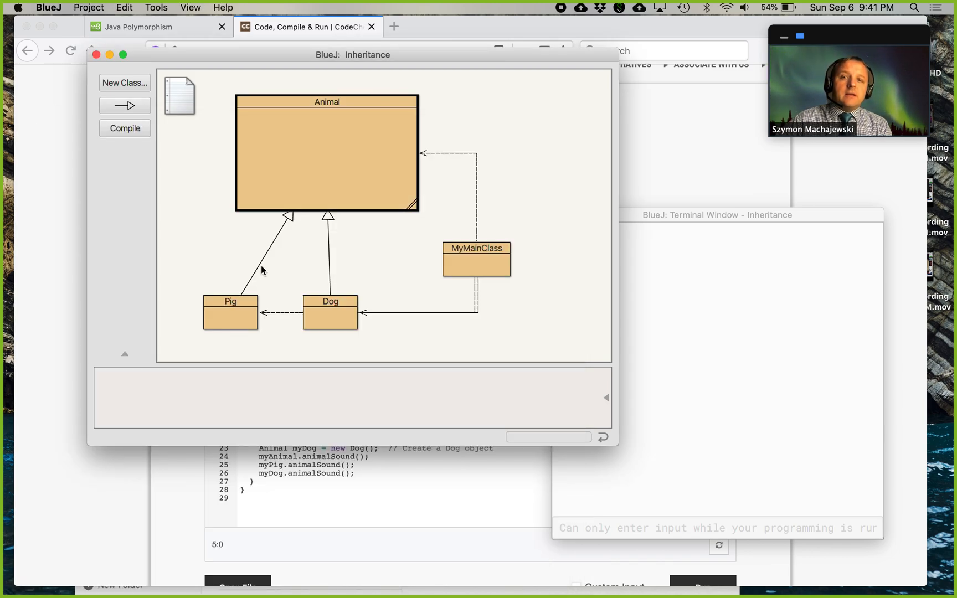
left_click(231, 308)
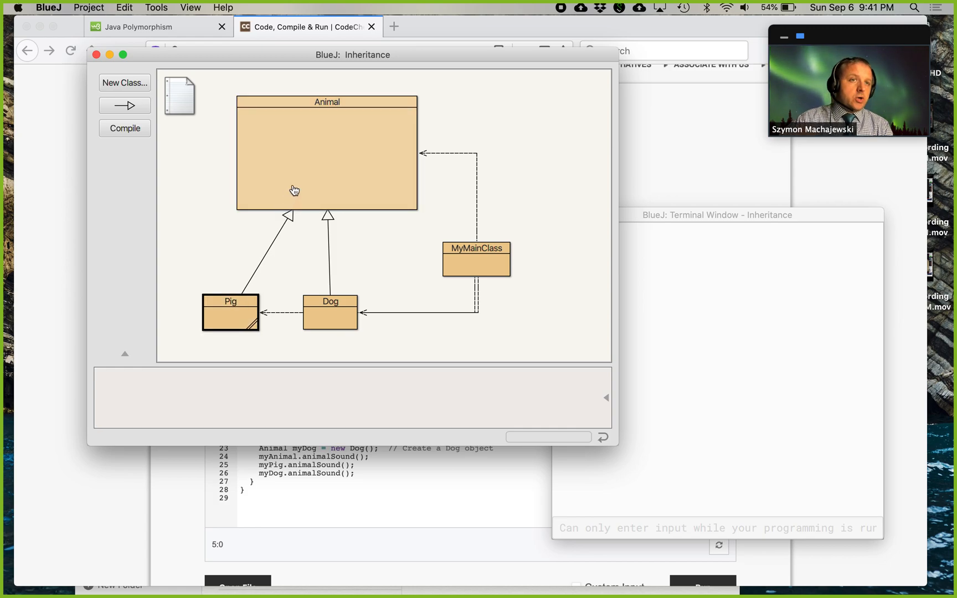
mouse_move(239, 323)
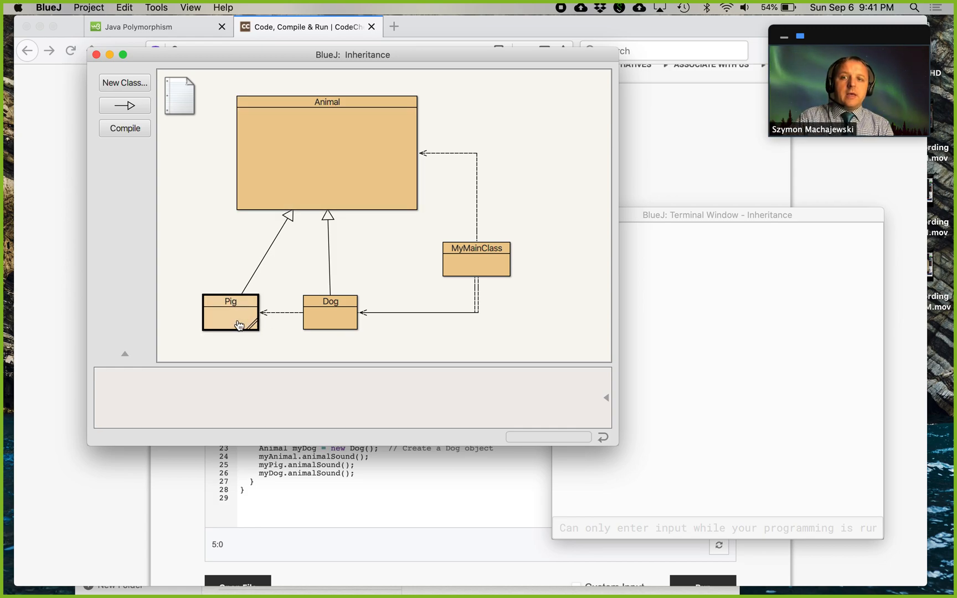
double_click(231, 312)
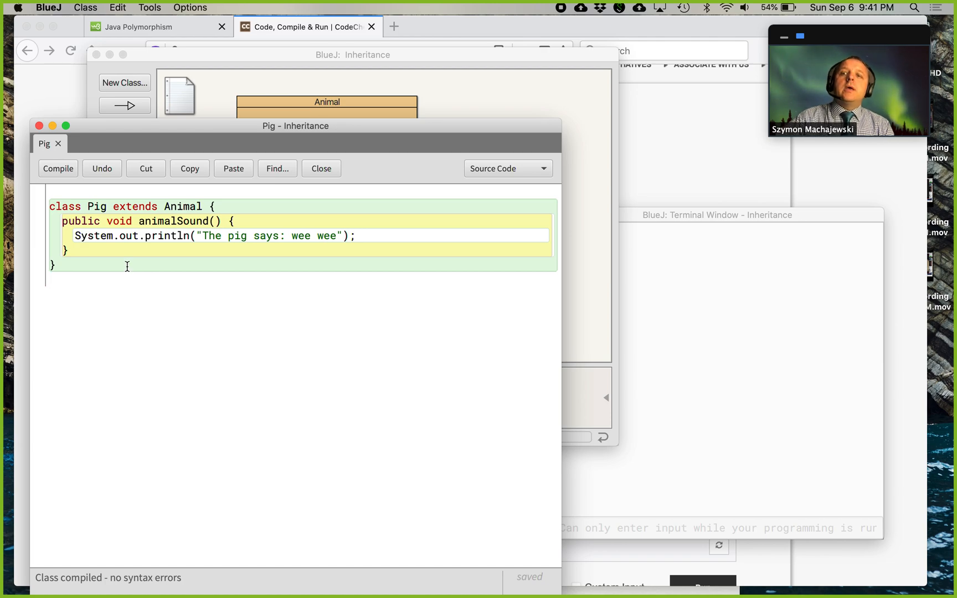
double_click(139, 221)
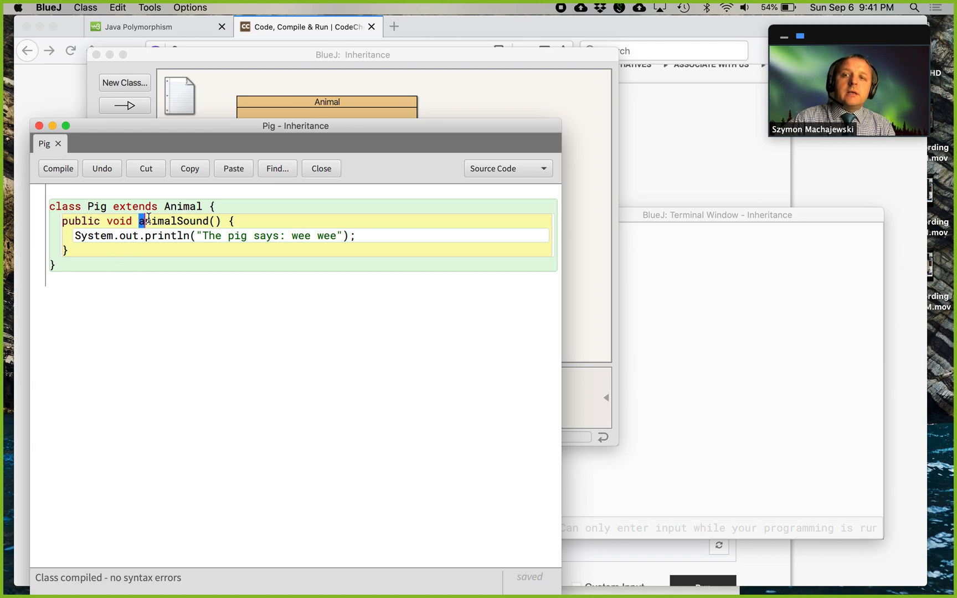
double_click(177, 220)
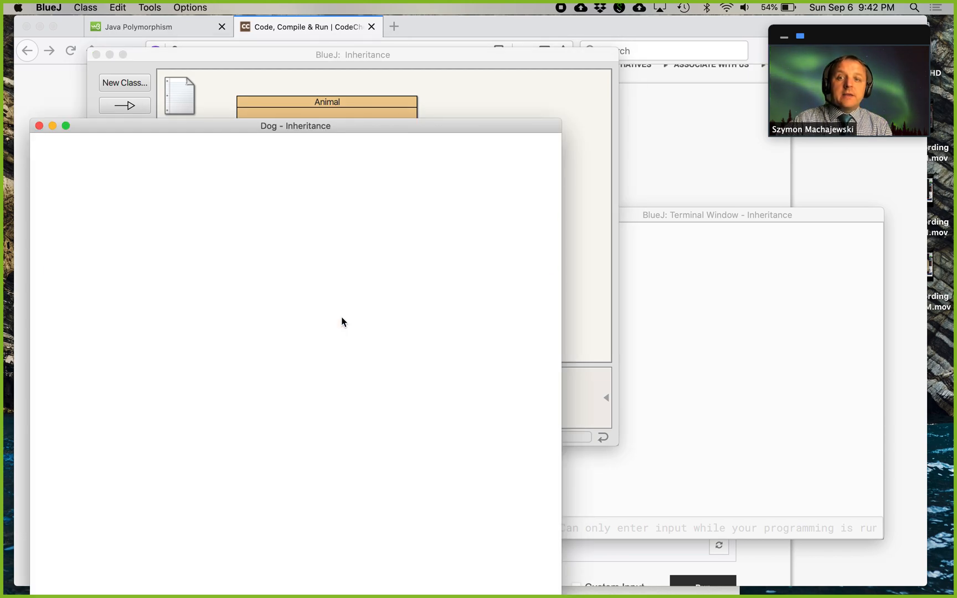
left_click(38, 126)
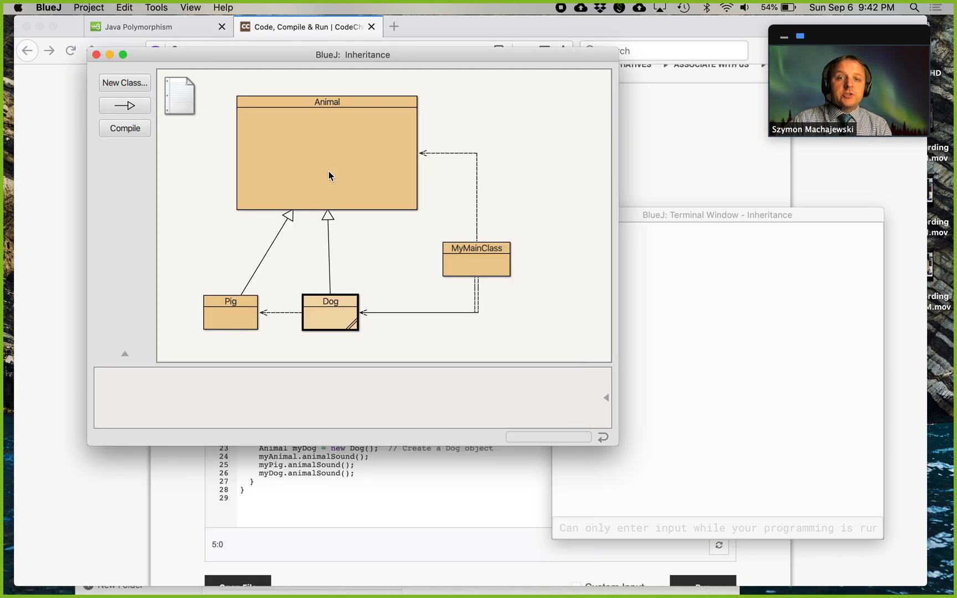
mouse_move(408, 289)
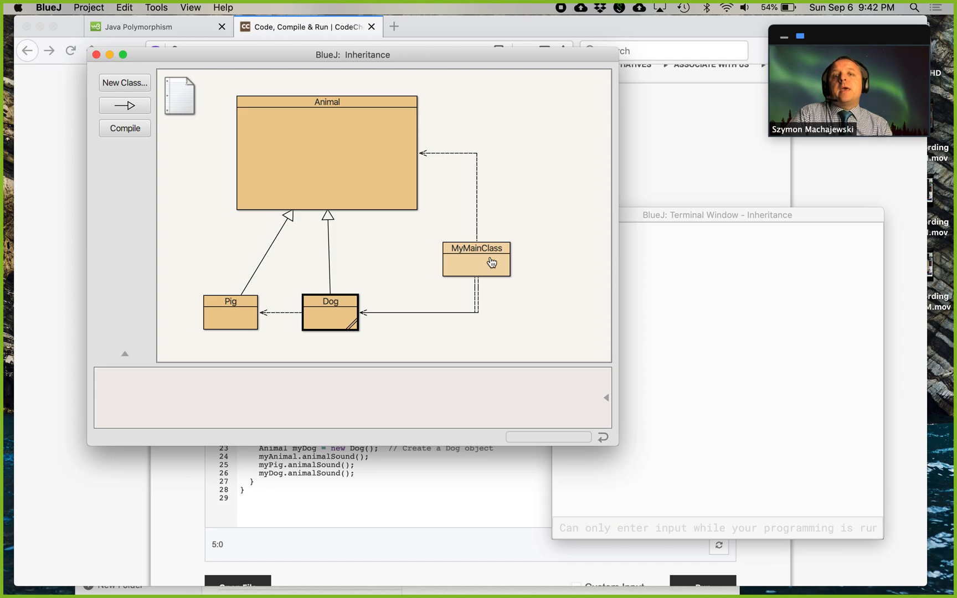
double_click(475, 259)
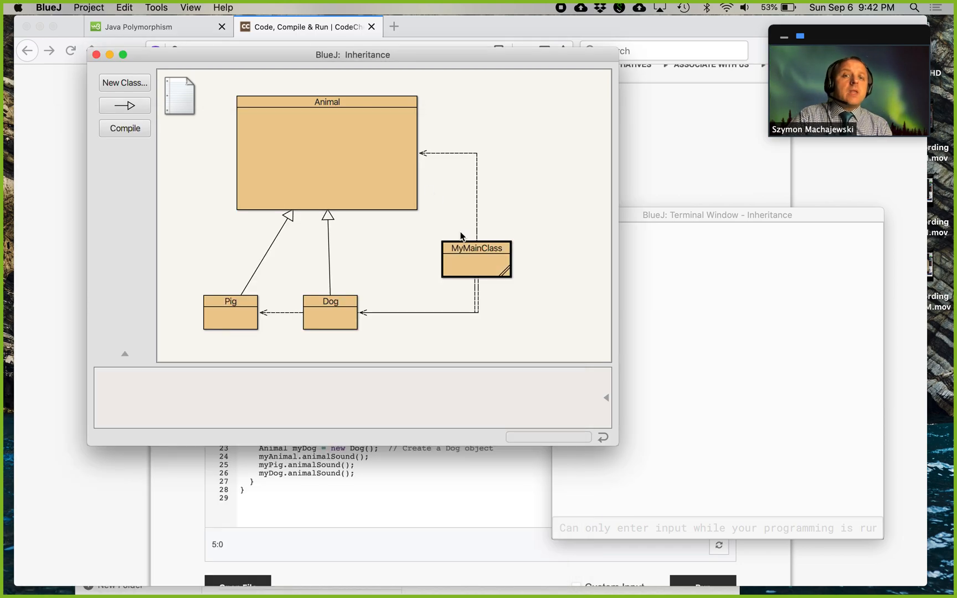
Run MyMainClass's void main(String[] args) from its context menu with no arguments
right_click(475, 260)
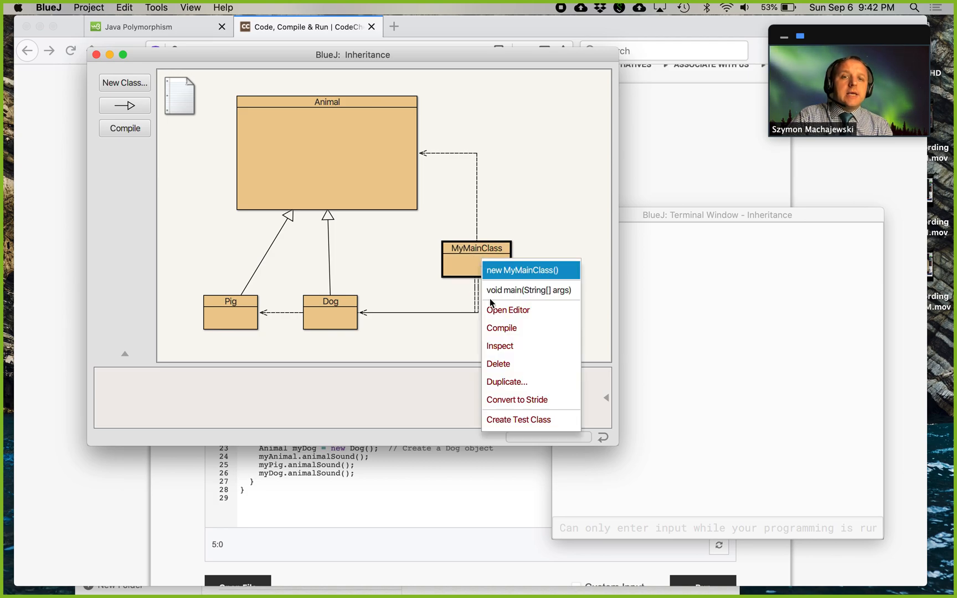
left_click(530, 291)
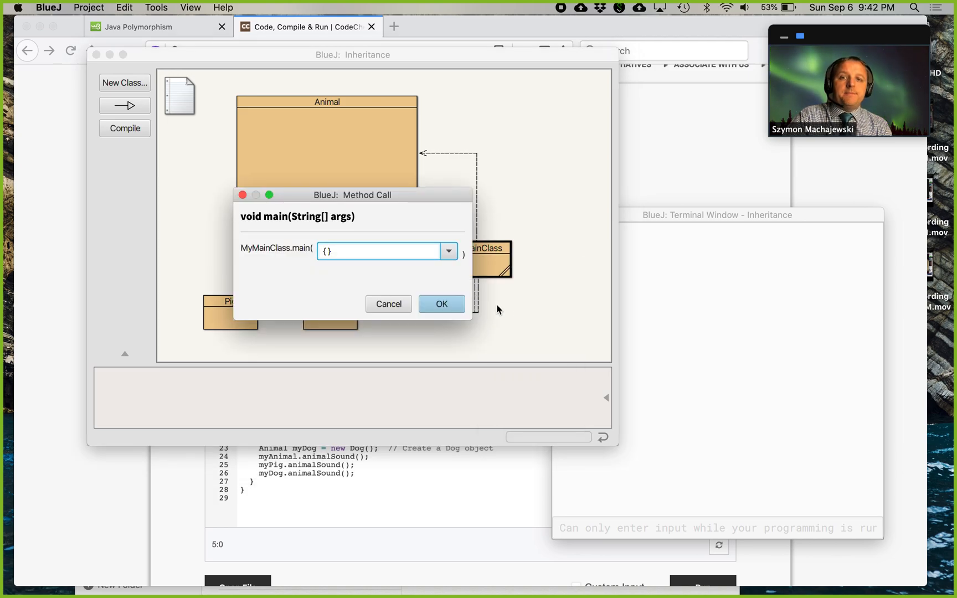
left_click(441, 303)
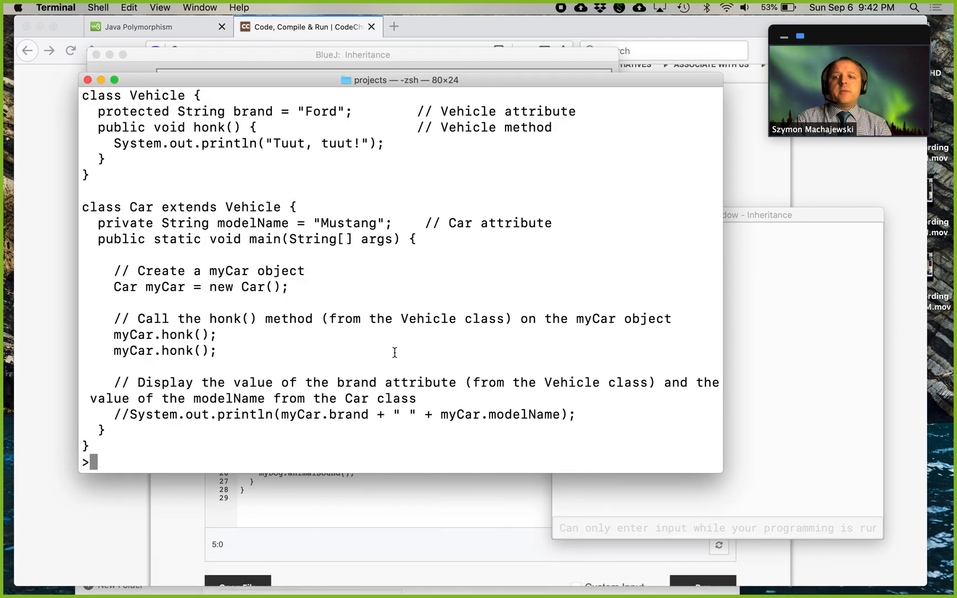
List and clear the projects folder, then start a vi session on code.java for the new code
type("ls")
type("rm *")
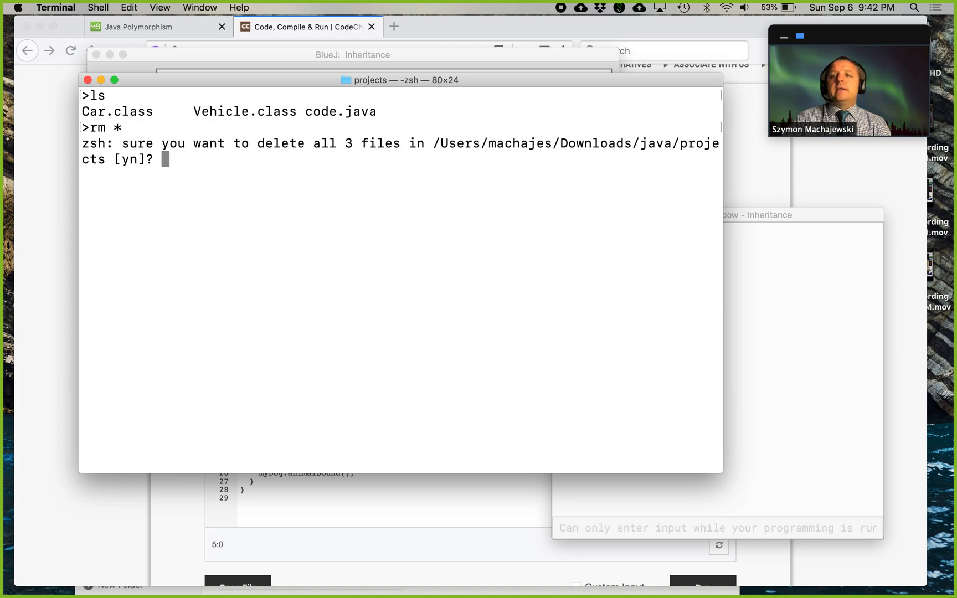
type("clear")
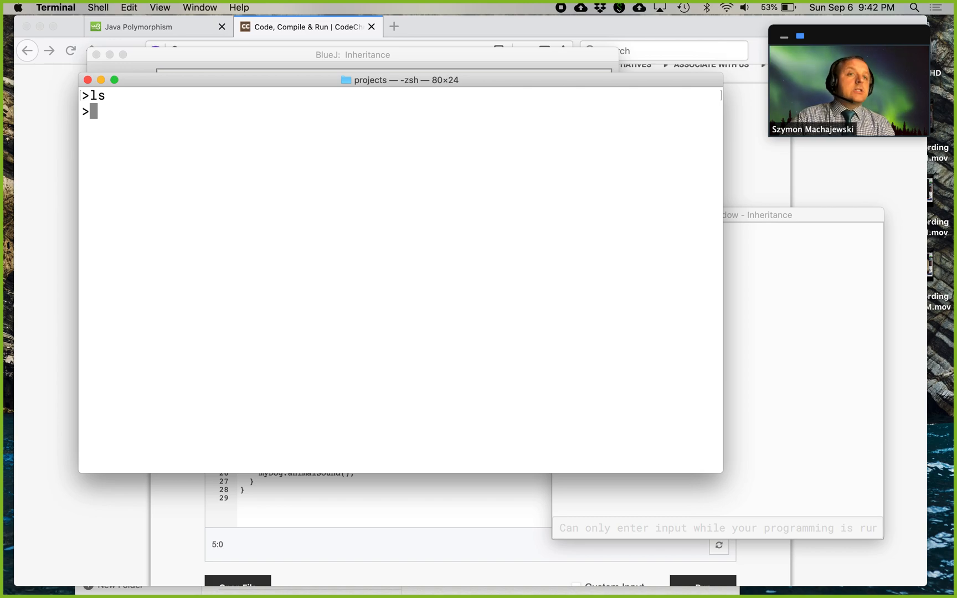
type("vi coe.j")
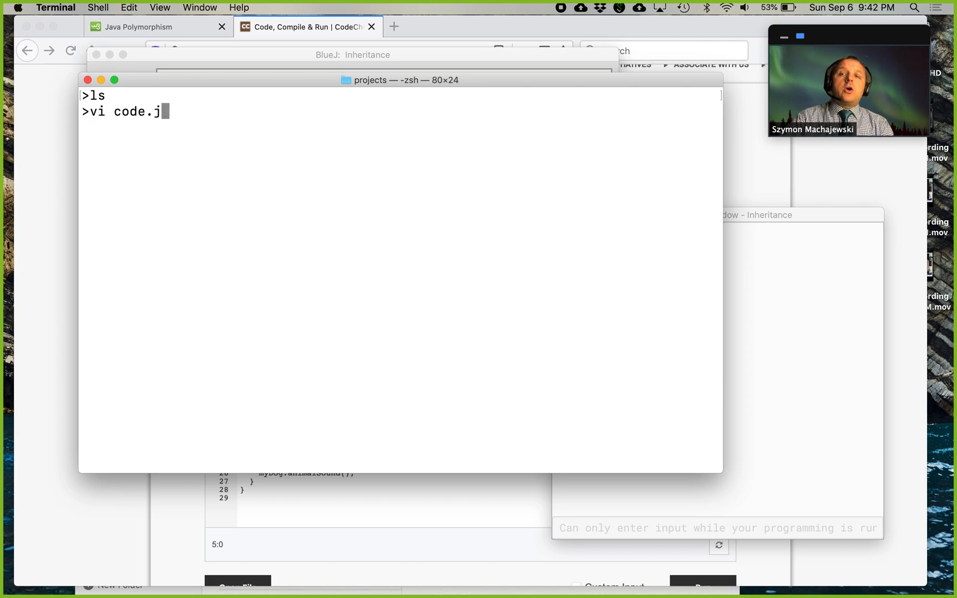
type("ava")
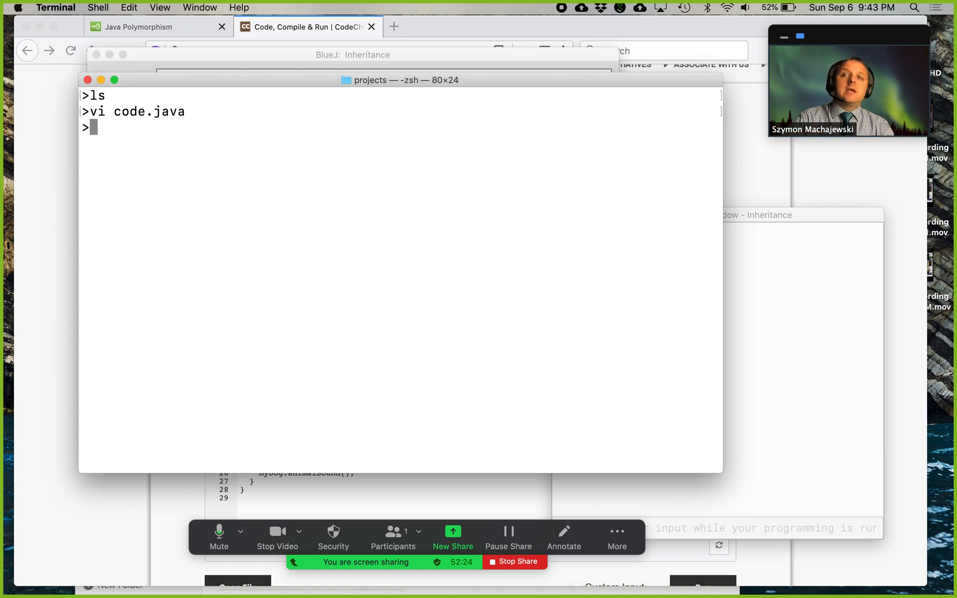
Compile with javac code.java and list the generated class files with ls -lt
type("javac")
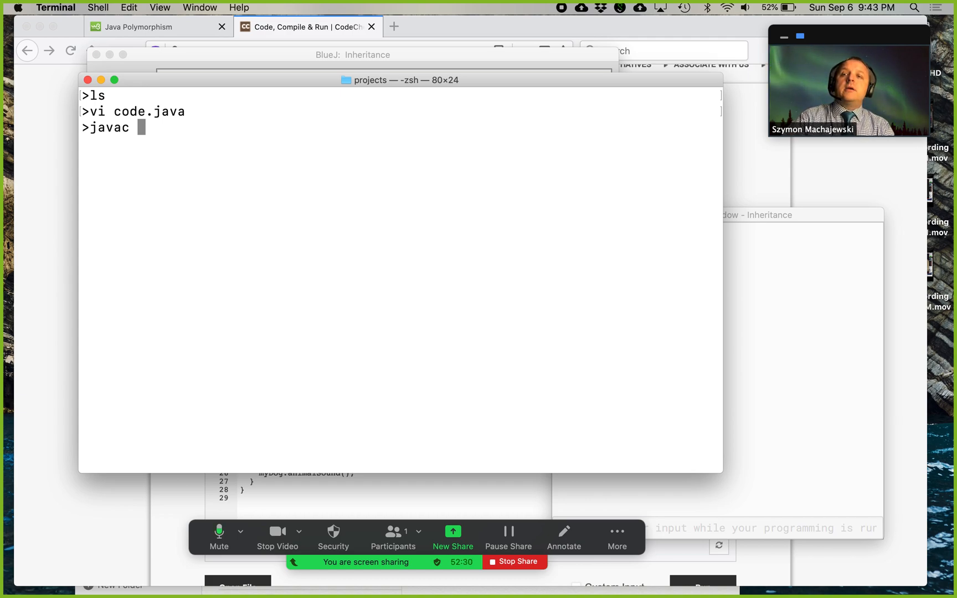
type("code.java")
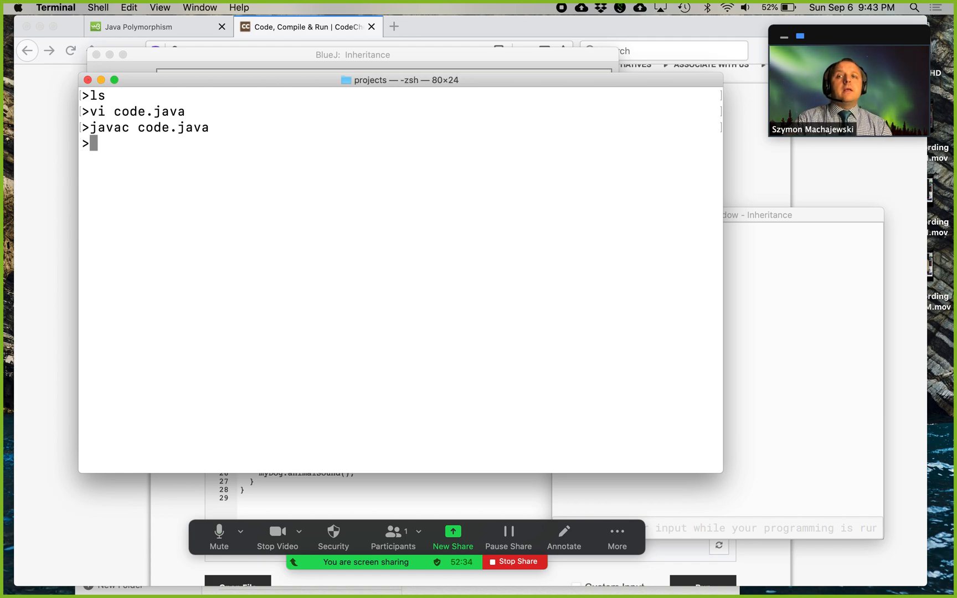
type("ls -lt")
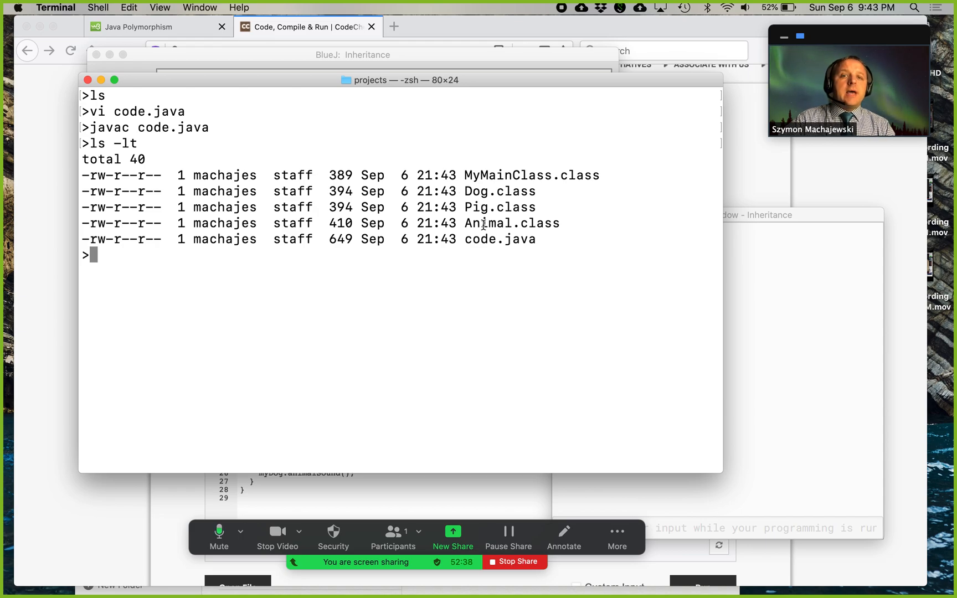
Highlight the generated class file names, ending on MyMainClass.class
double_click(498, 238)
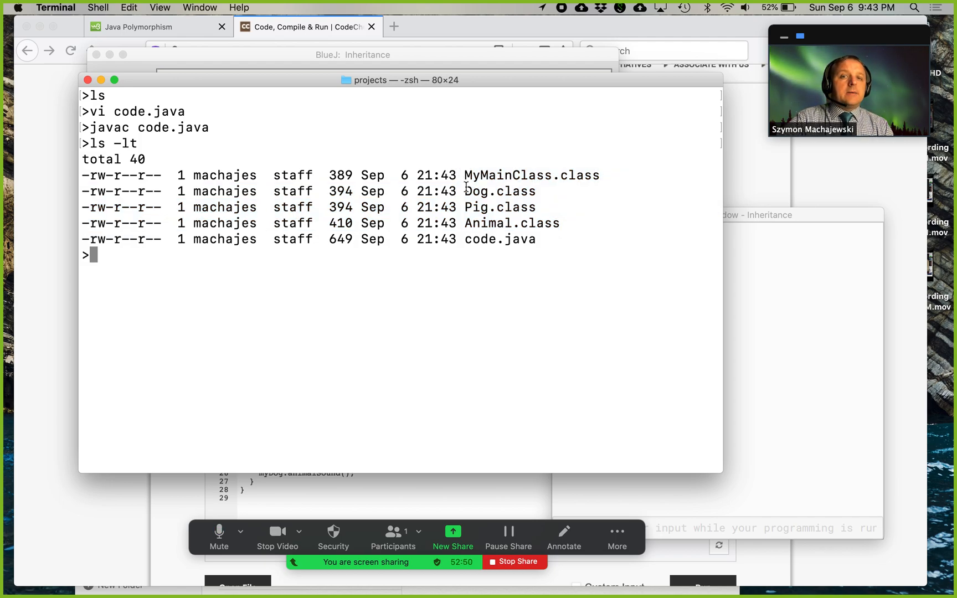
double_click(487, 223)
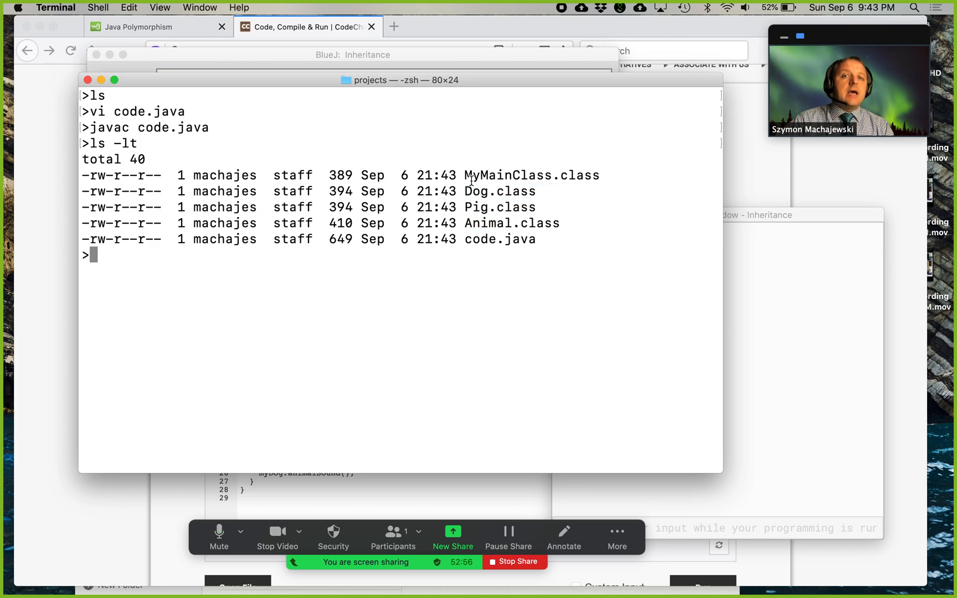
double_click(531, 175)
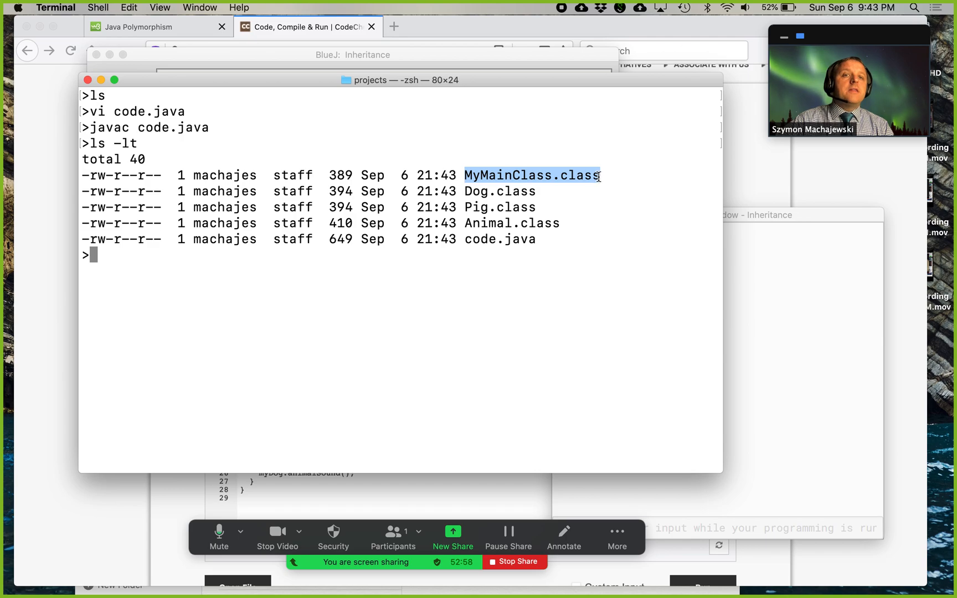
mouse_move(605, 285)
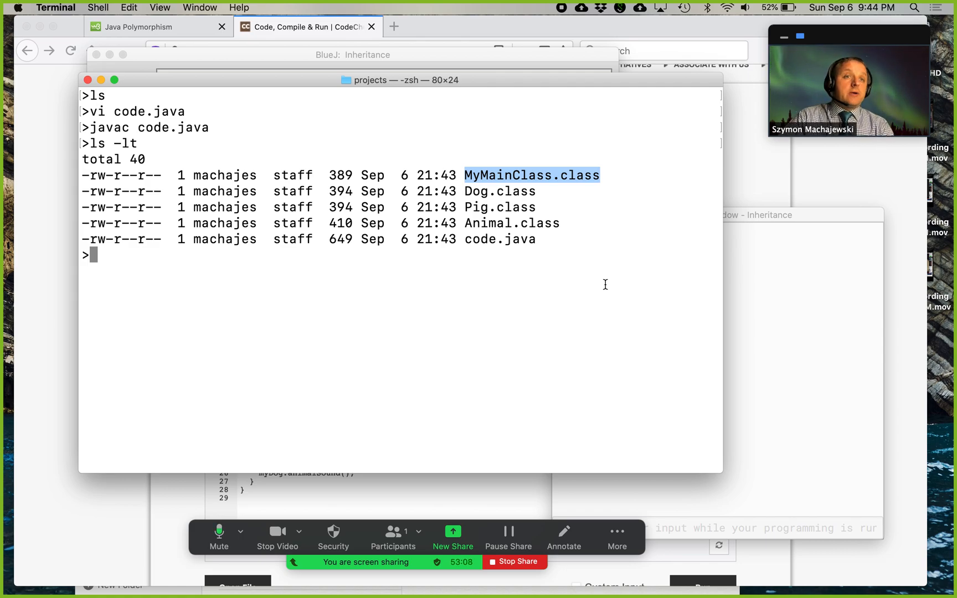
Run java MyMainClass to print the animal, pig and dog sounds
type("java")
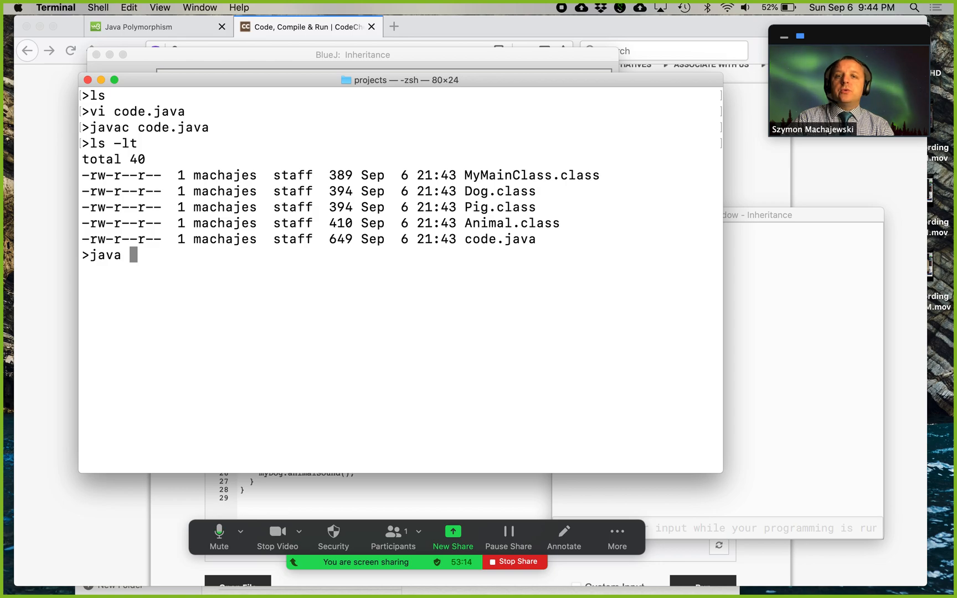
type("MyM")
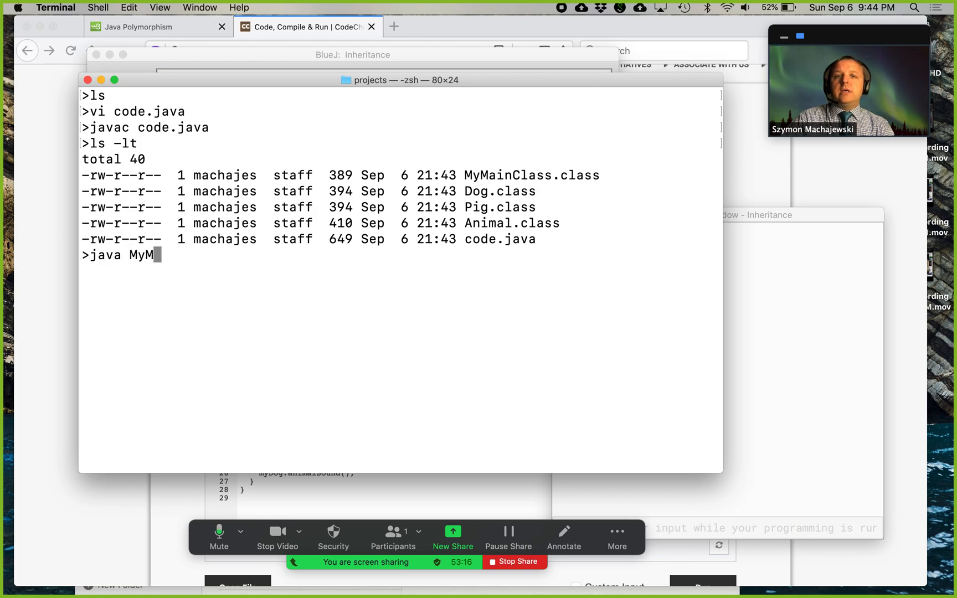
type("ainClass")
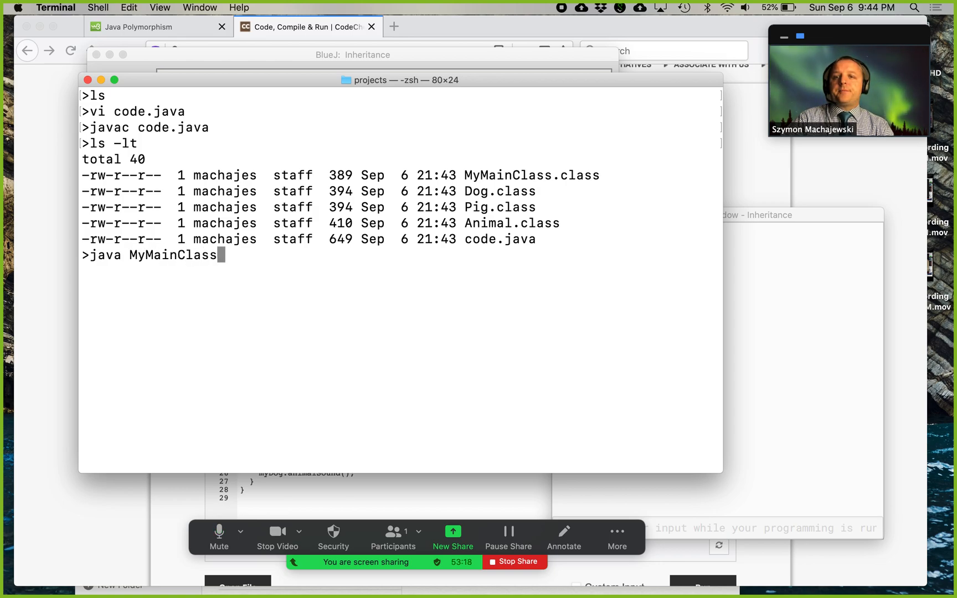
key("Return")
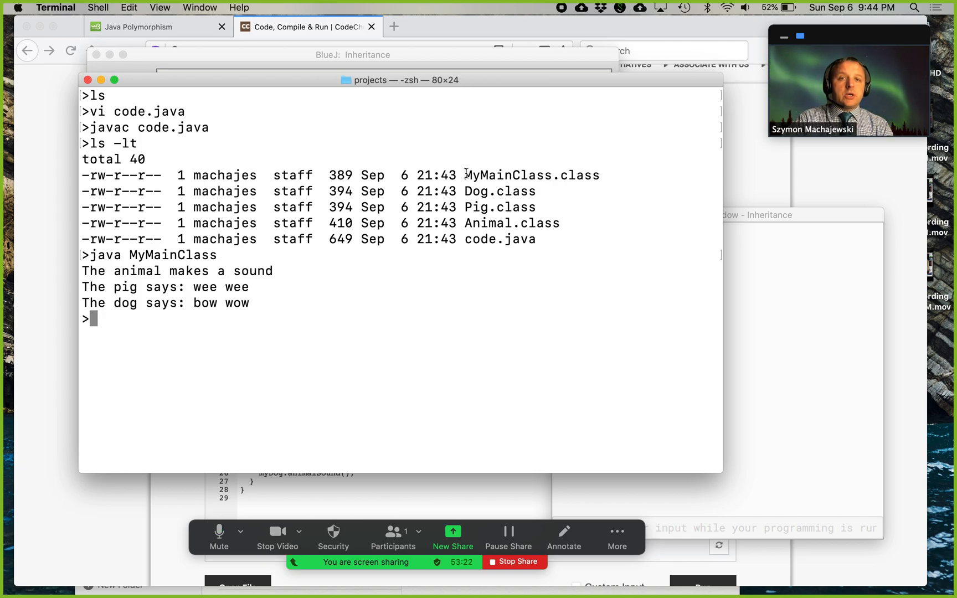
Highlight MyMainClass.class and the output line, then begin a clear command
double_click(530, 175)
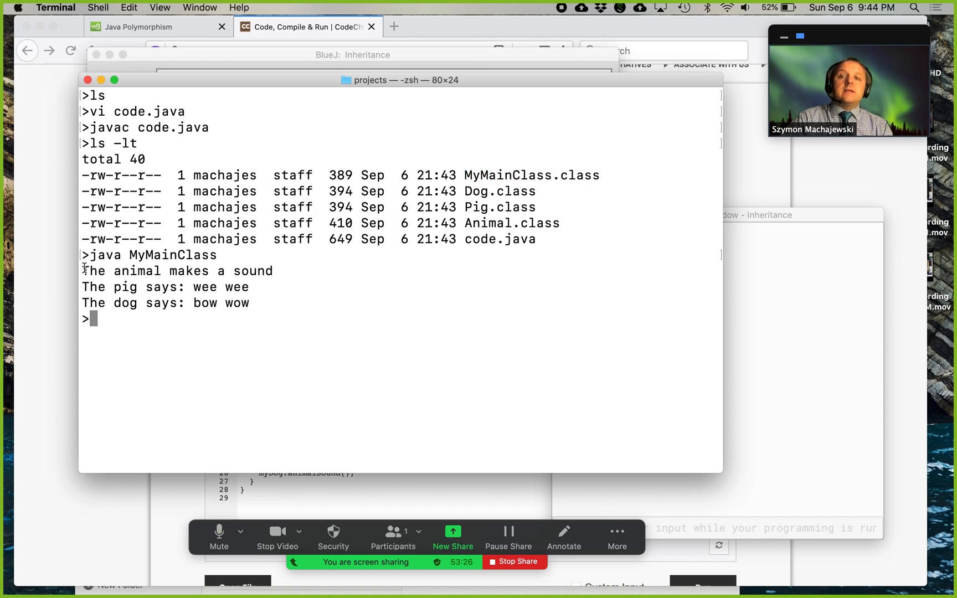
triple_click(176, 270)
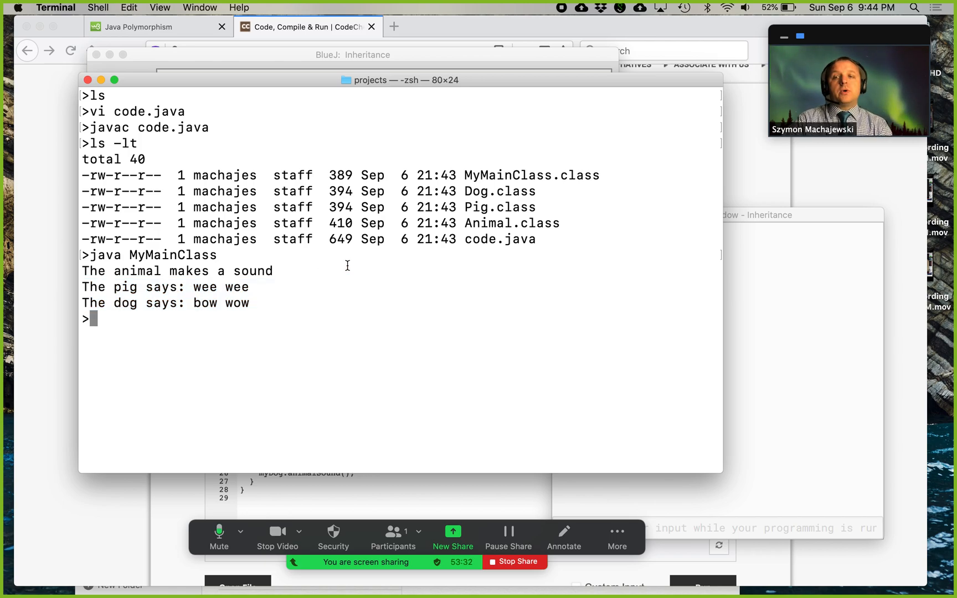
type("clea")
type("vi code.java")
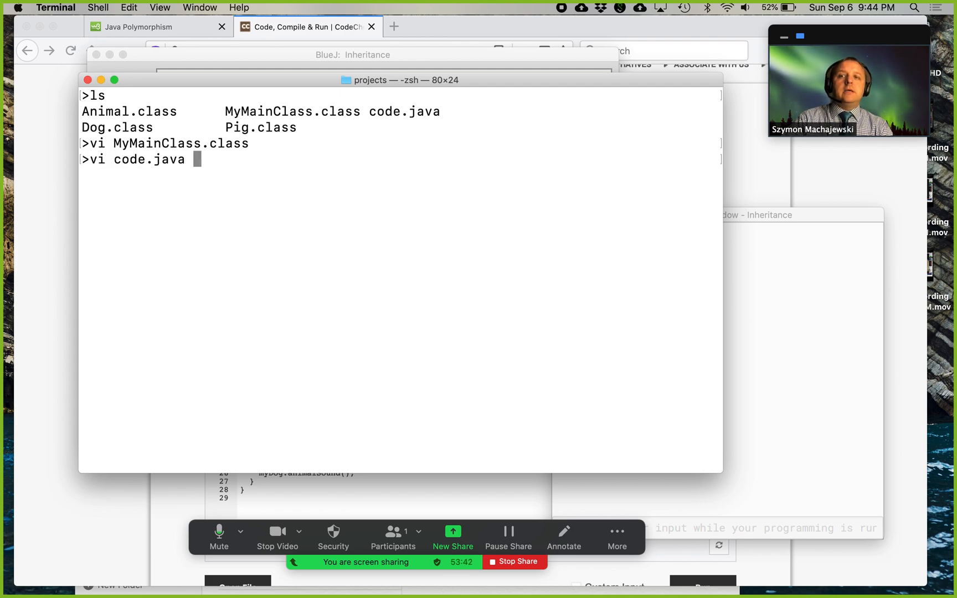
Edit code.java in vi so the dog's sound reads 'bark' instead of 'bow wow'
key("enter")
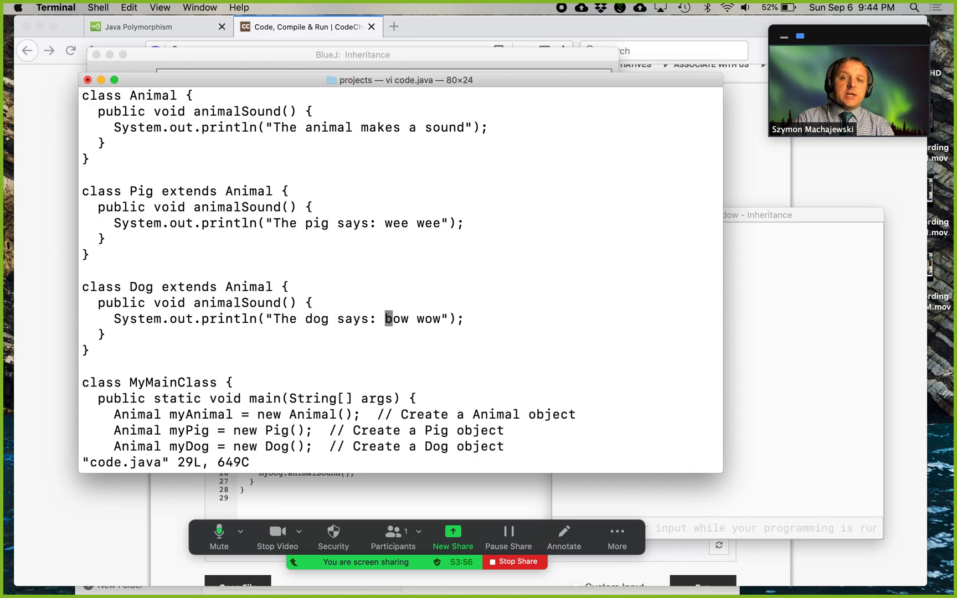
type("ba")
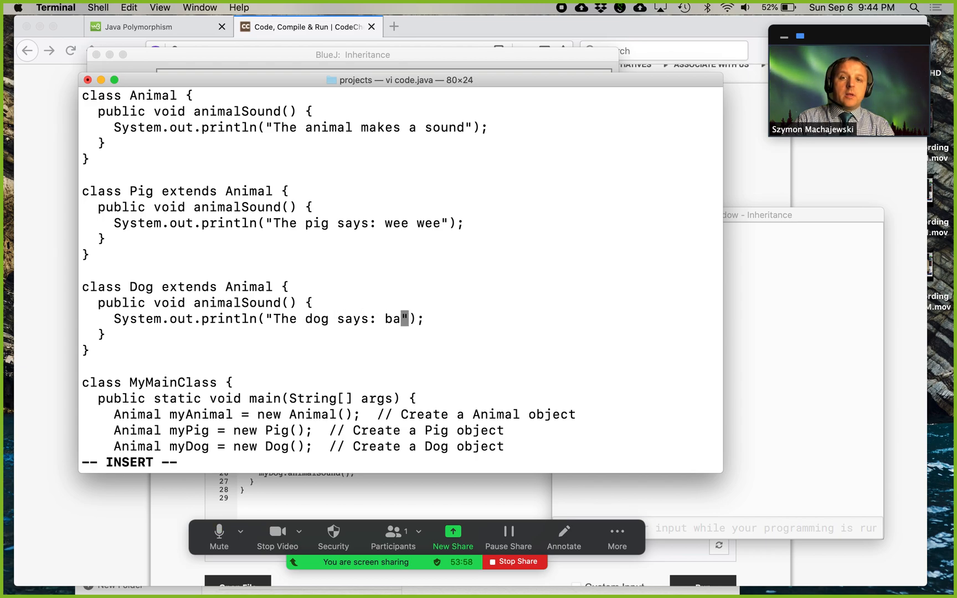
type("rk")
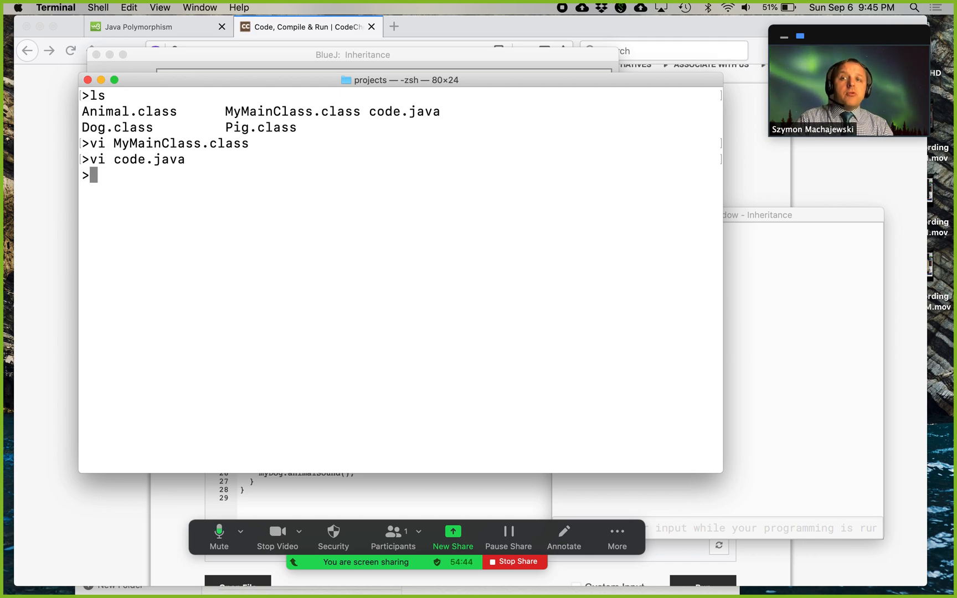
Run java MyMainClass, which still prints bow wow, then try java on MyMainClass.class
type("ls")
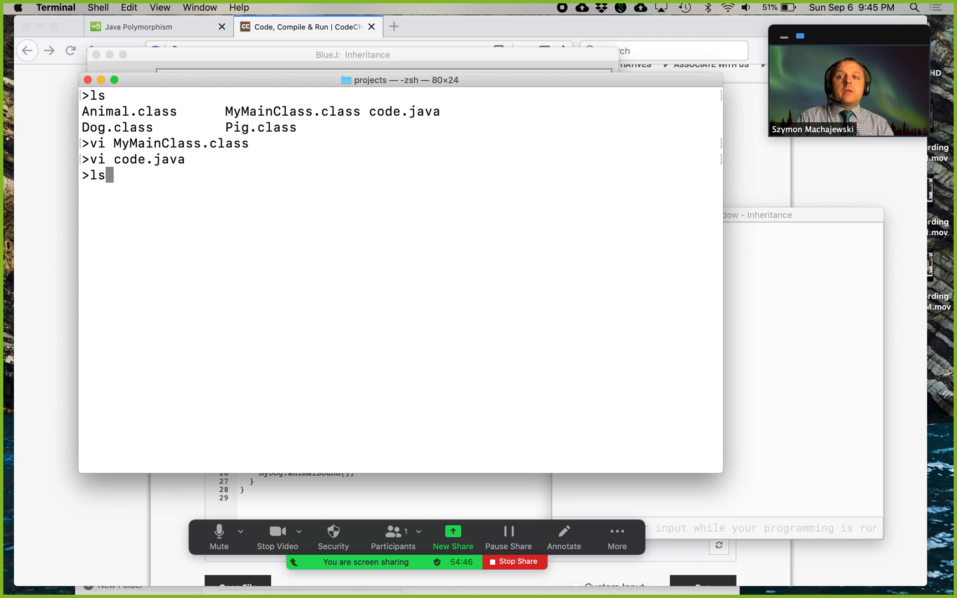
type("java MyMainClass")
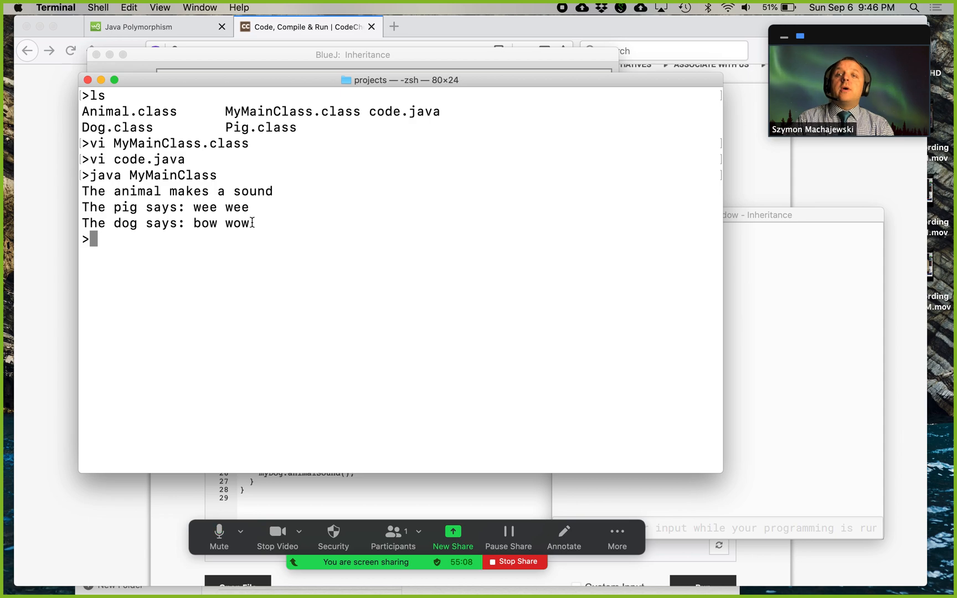
type("javac")
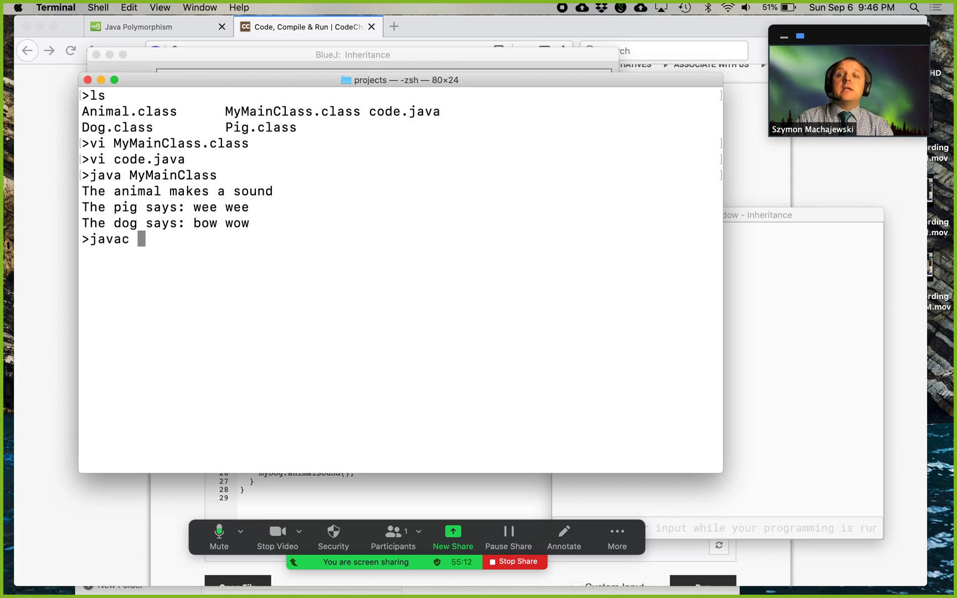
type("MyMainClass.class")
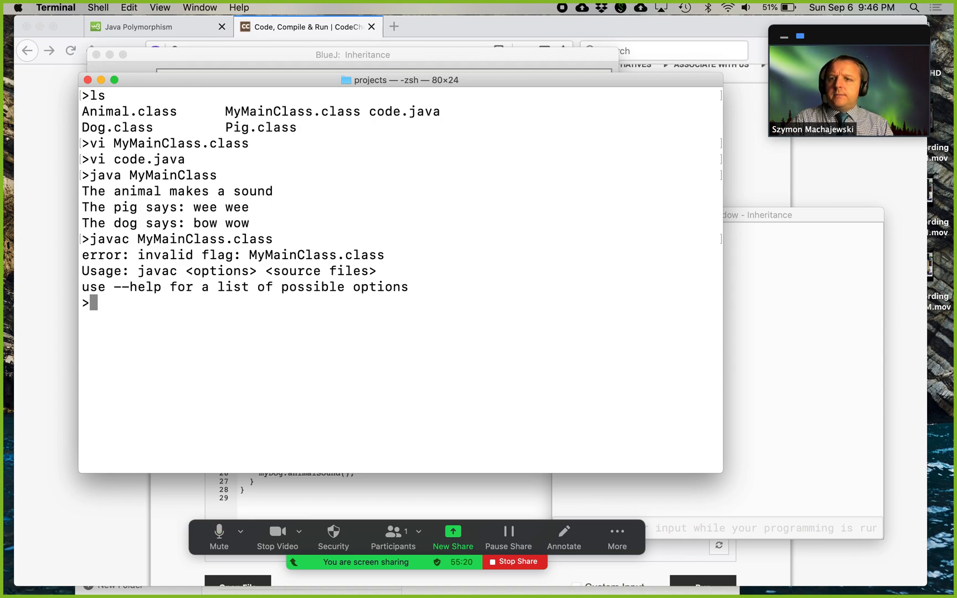
After javac MyMainClass.class fails, correct the command to javac code.java and recompile
type("javac MyMainClass.class")
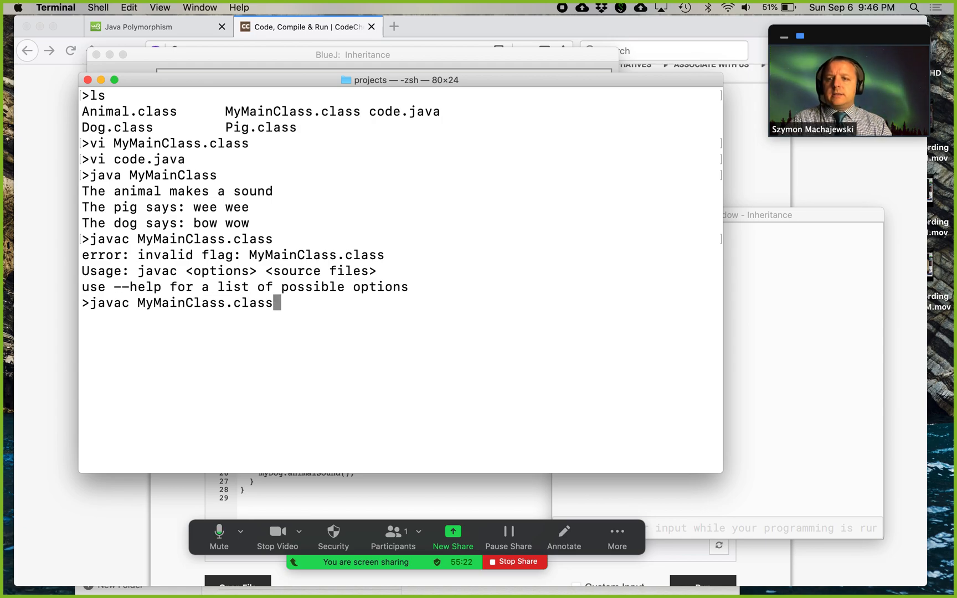
key("Backspace")
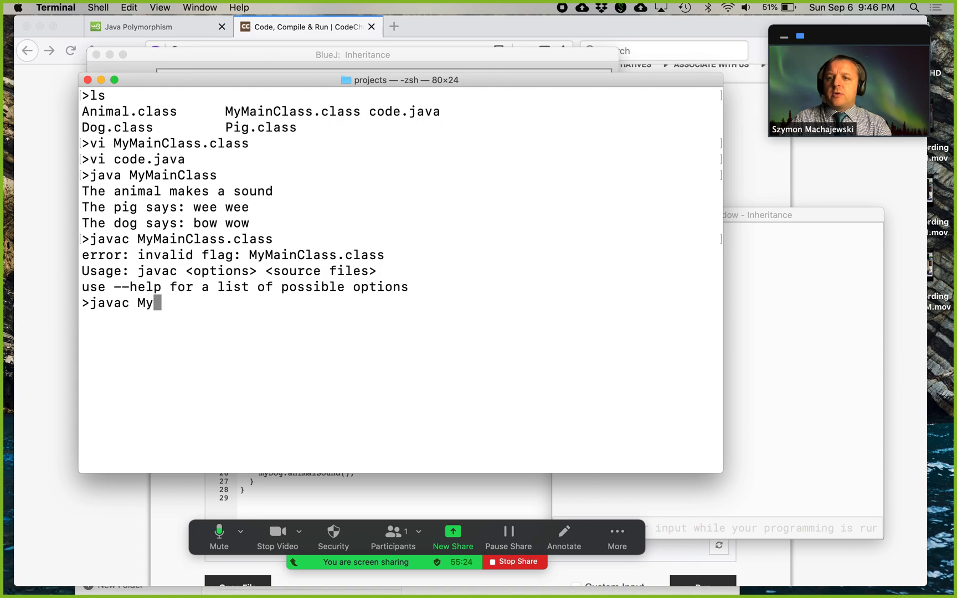
key("backspace")
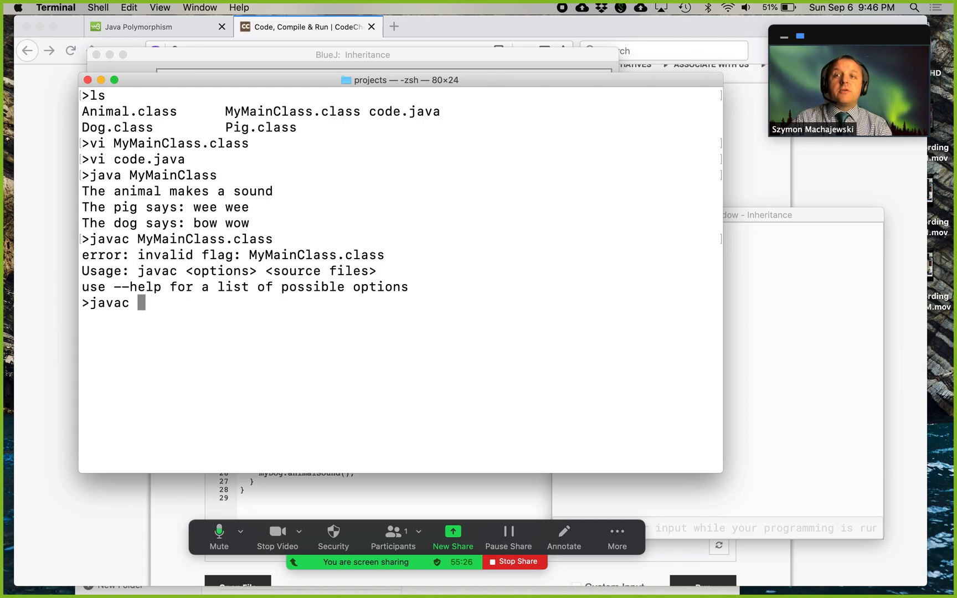
type("code.java")
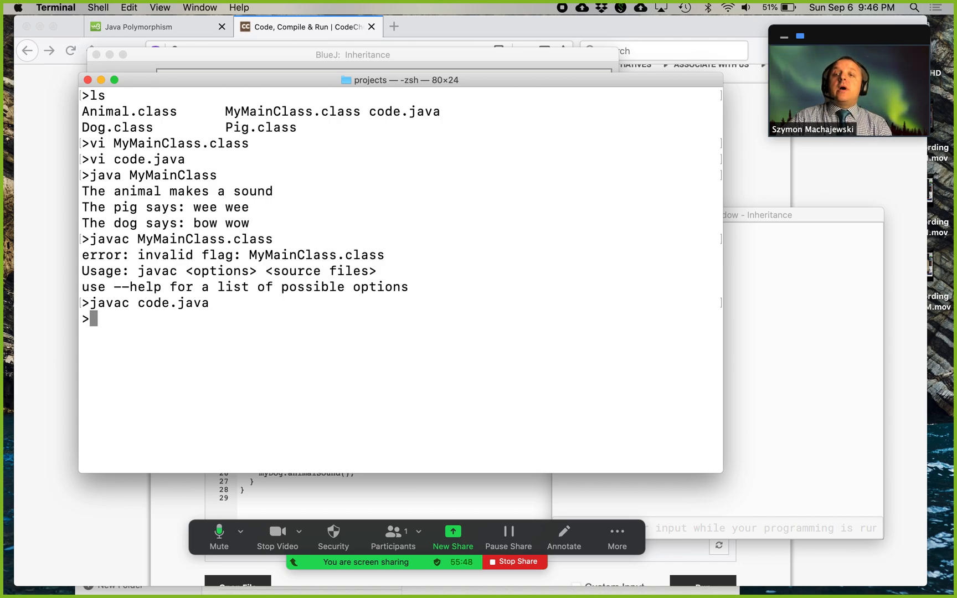
List the rebuilt class files with ls -lt, point out Dog.class, then run javac code.java and java MyMainClass
type("ls -lt")
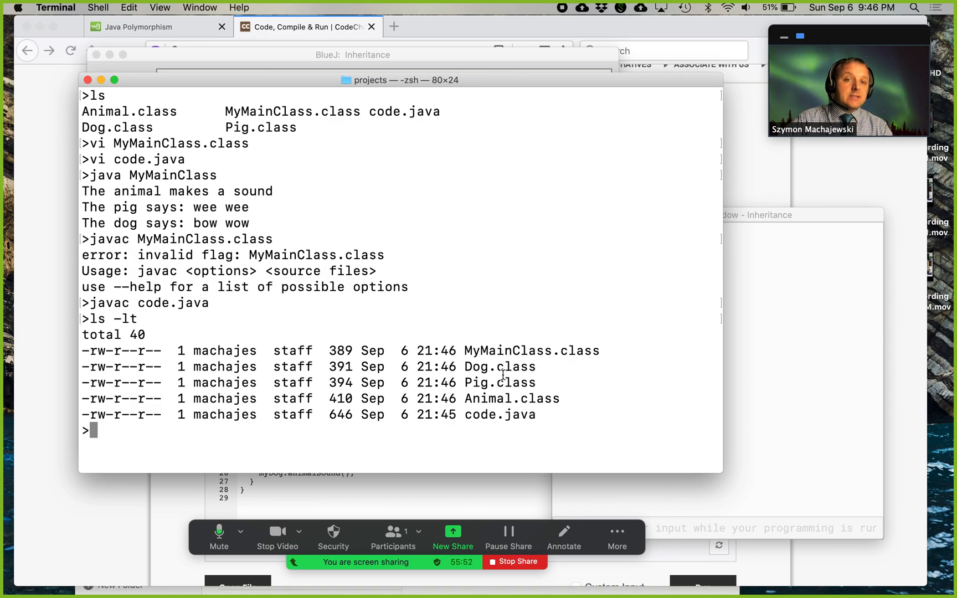
double_click(516, 367)
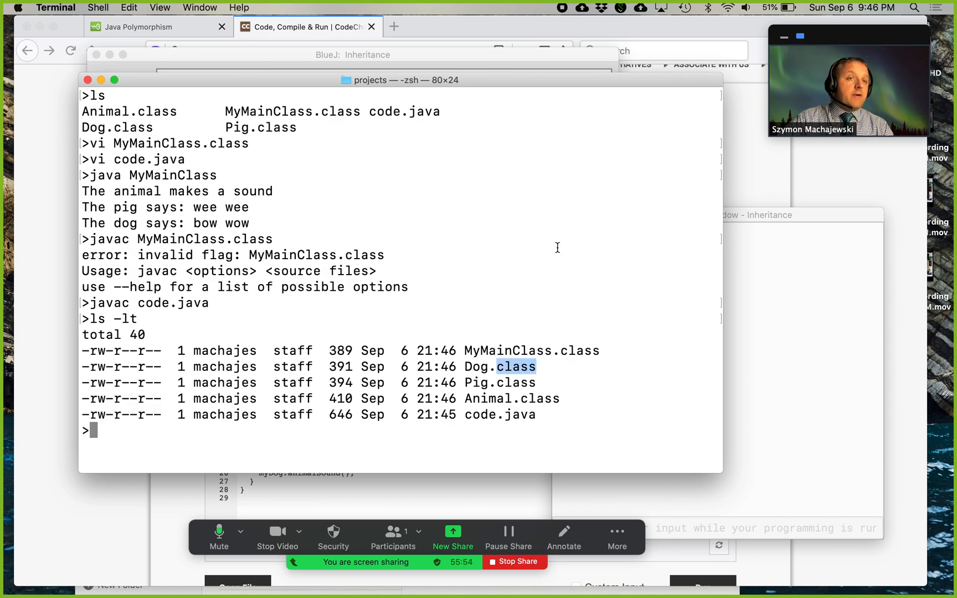
type("javac code.java")
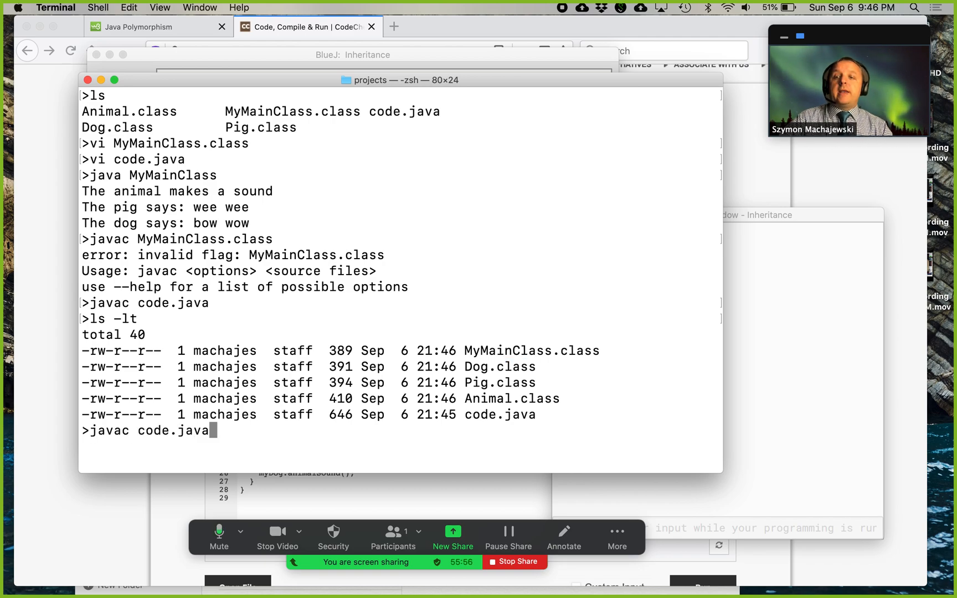
type("java MyMainClass")
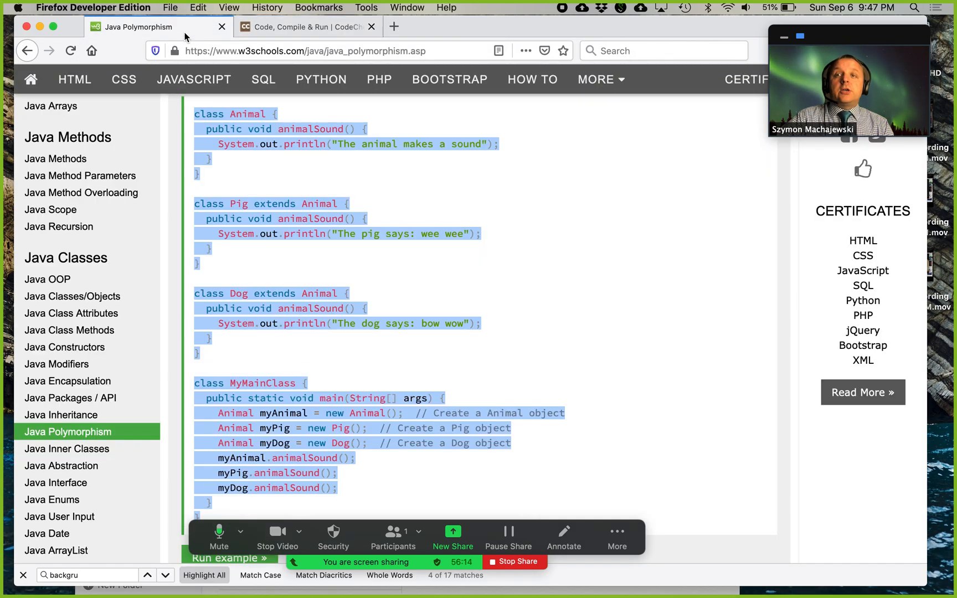
Leave the Polymorphism example and move to the Java Inheritance lesson from the sidebar
left_click(213, 348)
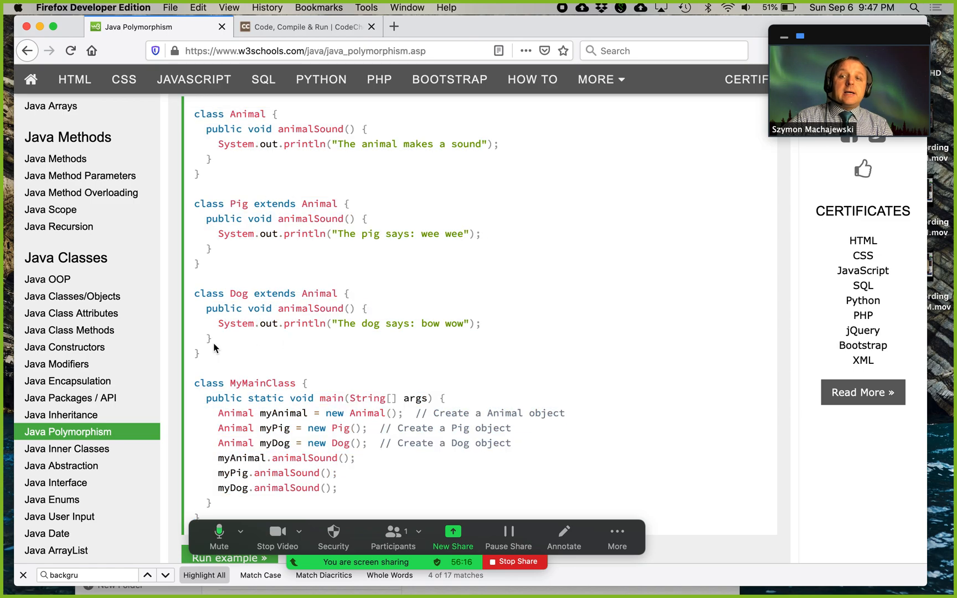
mouse_move(70, 314)
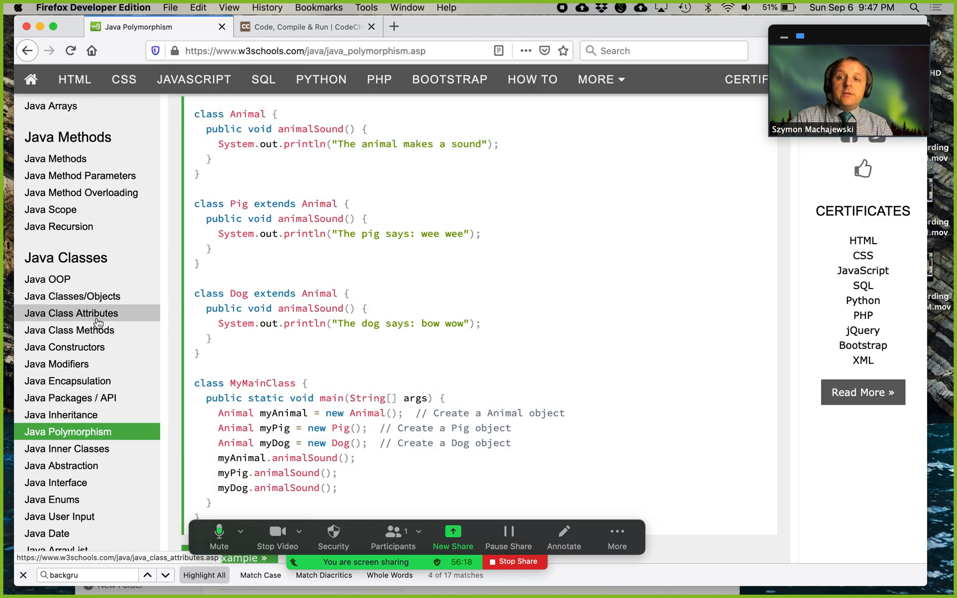
scroll("down", 3)
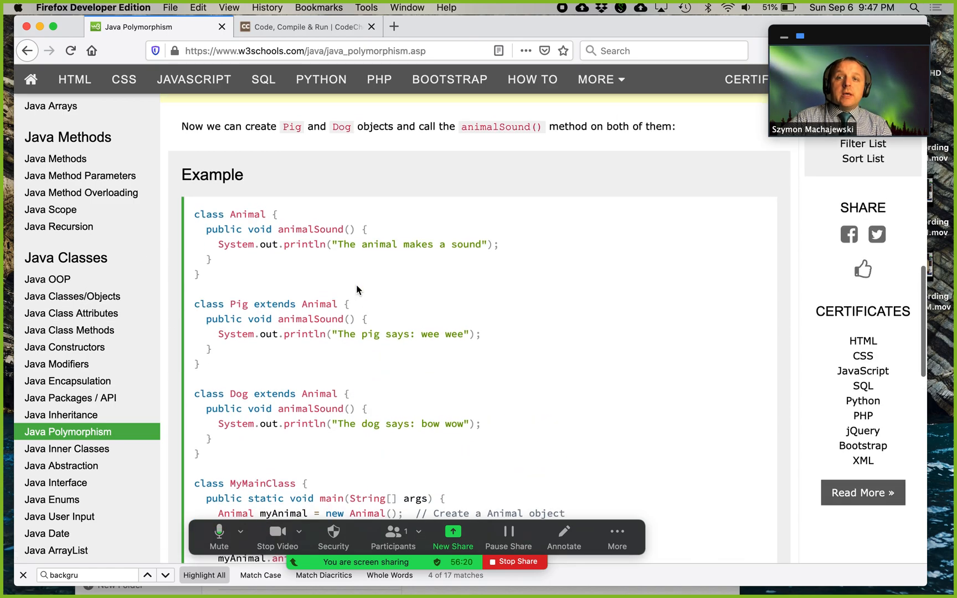
scroll("down", 3)
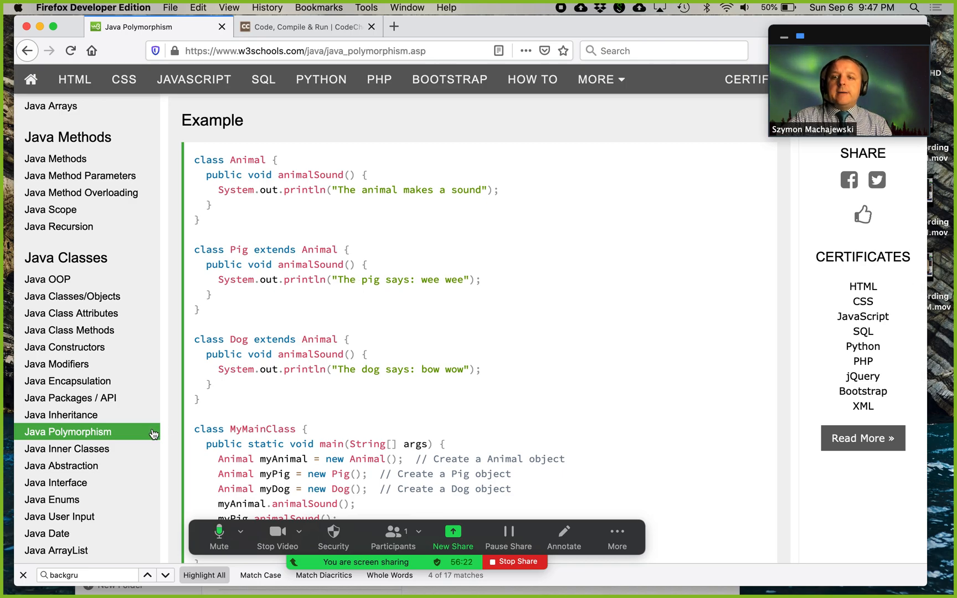
left_click(61, 414)
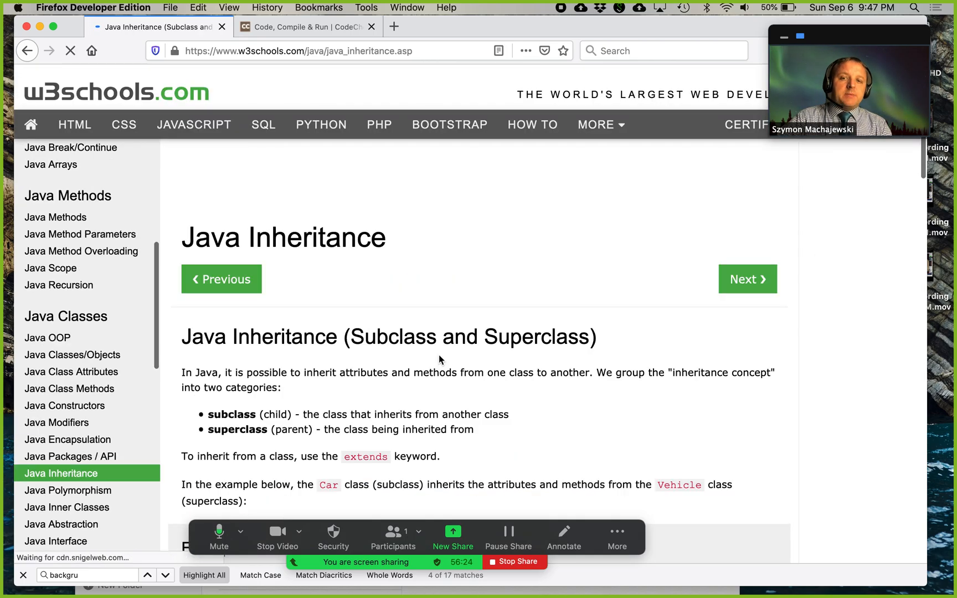
scroll("down", 3)
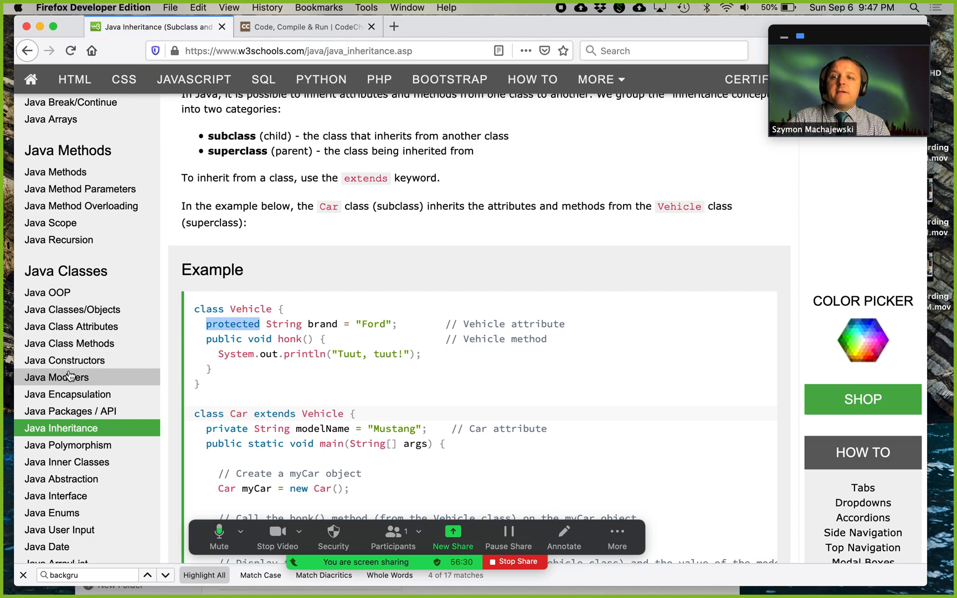
mouse_move(57, 376)
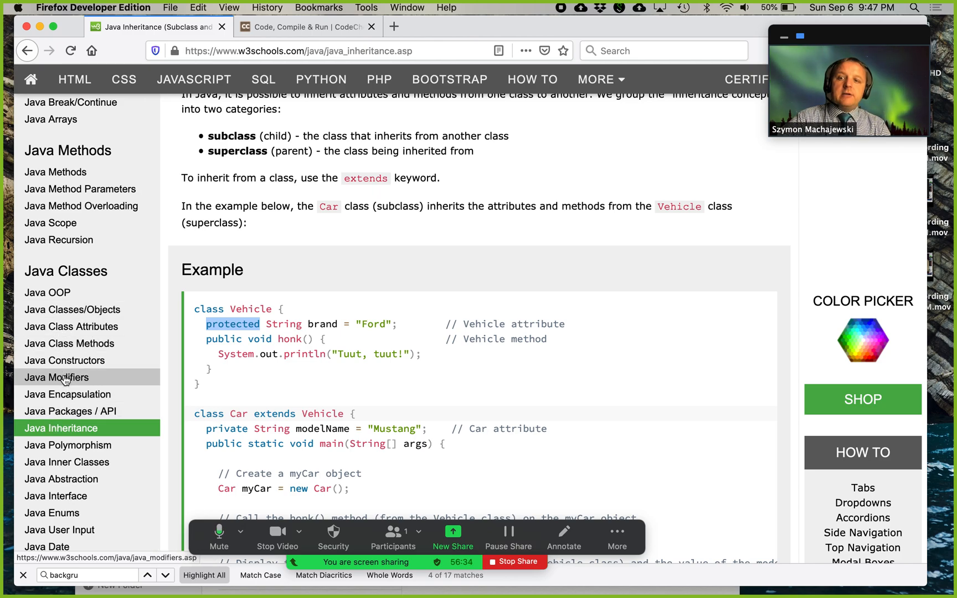
Move on to the Java Modifiers lesson and scroll to its Access Modifiers tables
left_click(57, 377)
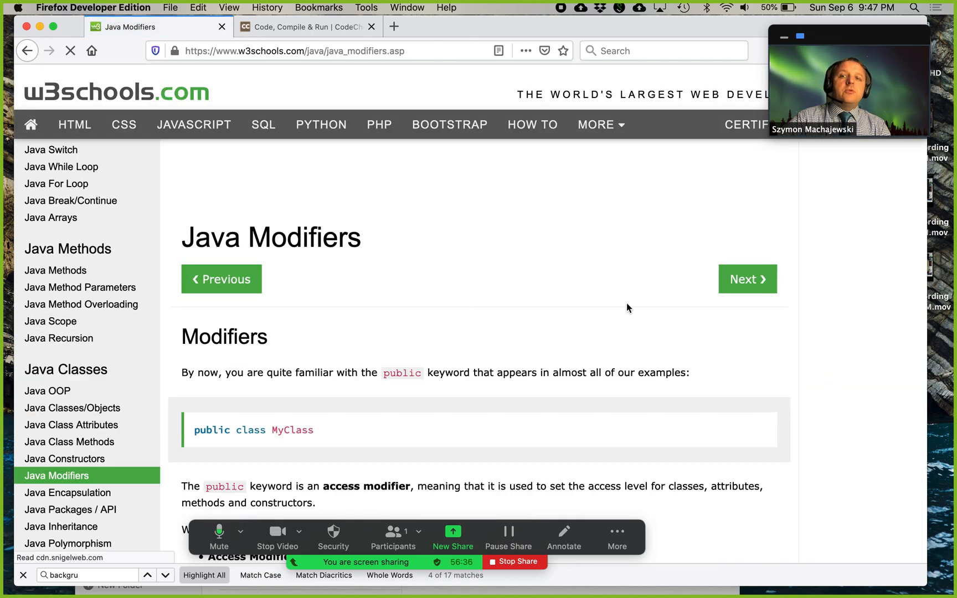
scroll("down", 3)
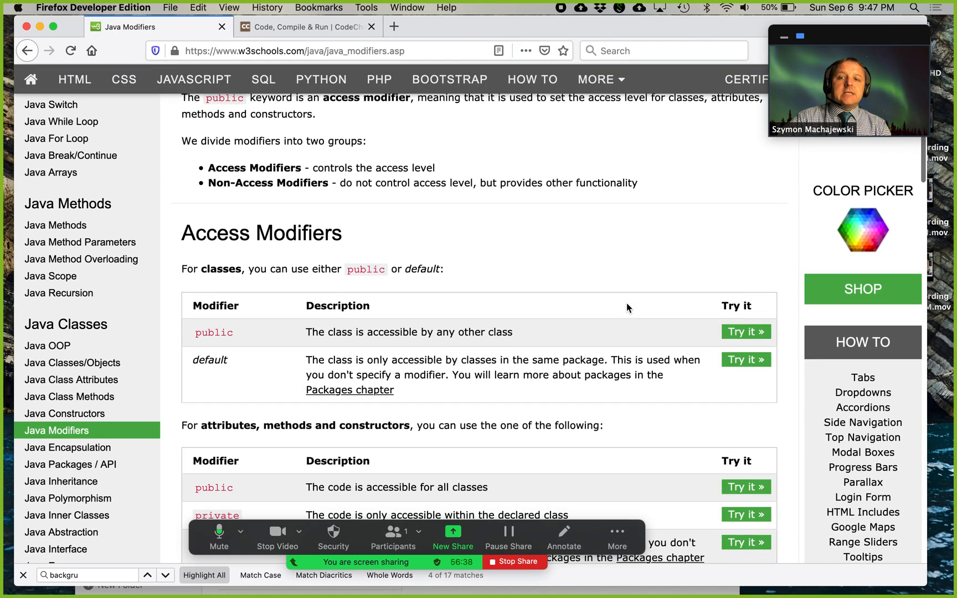
scroll("down", 3)
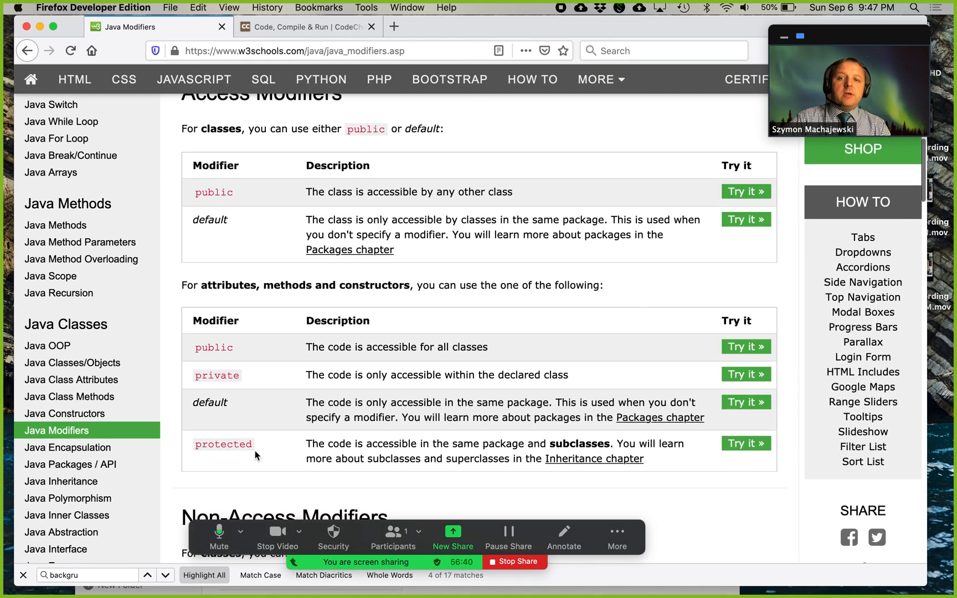